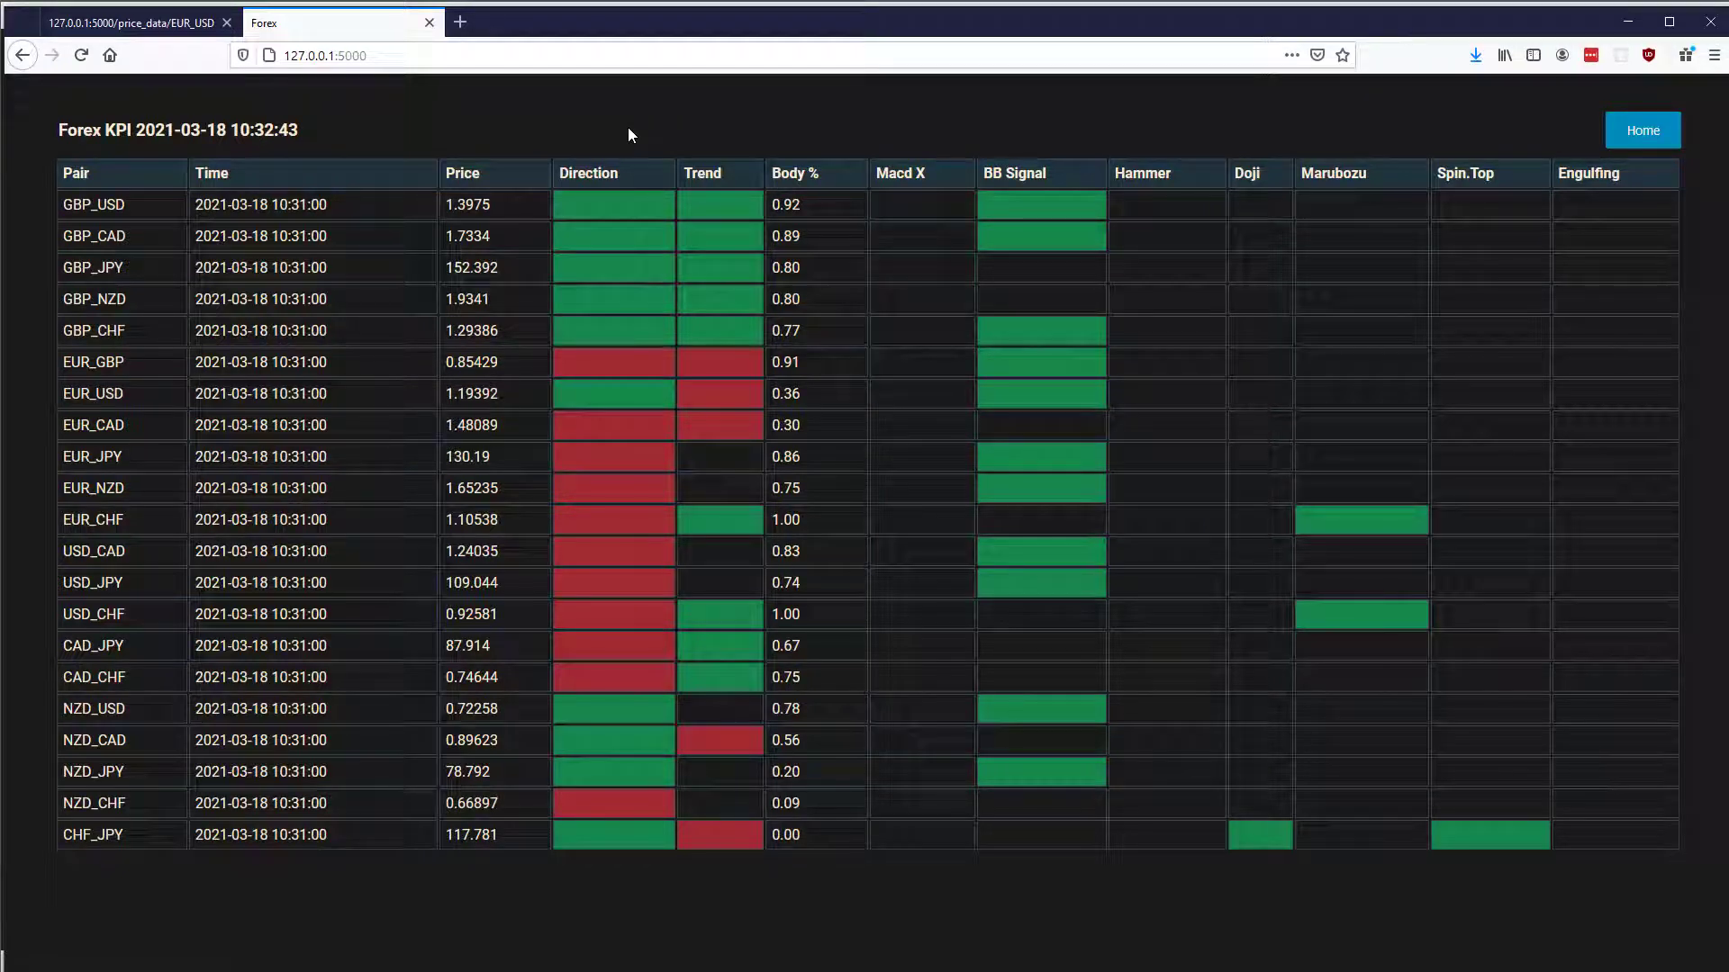
mouse_move(1603, 161)
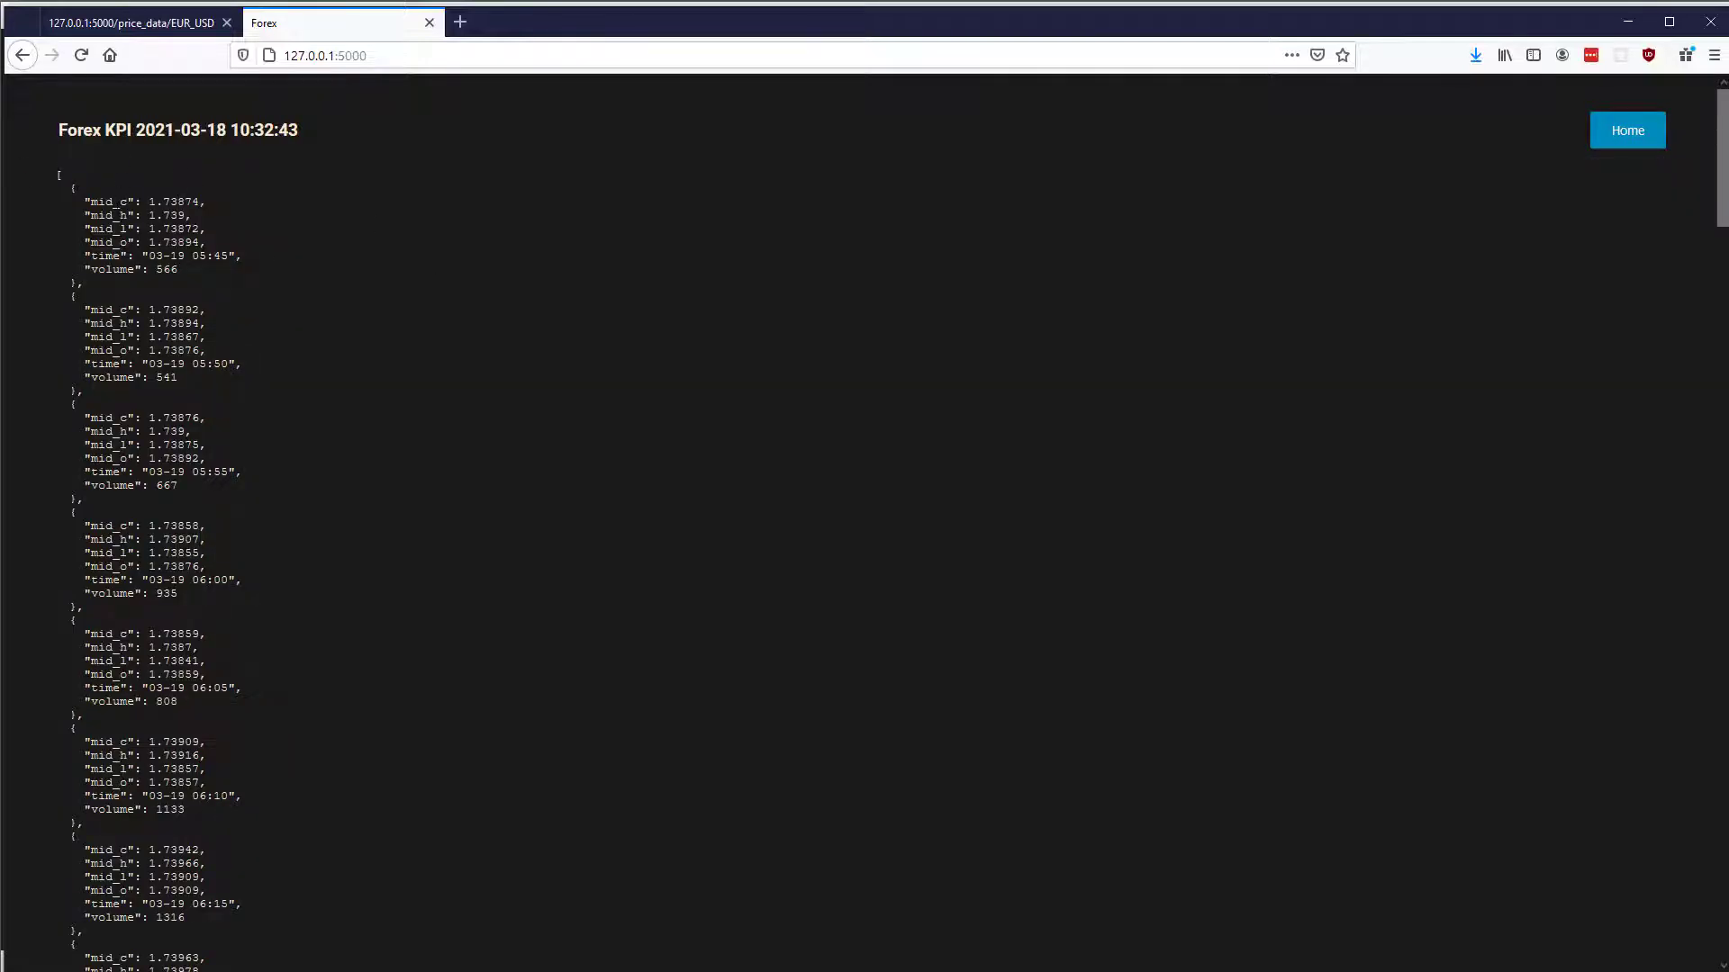
mouse_move(439, 649)
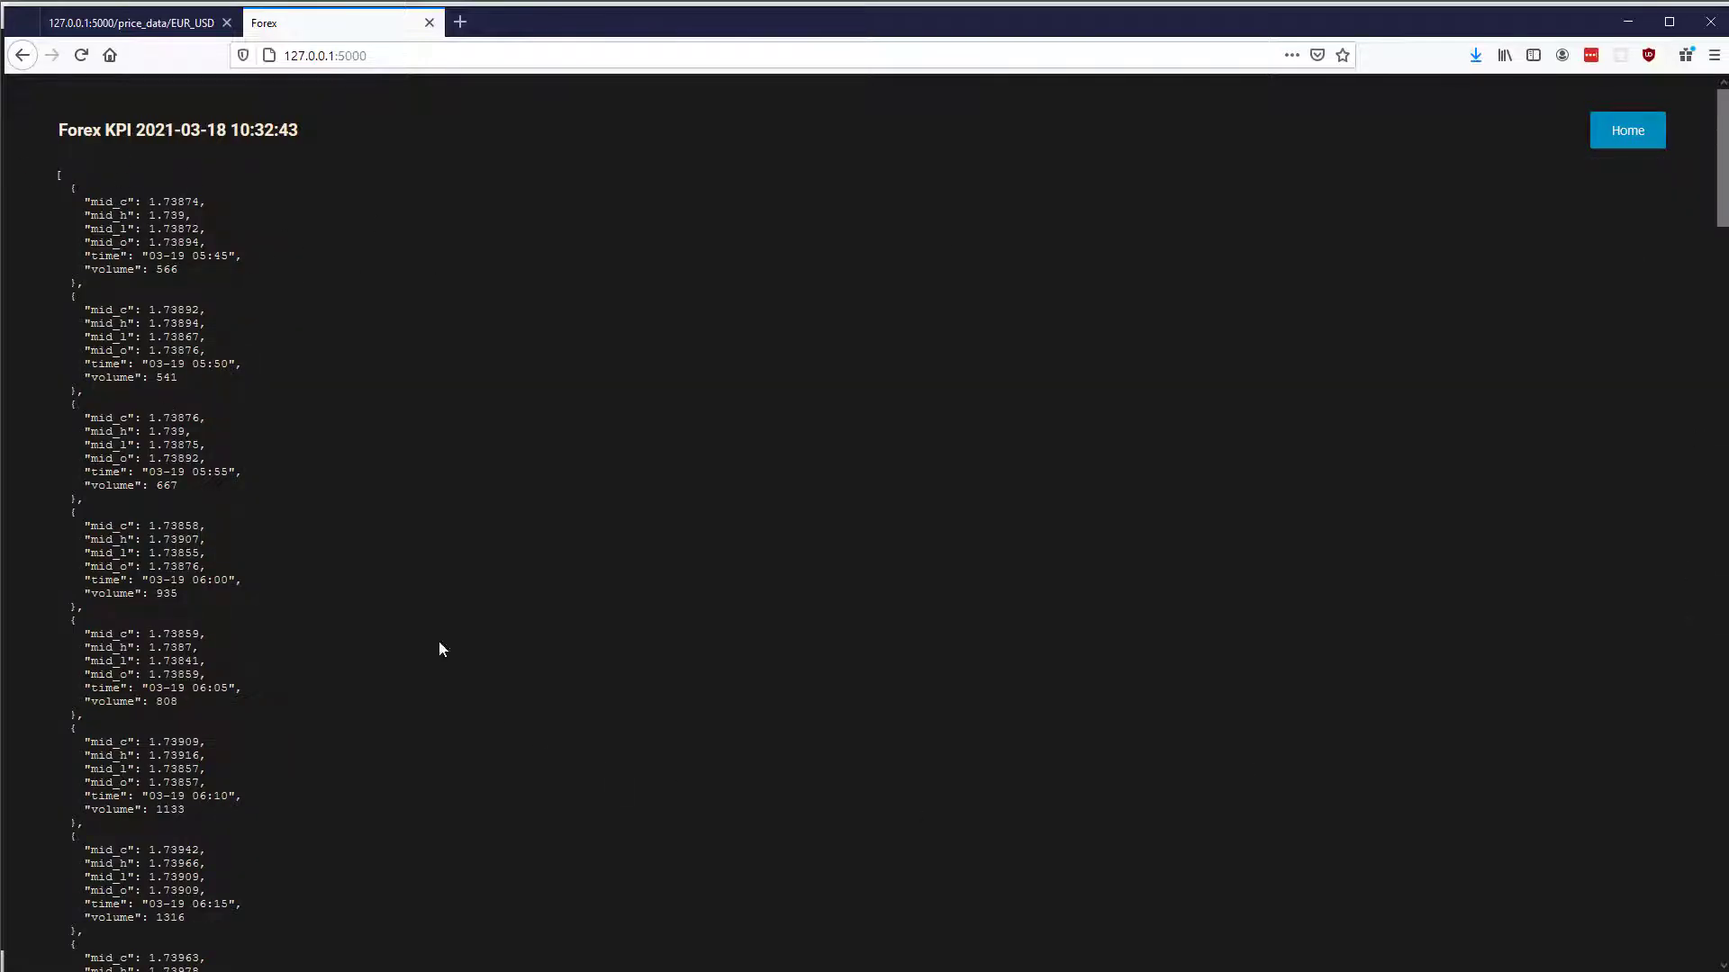
mouse_move(847, 405)
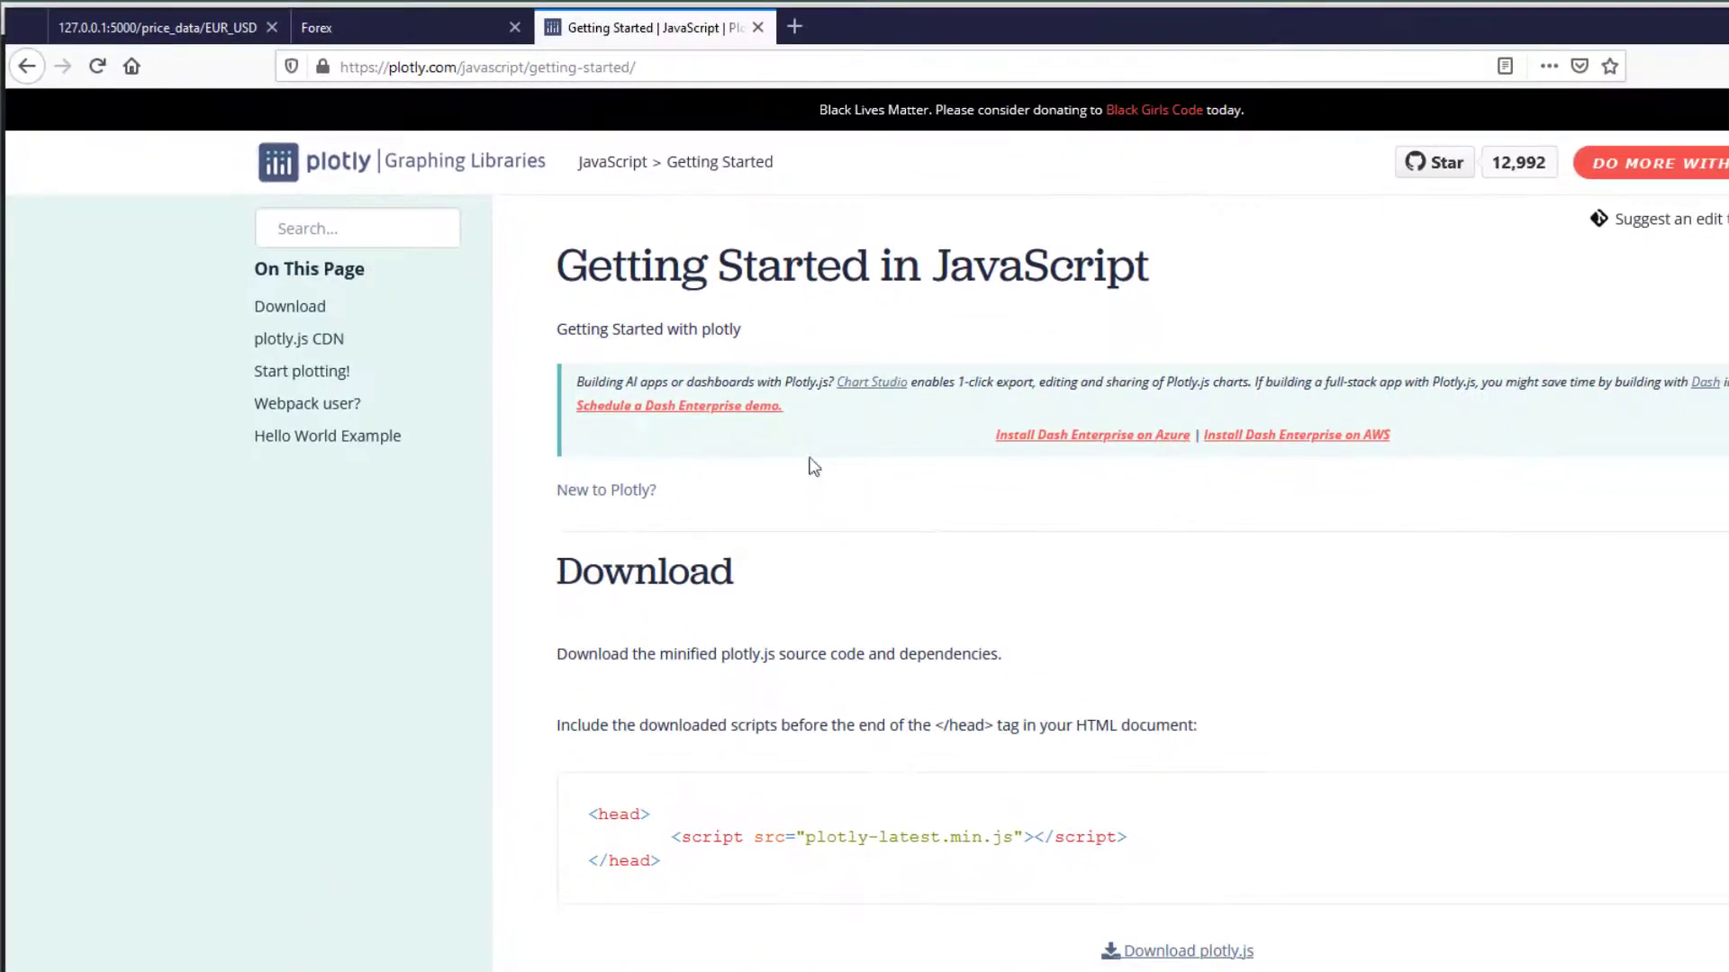
Step: Scroll the Plotly getting-started guide down to the plotly.js CDN script link
scroll("down", 3)
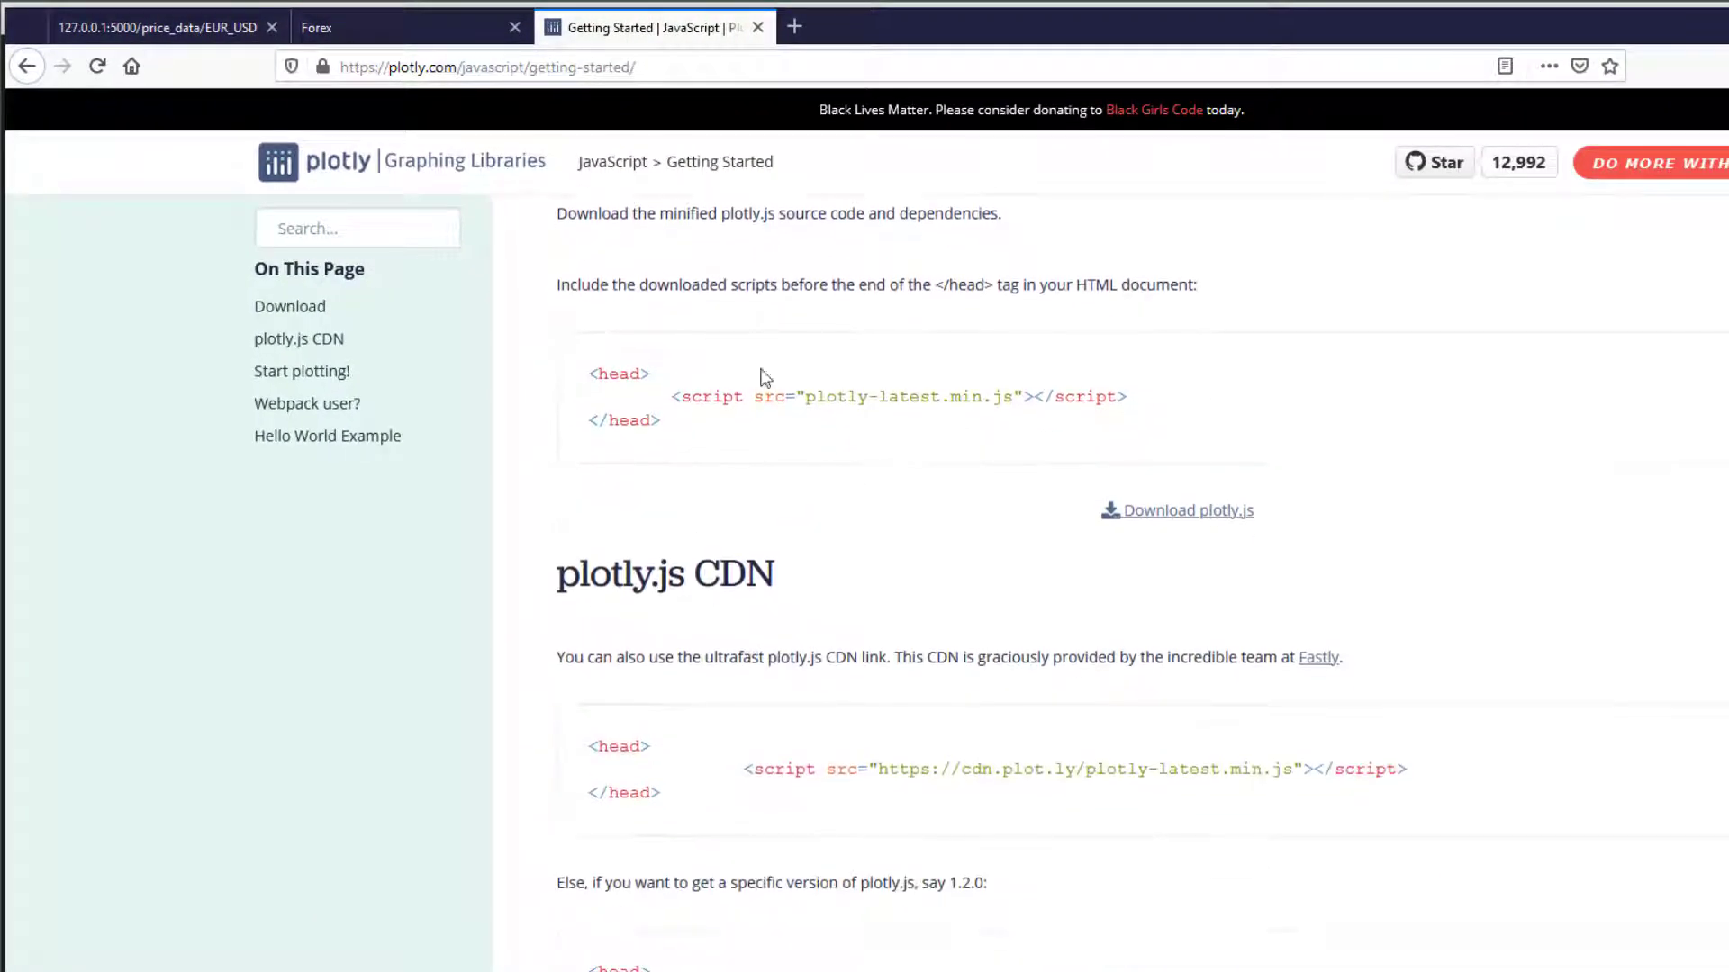
scroll("down", 3)
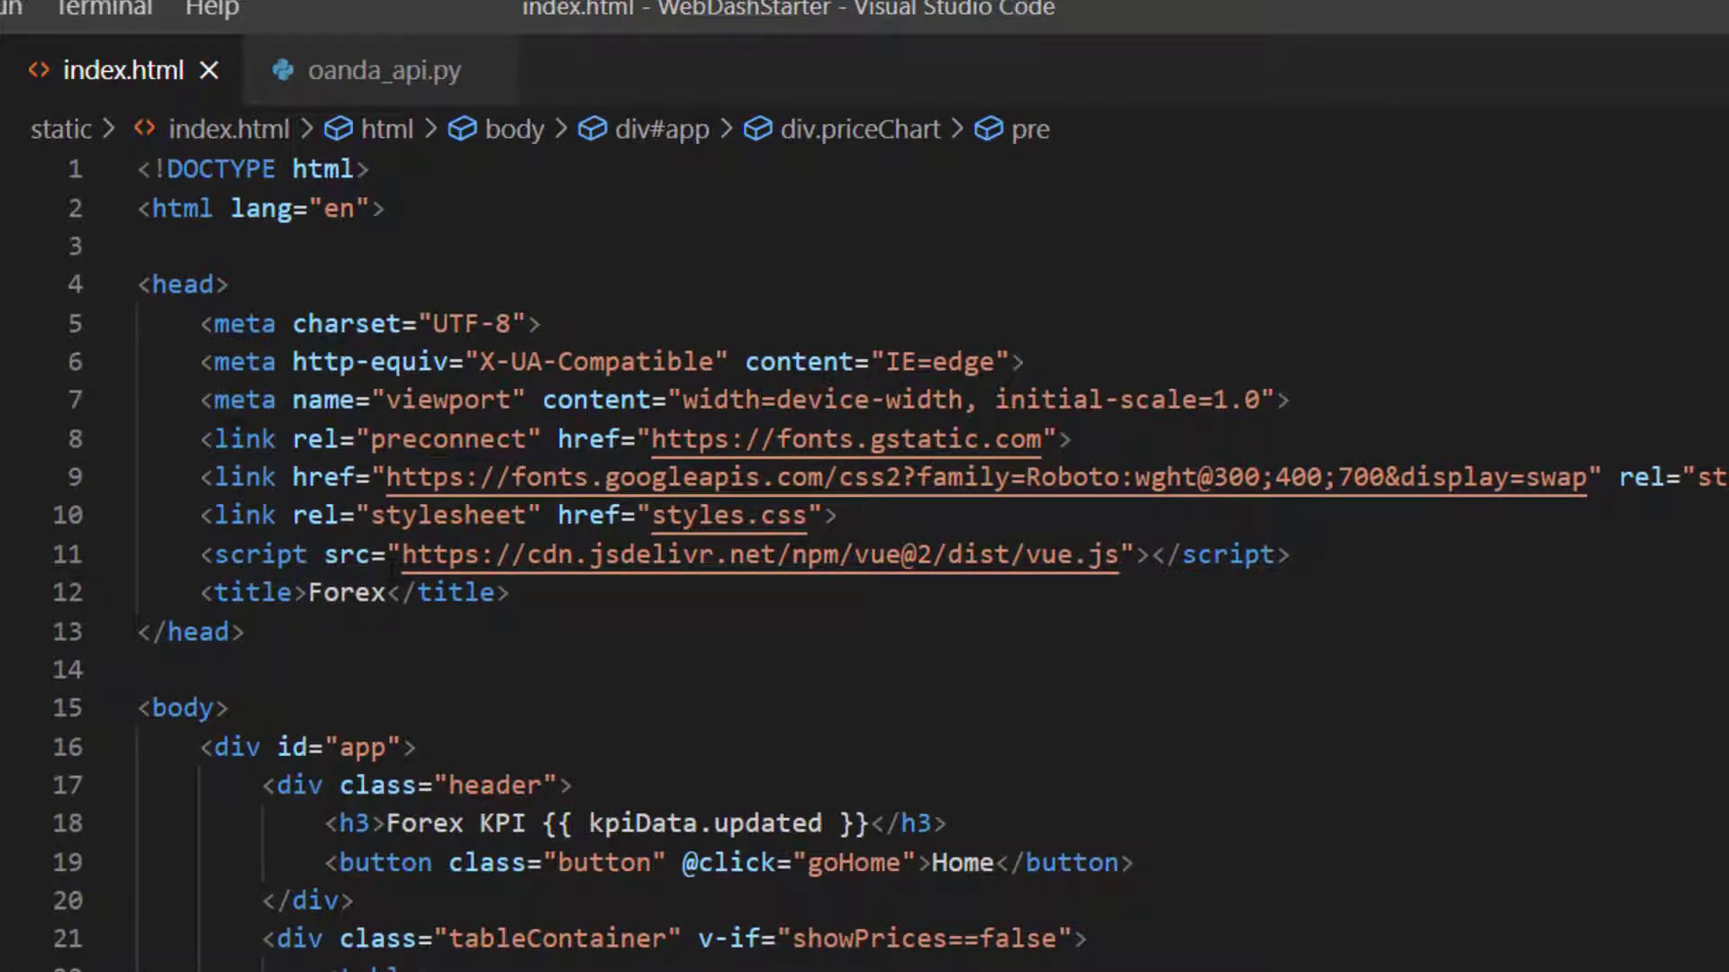
Step: Add the plotly-latest.min.js CDN script tag above the Vue script in index.html's head
left_click(837, 515)
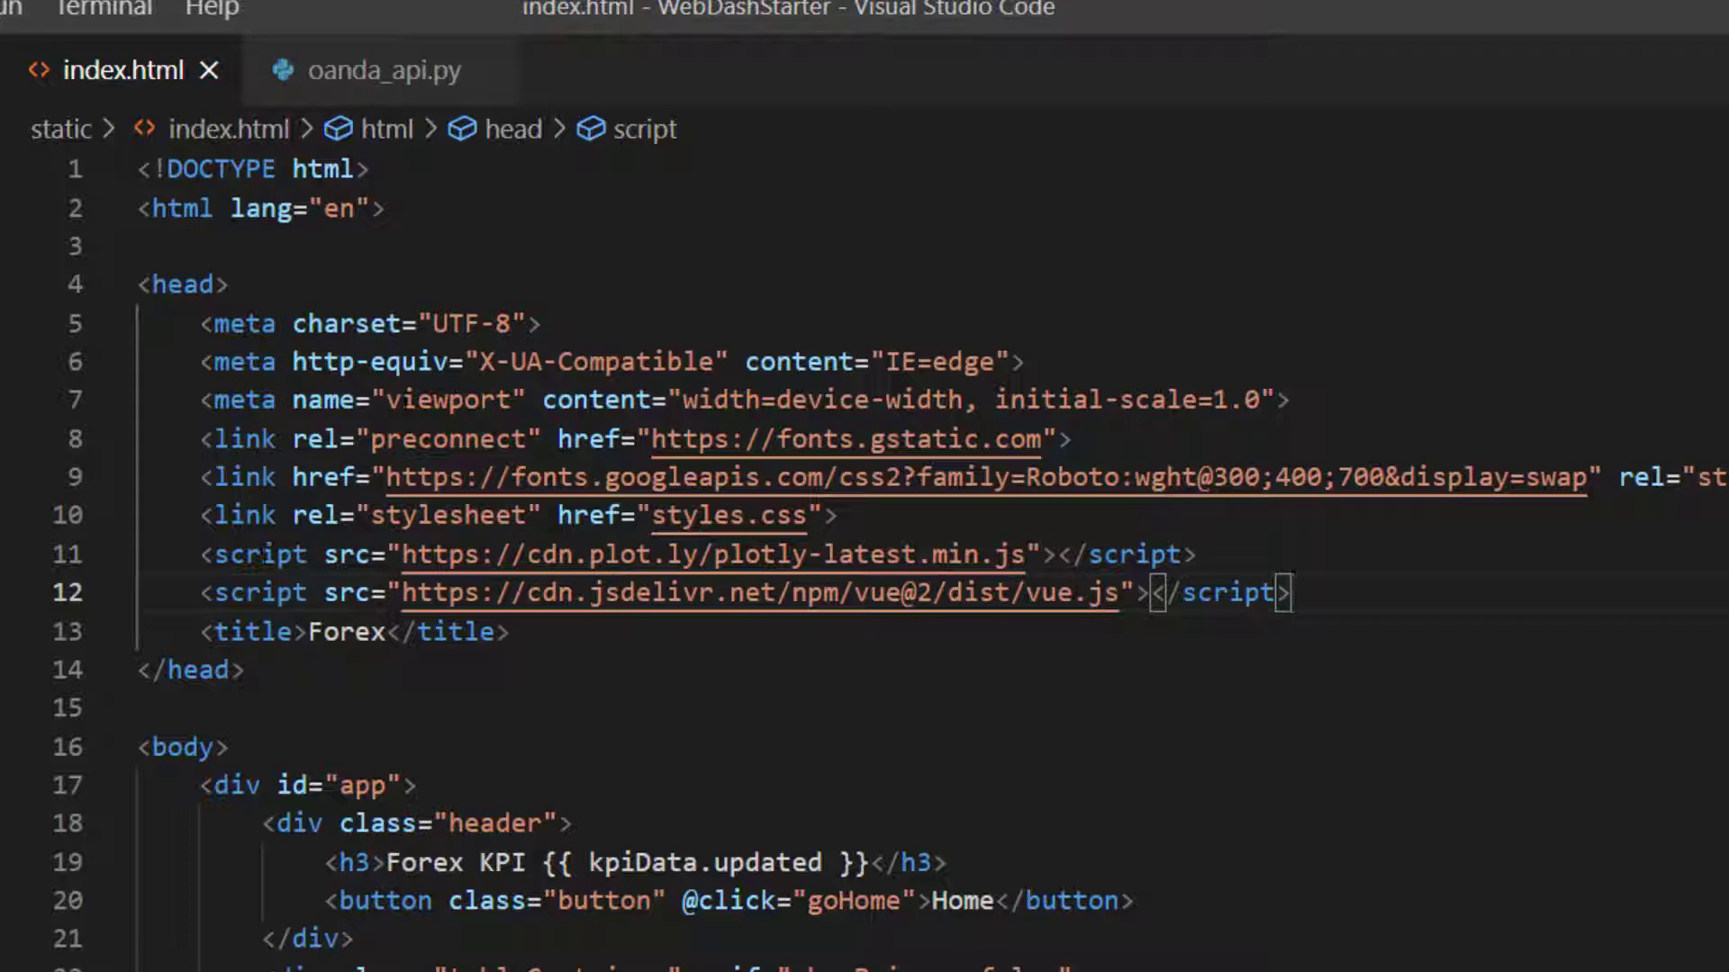
scroll("down", 3)
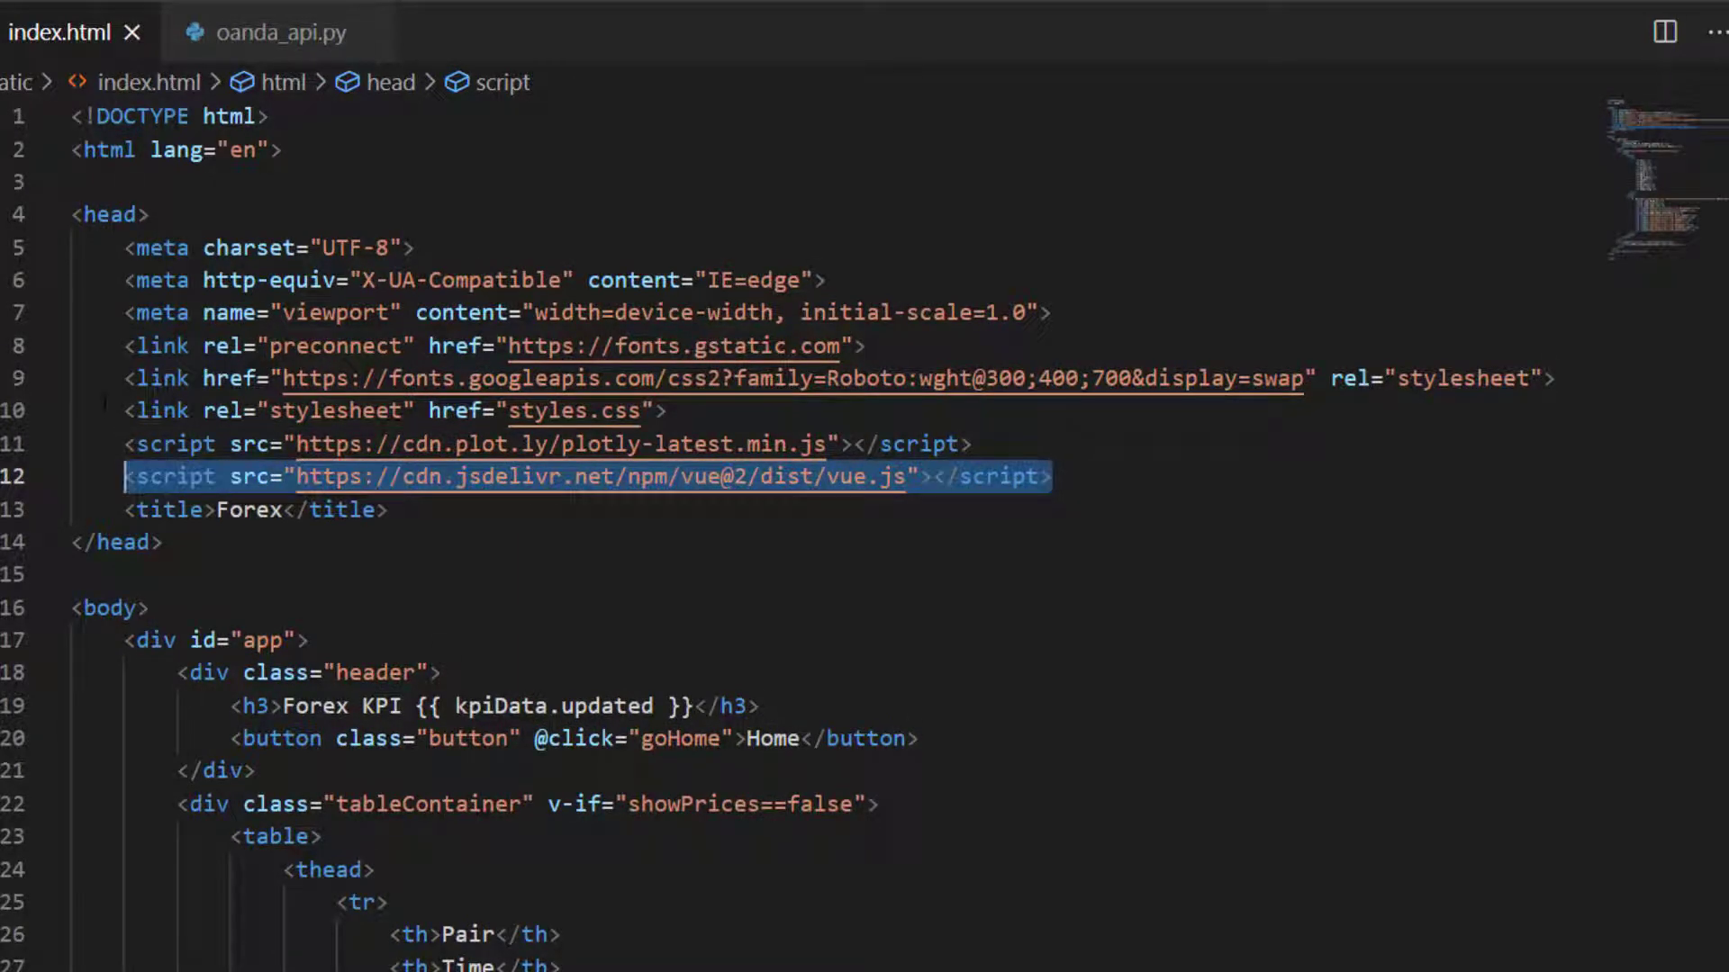
scroll("down", 3)
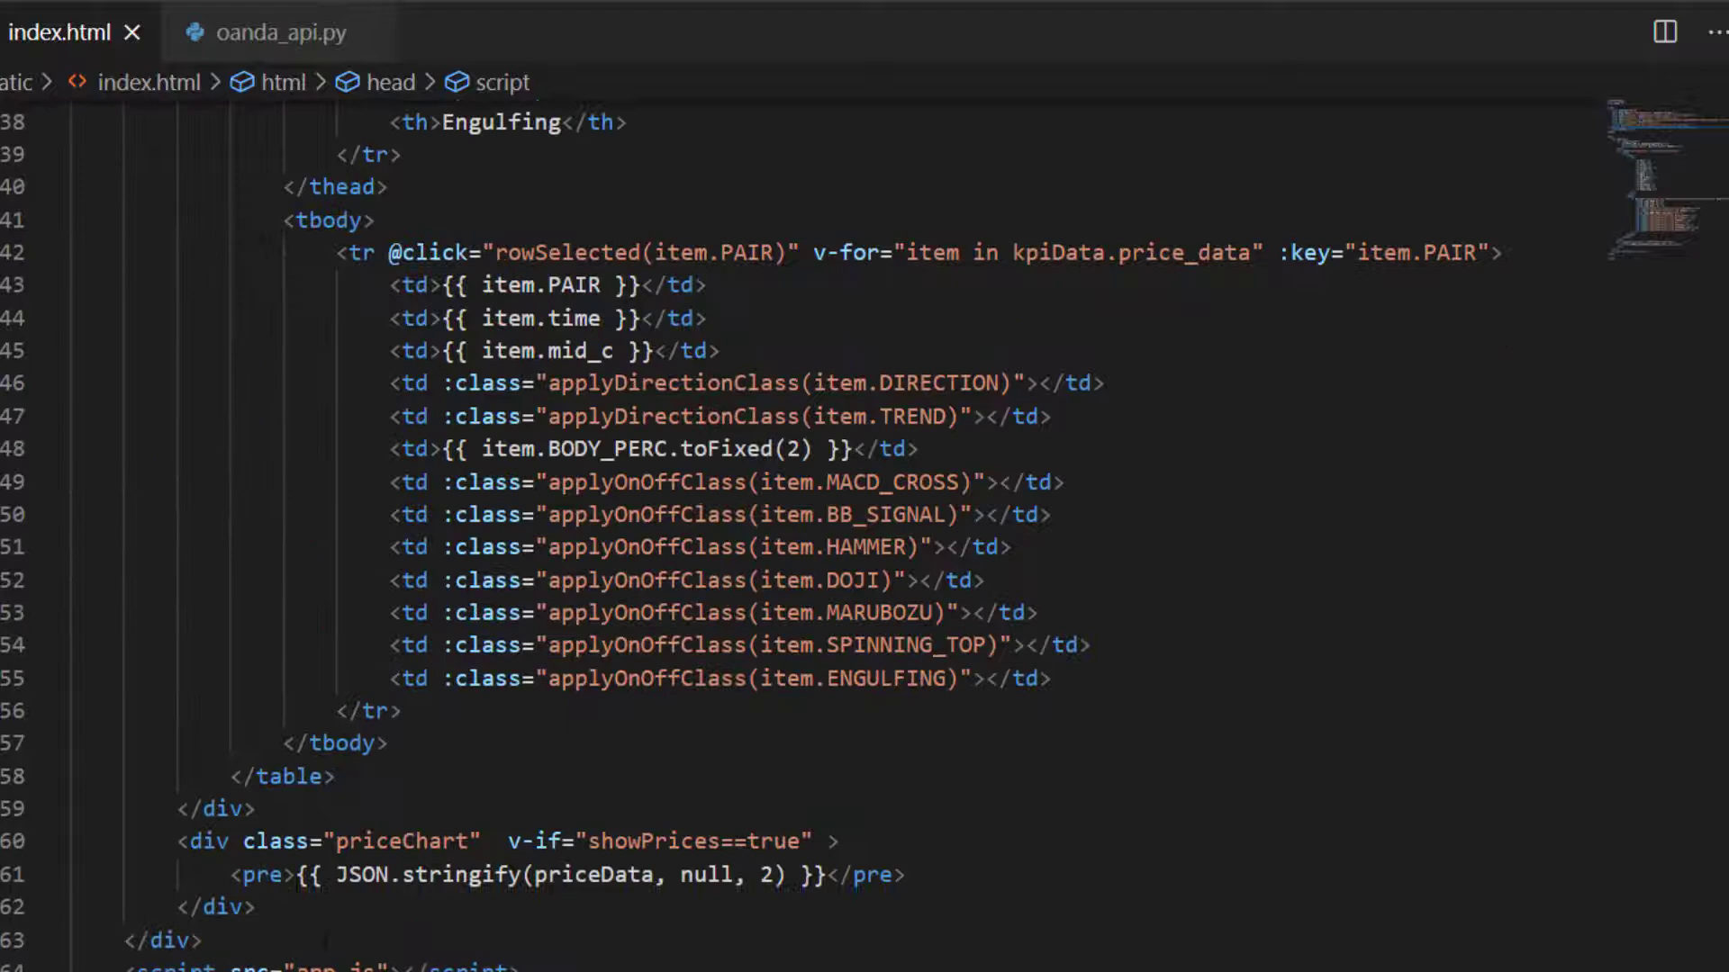
left_click(243, 31)
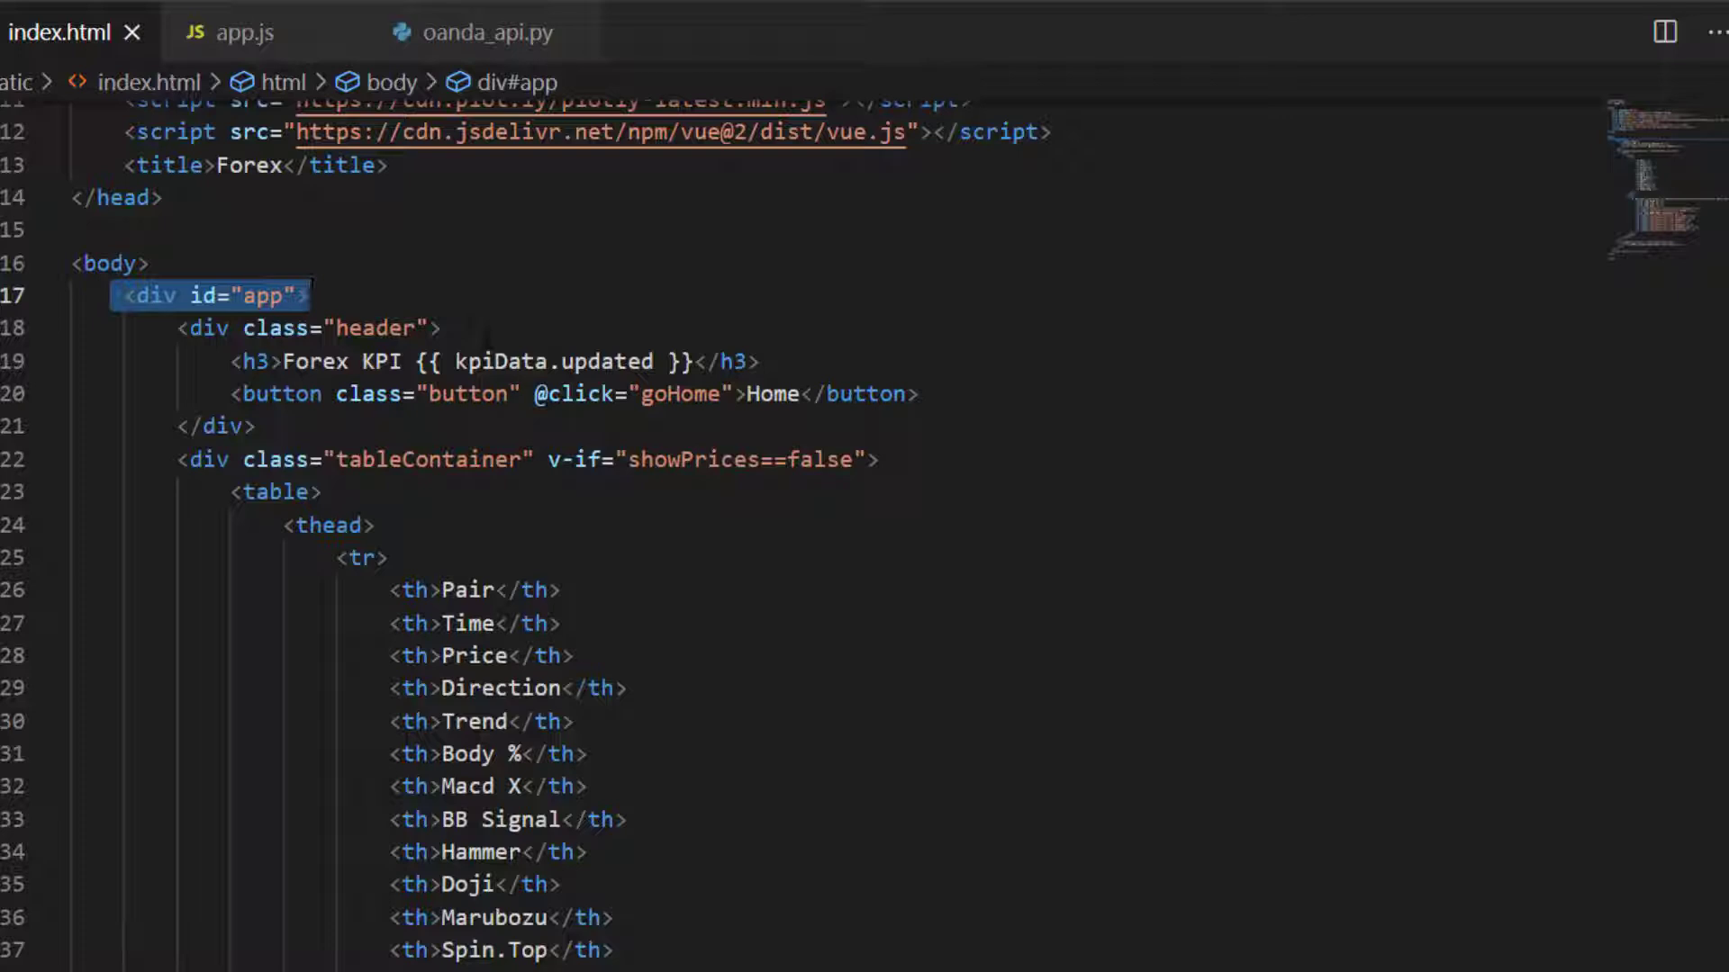
scroll("down", 3)
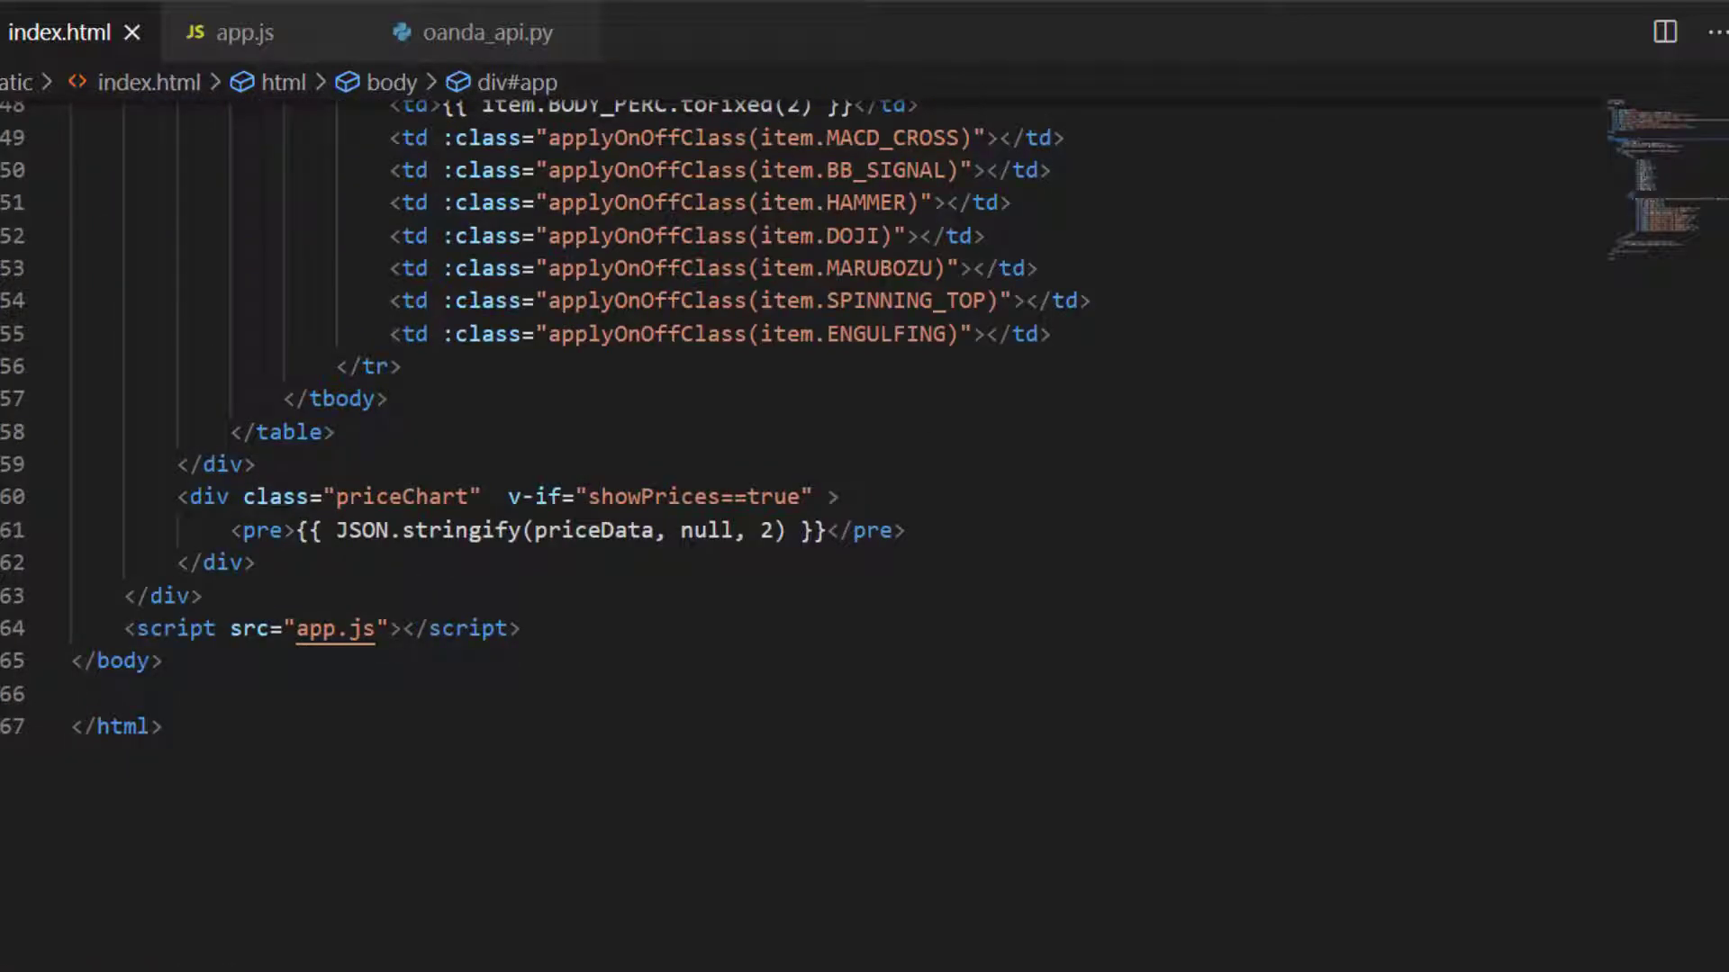
triple_click(308, 629)
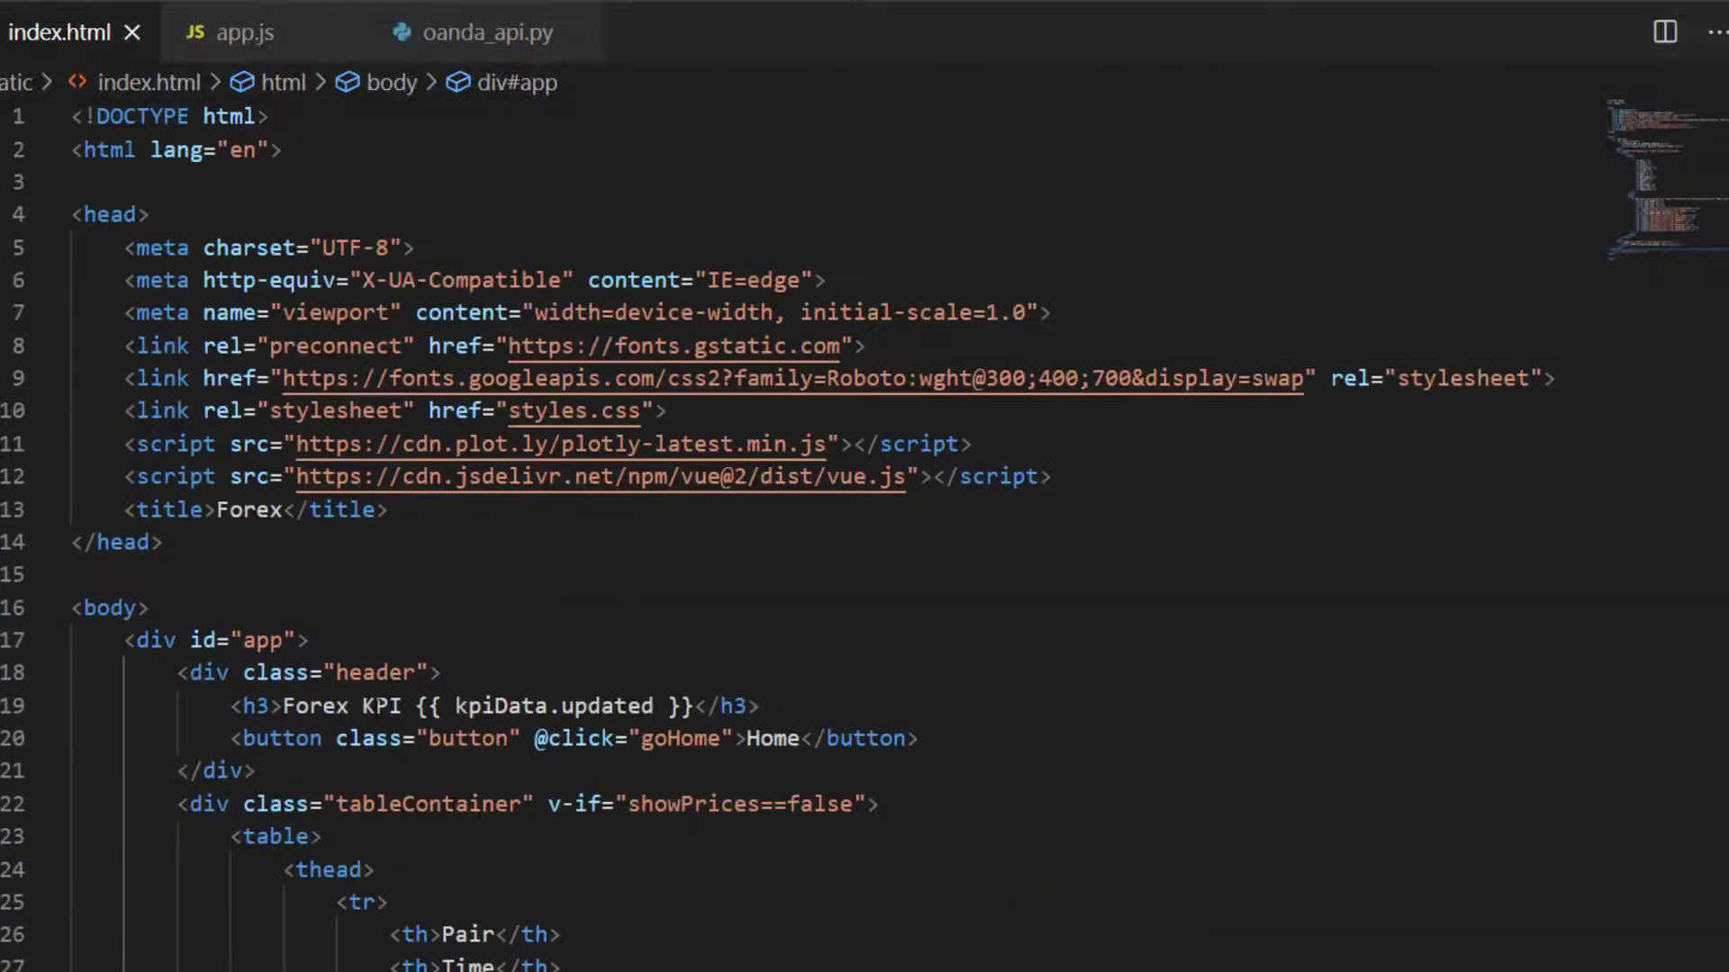
scroll("down", 3)
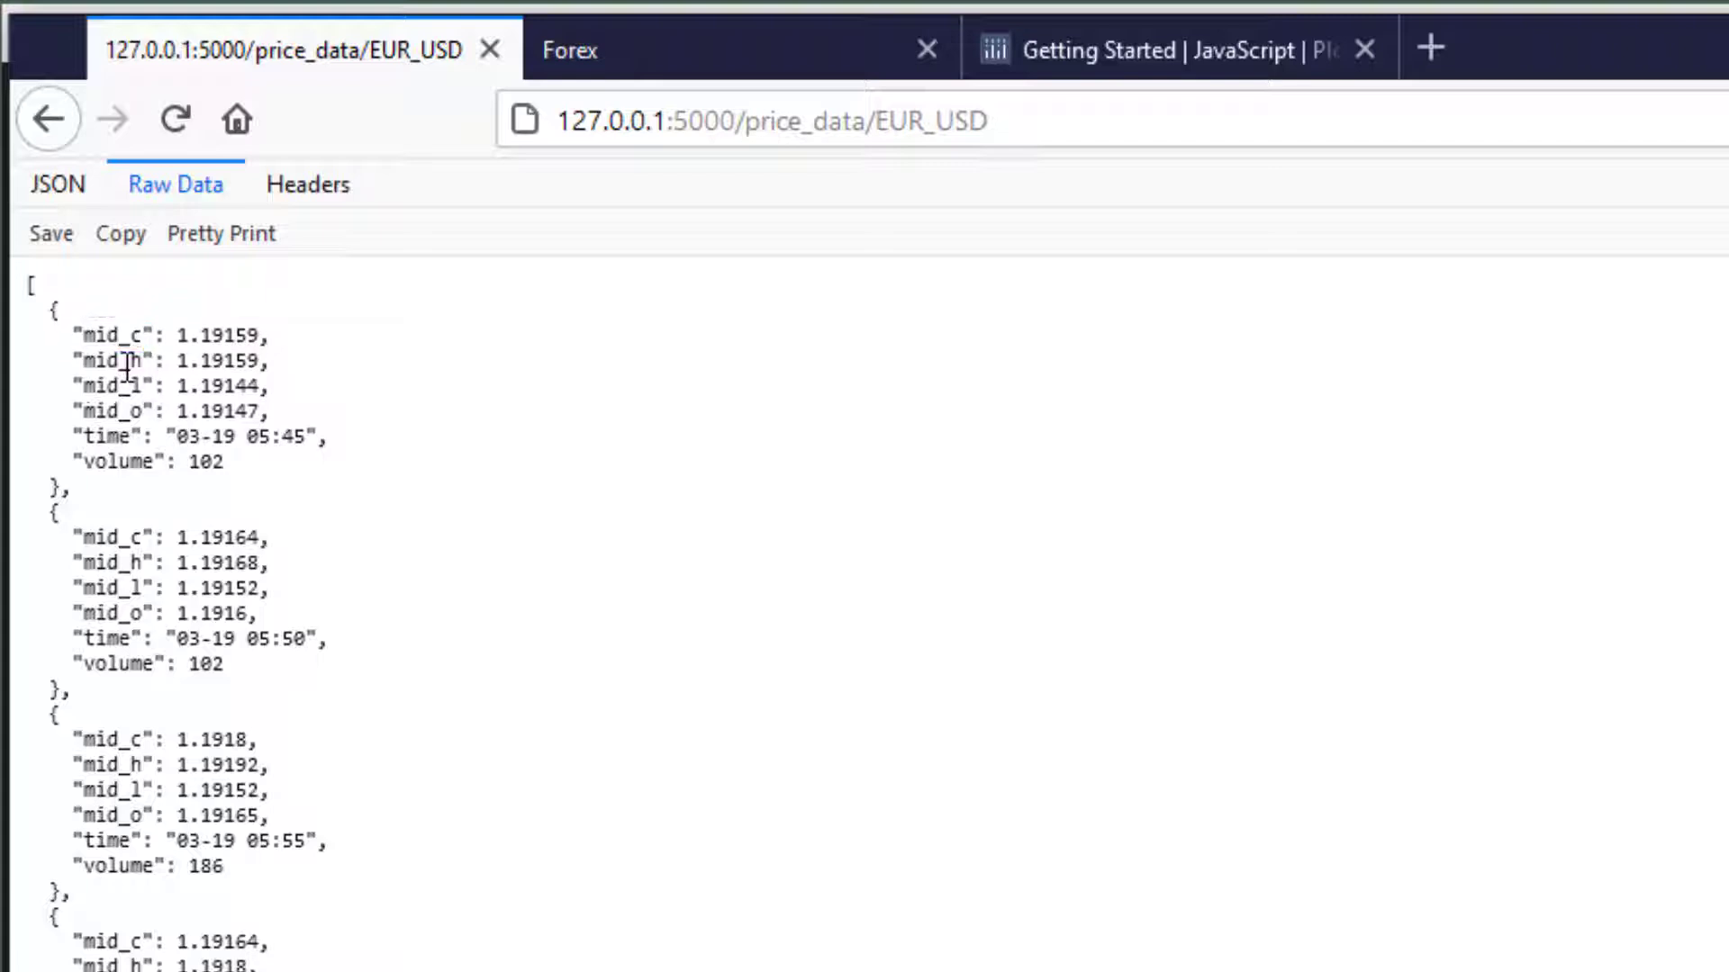
Step: Select the mid_h field name in the raw EUR_USD price data JSON
double_click(114, 360)
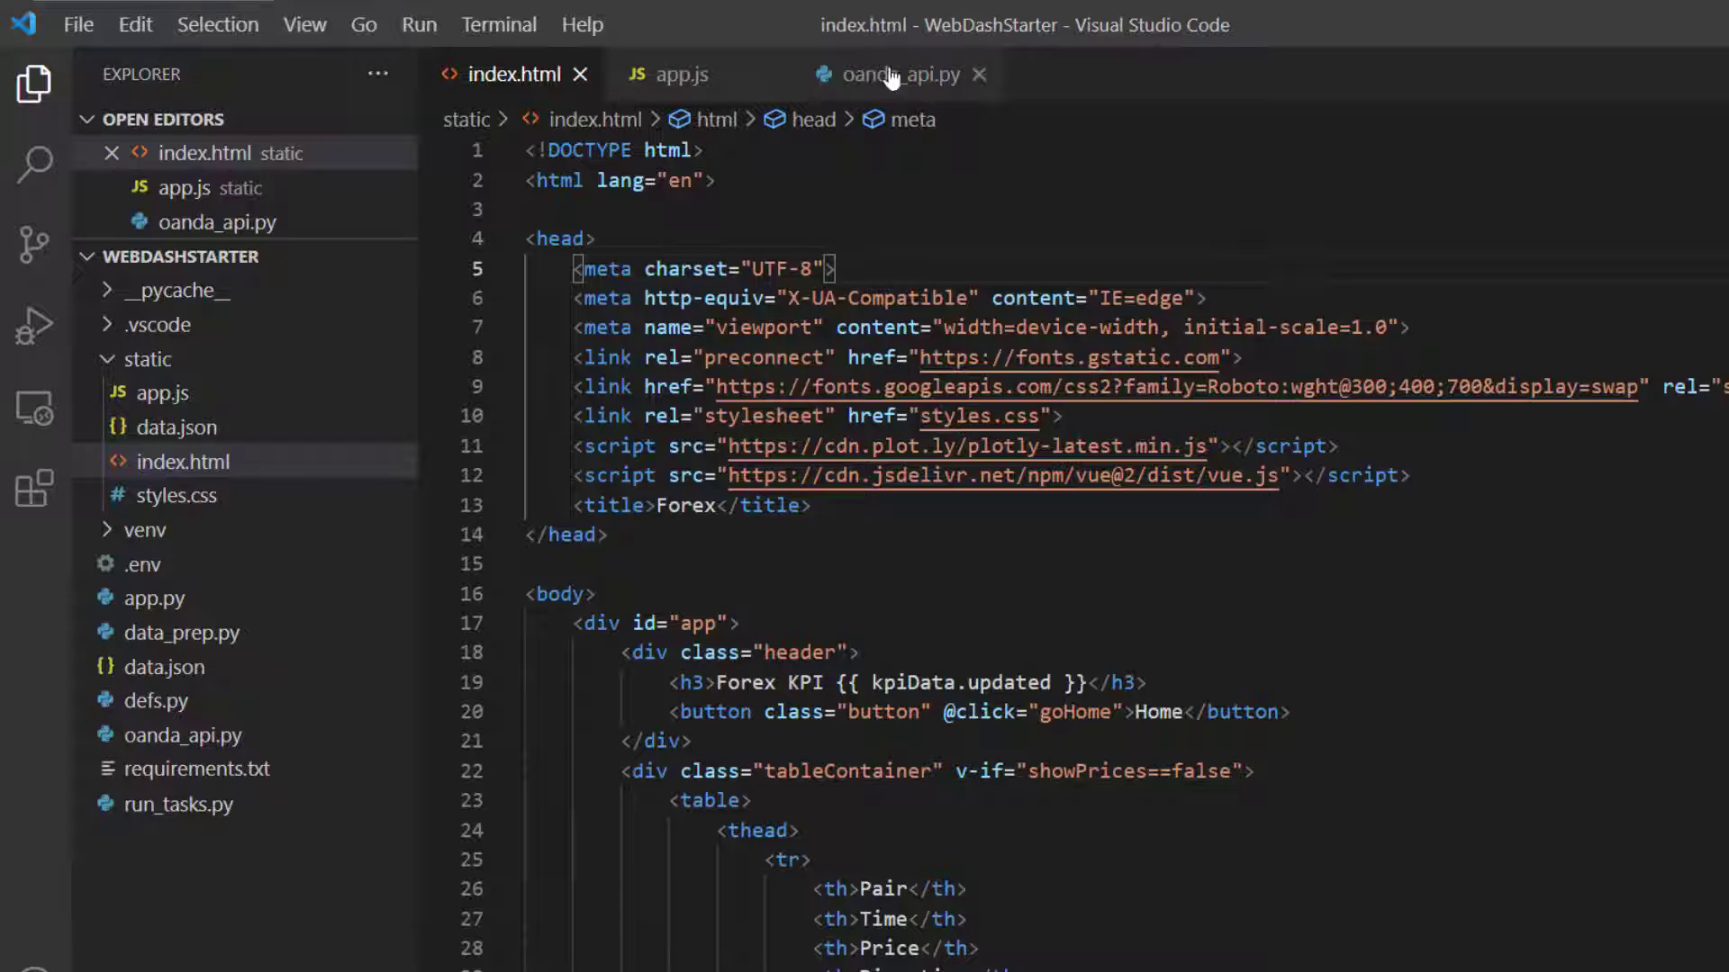
Step: In oanda_api.py, change pricing_api's to_dict orient to 'list' for columnar candle data
left_click(893, 73)
type("return candles_df.to_dict(orient='li")
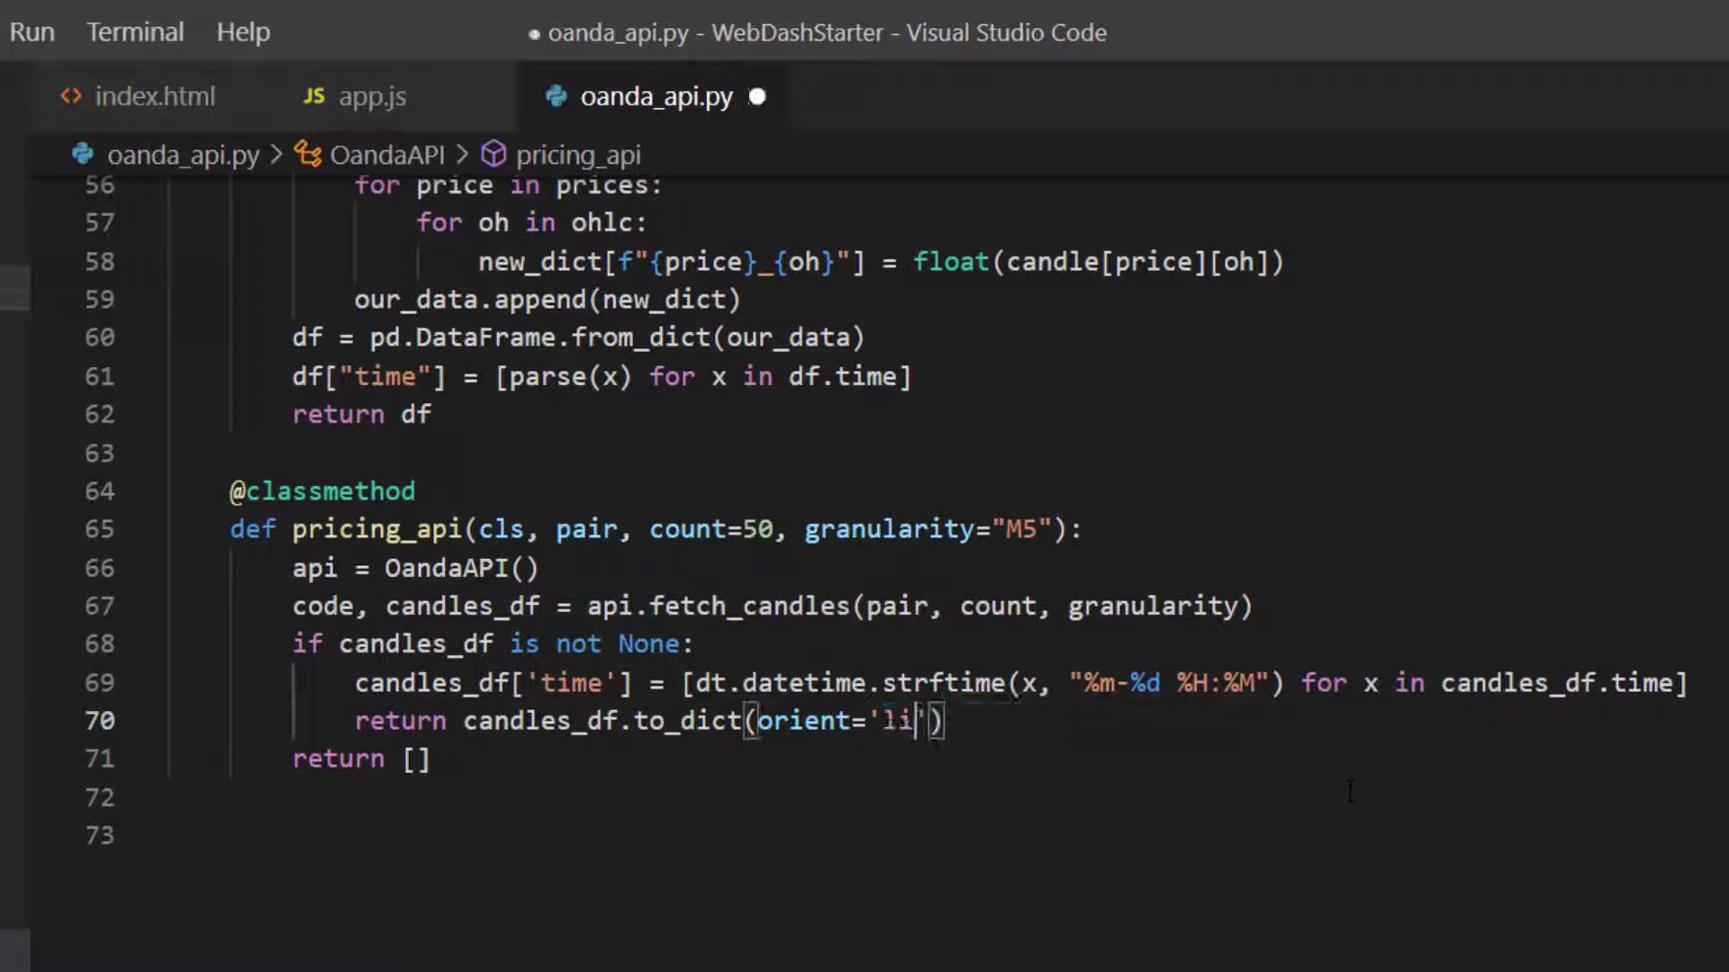
type("st")
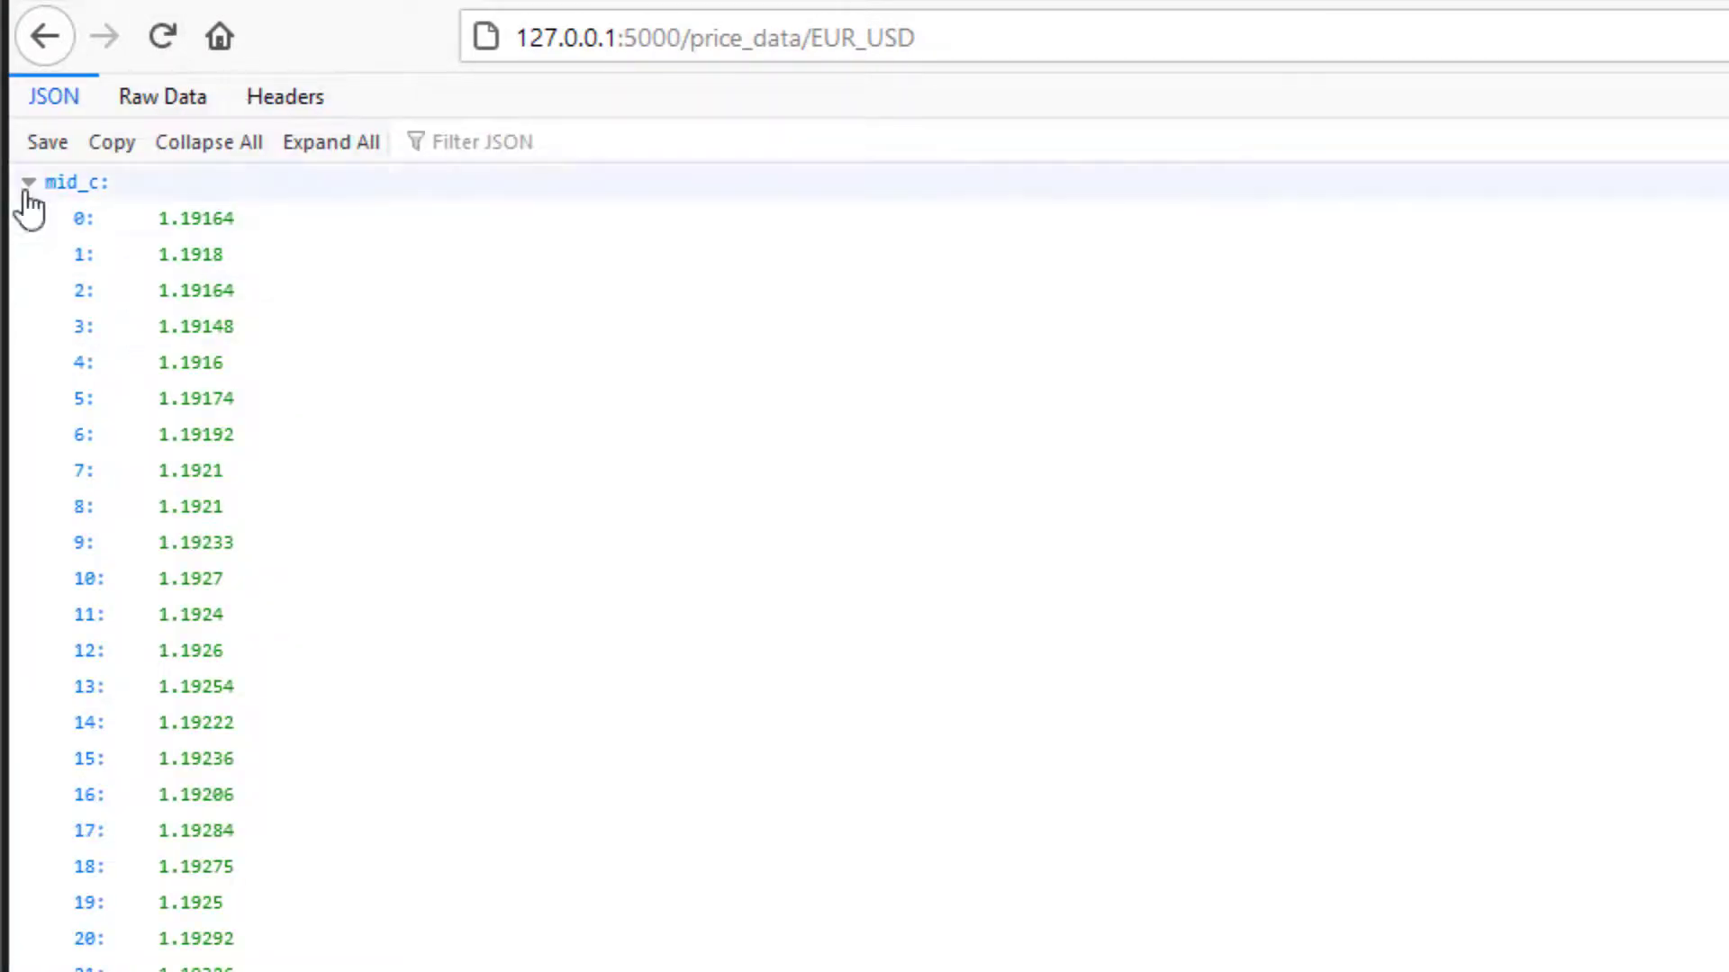
Step: Collapse the mid_c, mid_h, mid_l and mid_o arrays in the EUR_USD JSON viewer
left_click(31, 182)
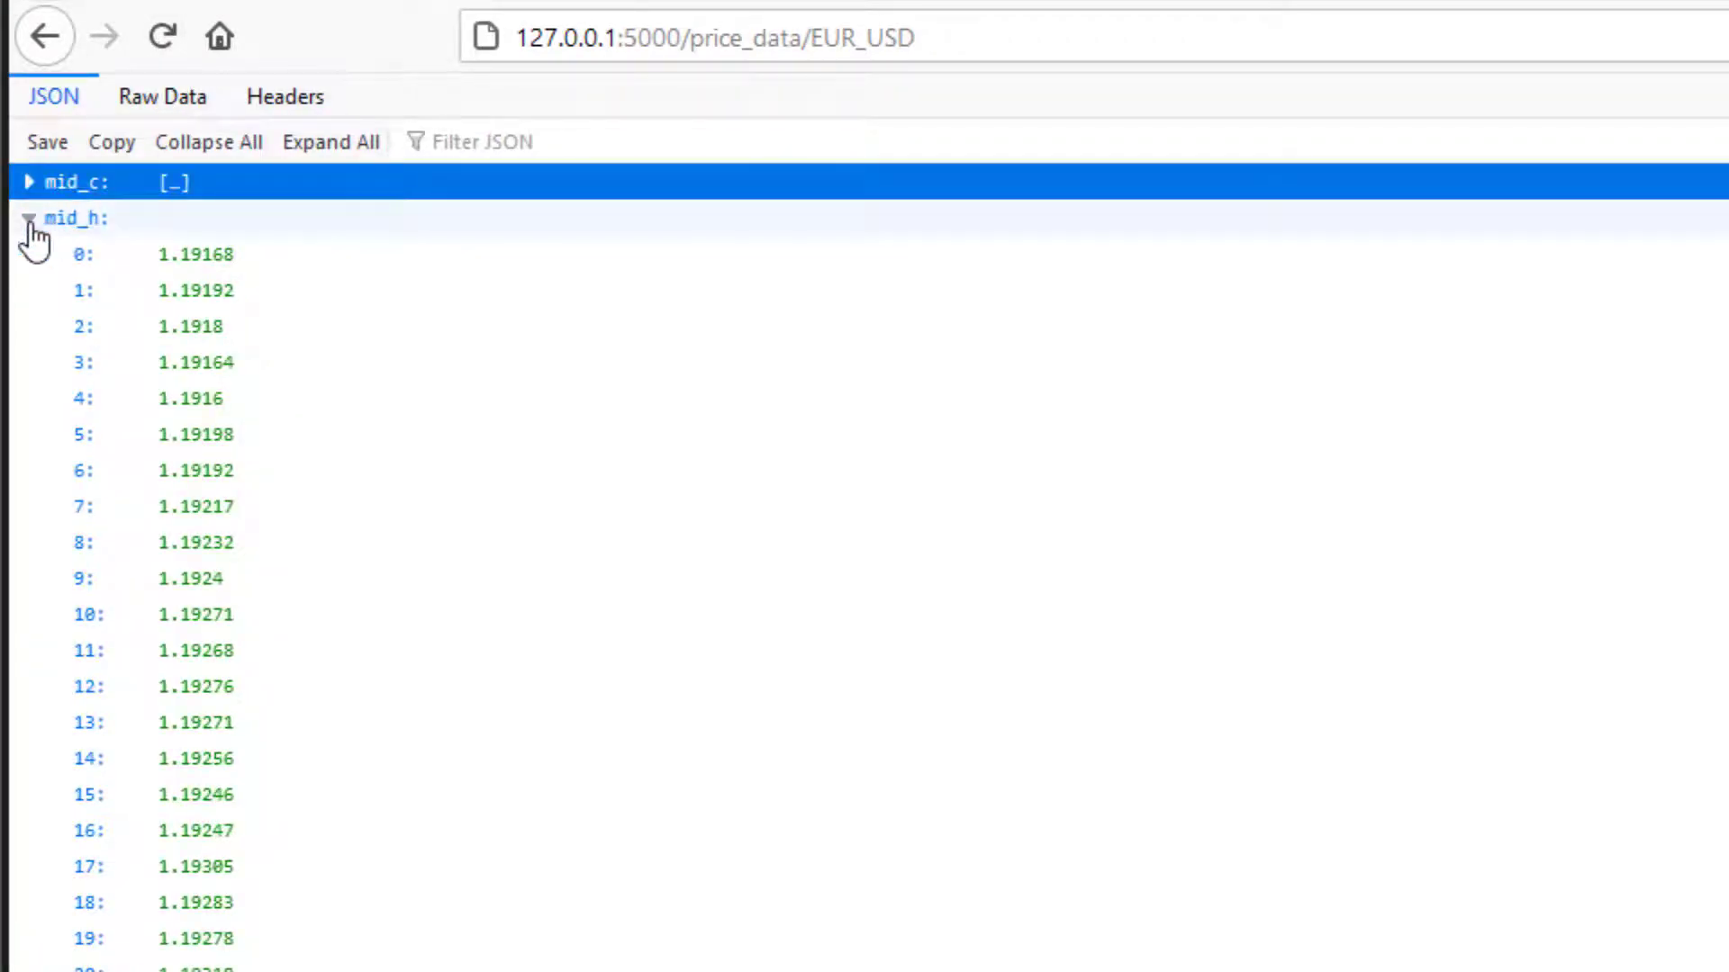
left_click(30, 218)
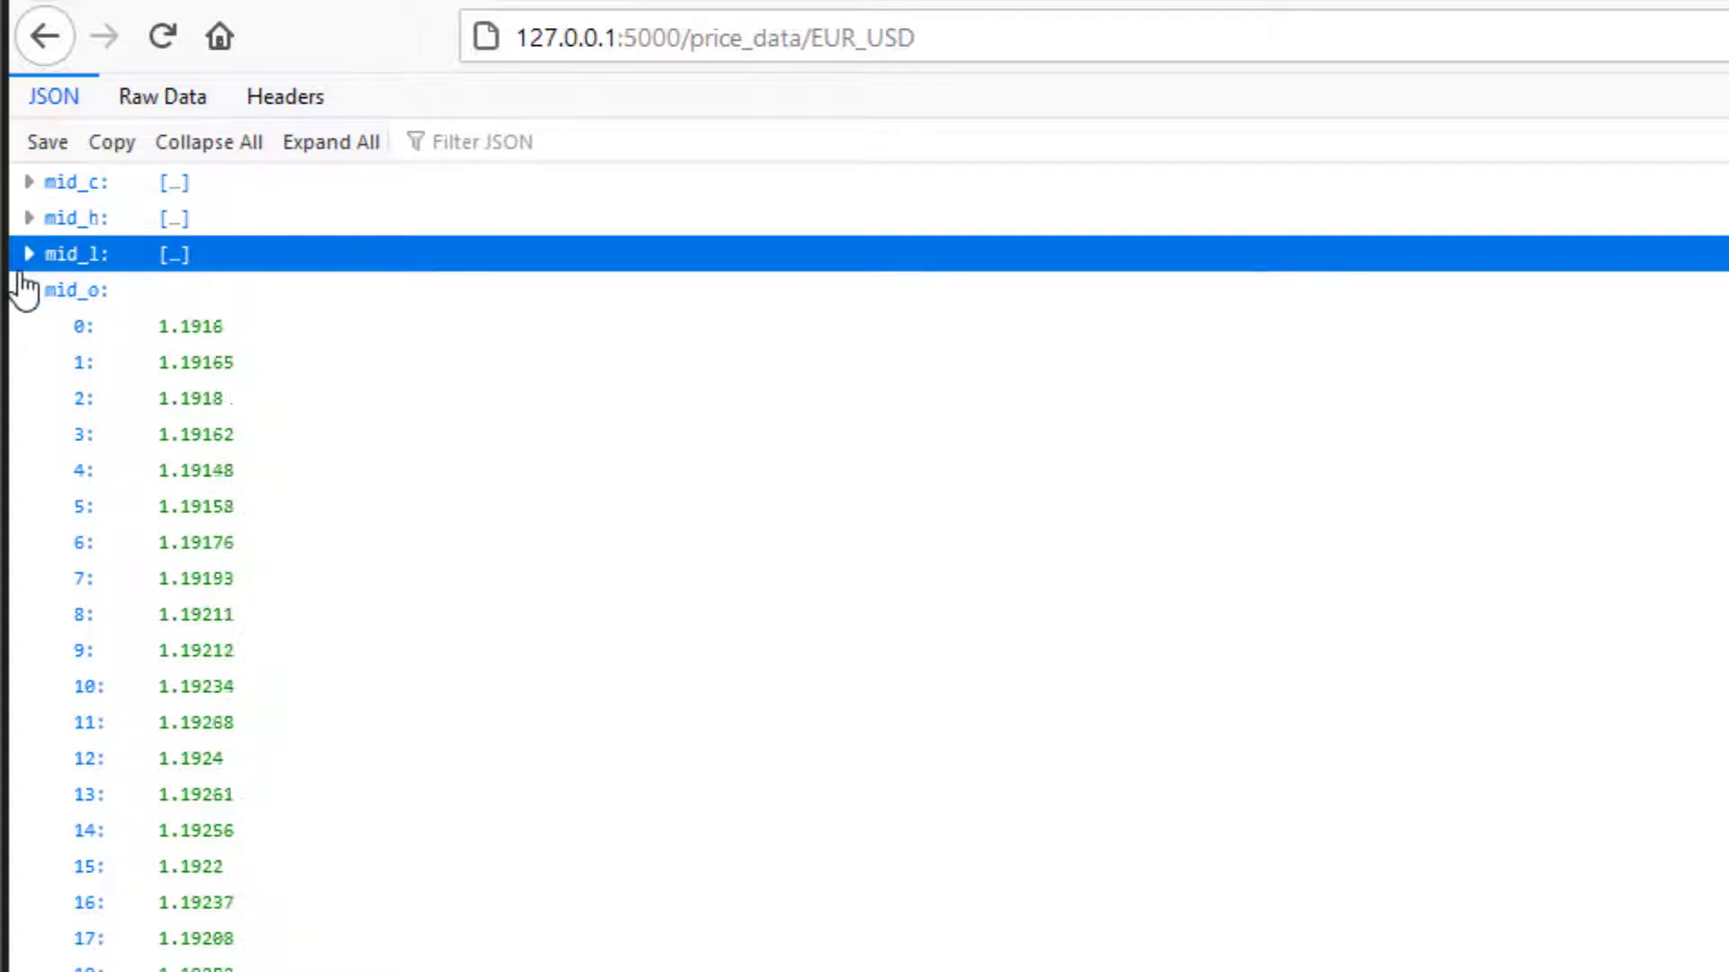
left_click(31, 290)
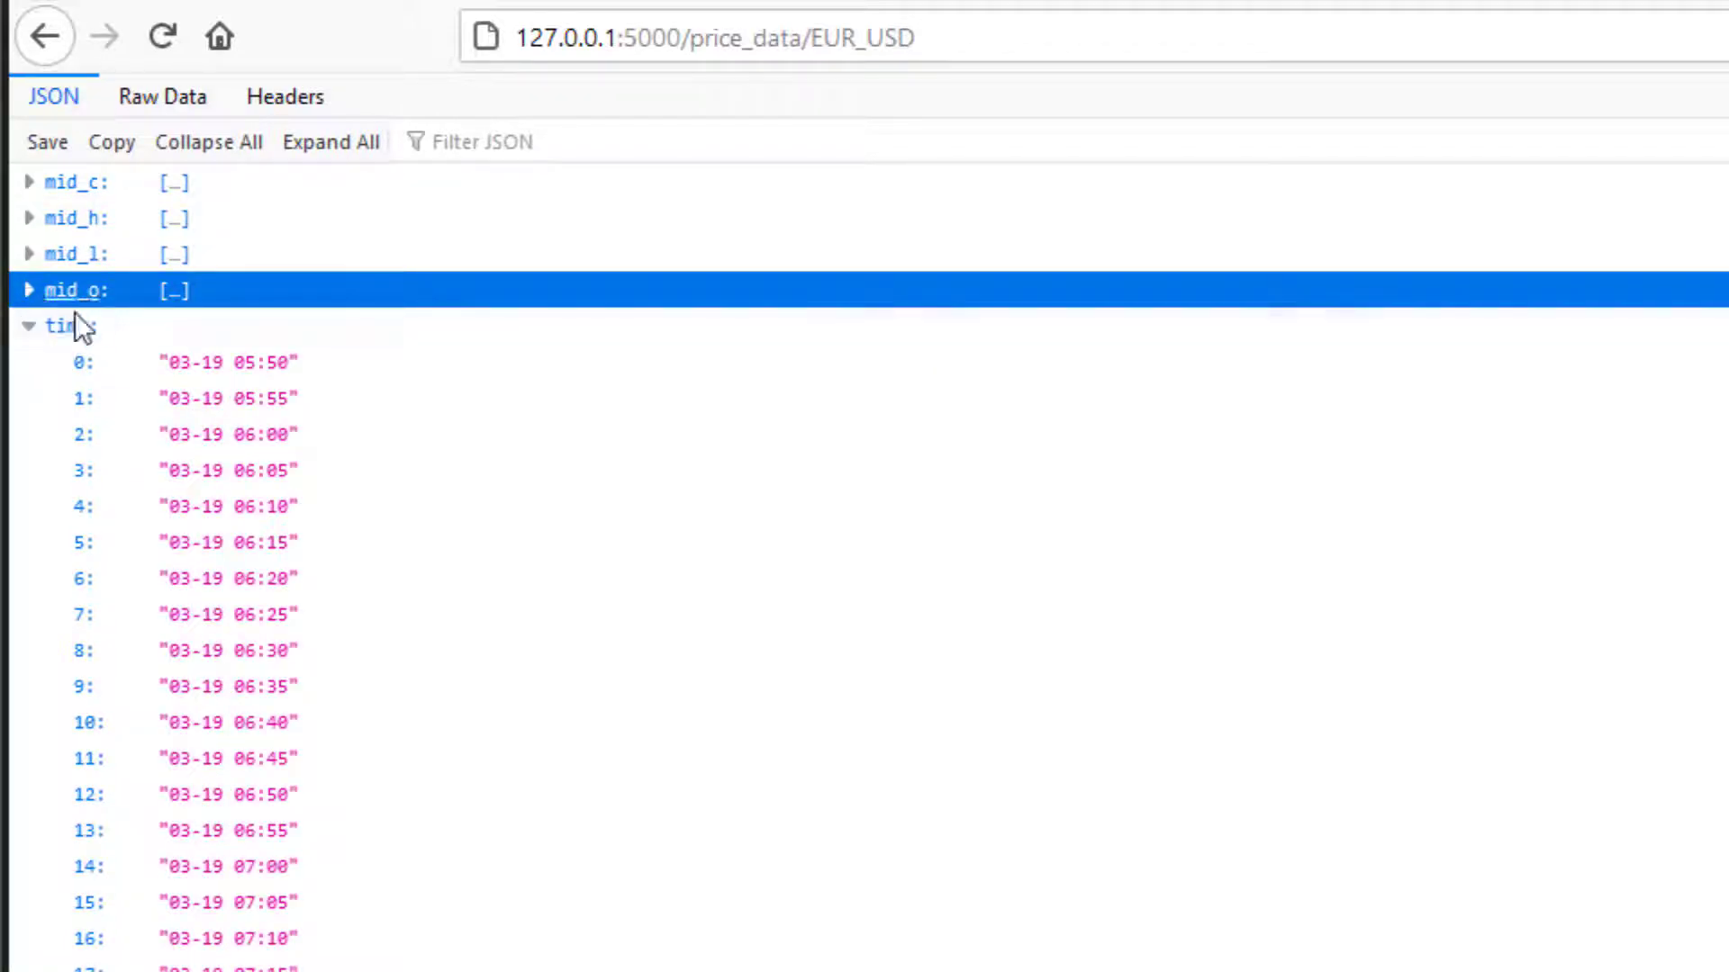
left_click(162, 97)
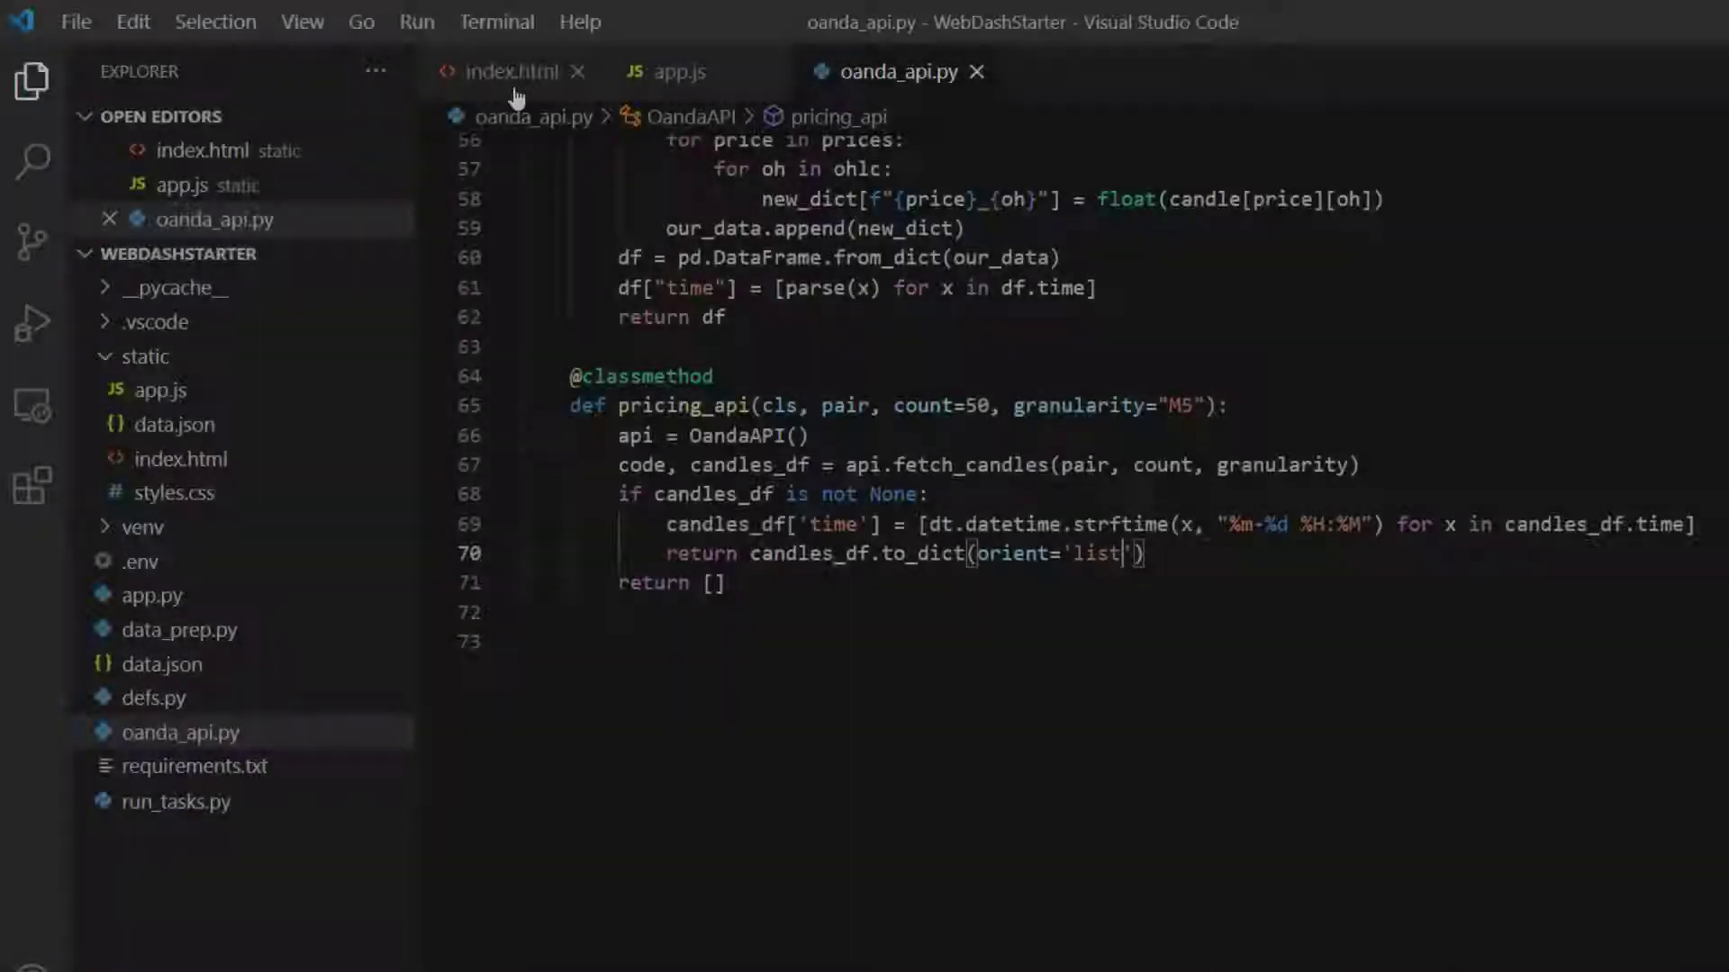
Step: Comment out the JSON pre block and add an empty chartDiv container in index.html
left_click(509, 72)
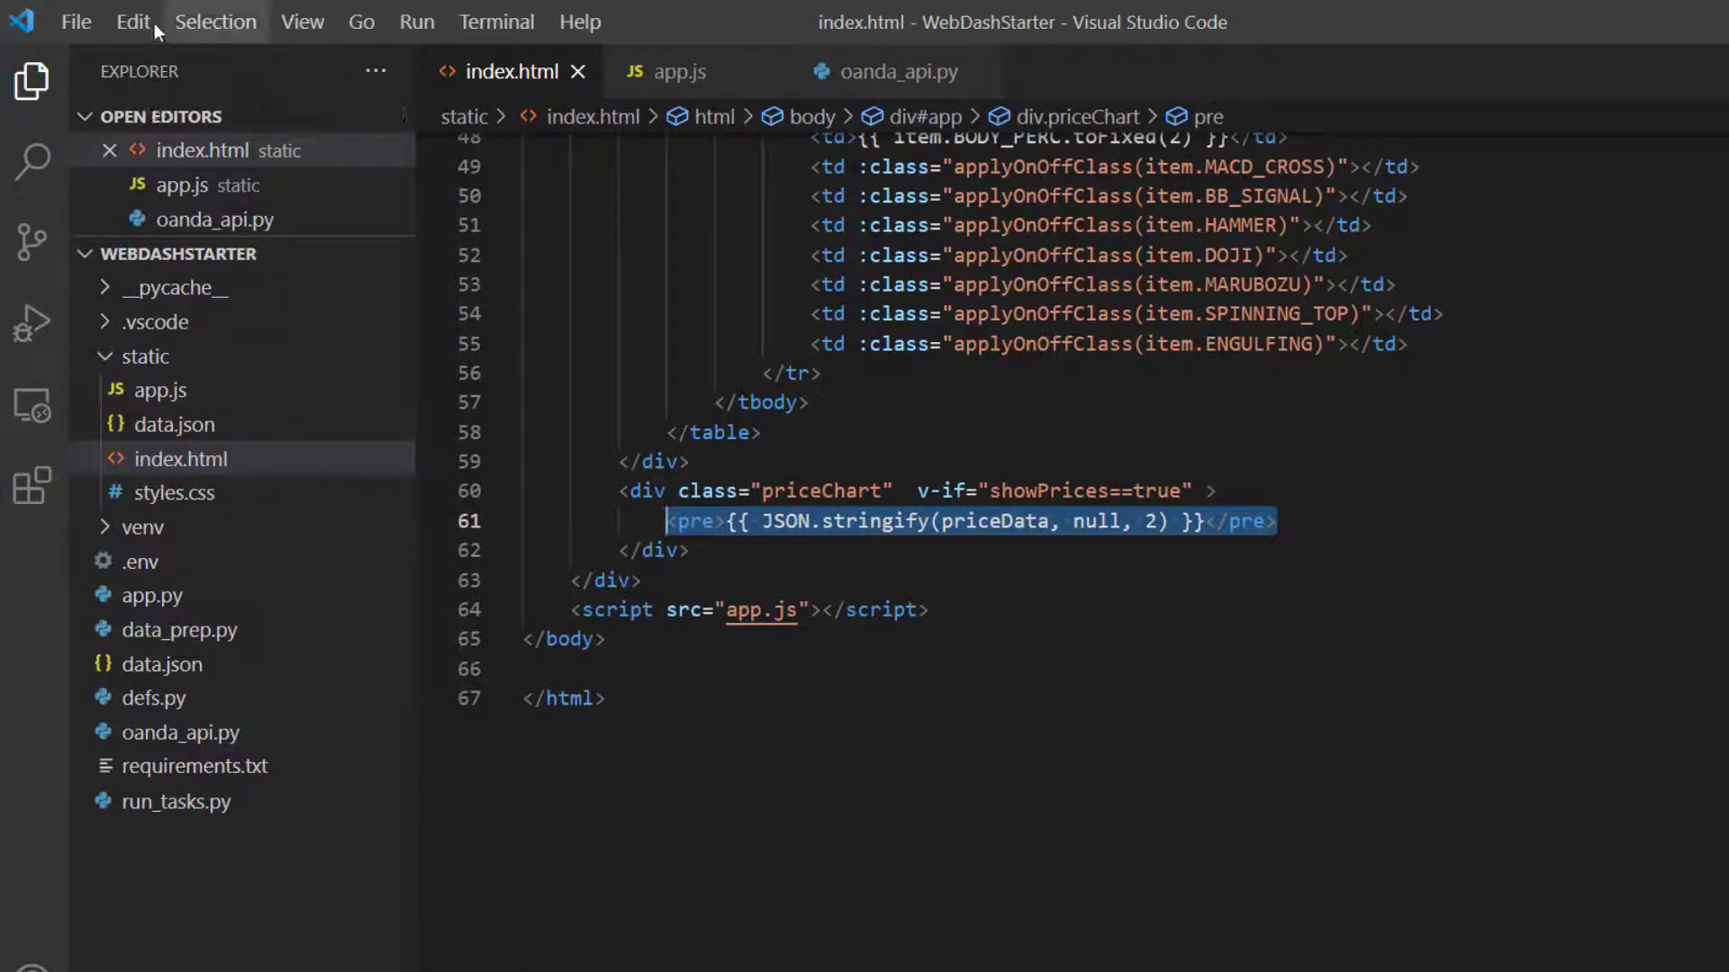
key("ctrl+/")
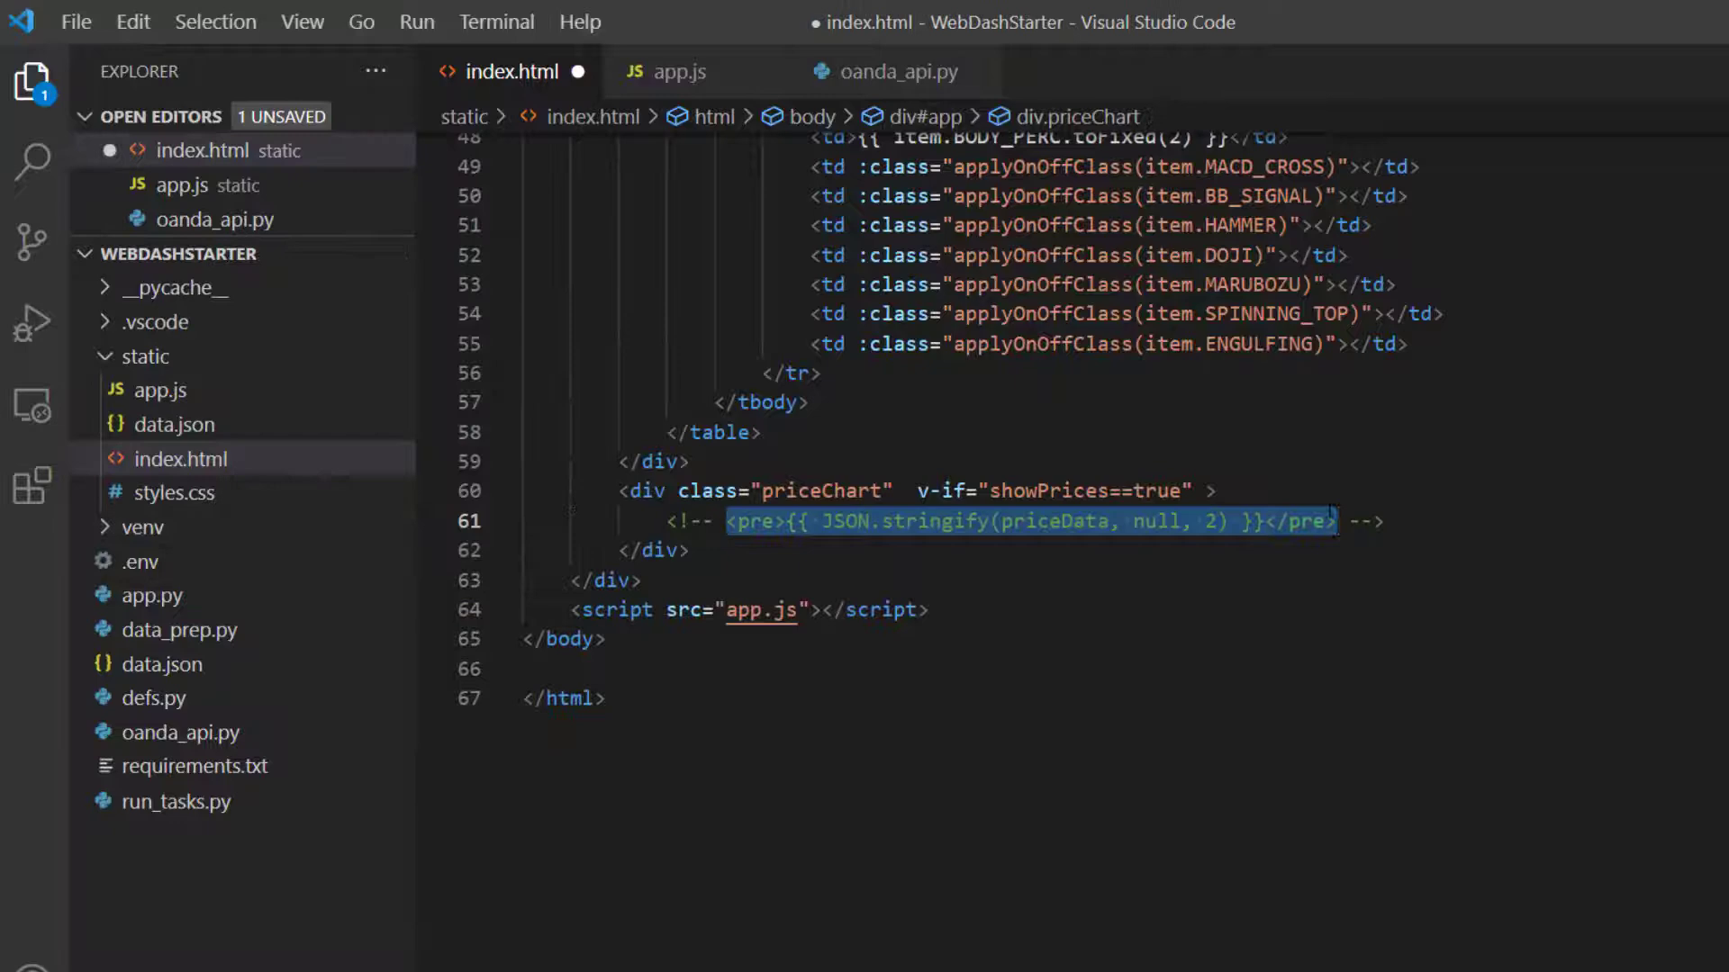
key("Enter")
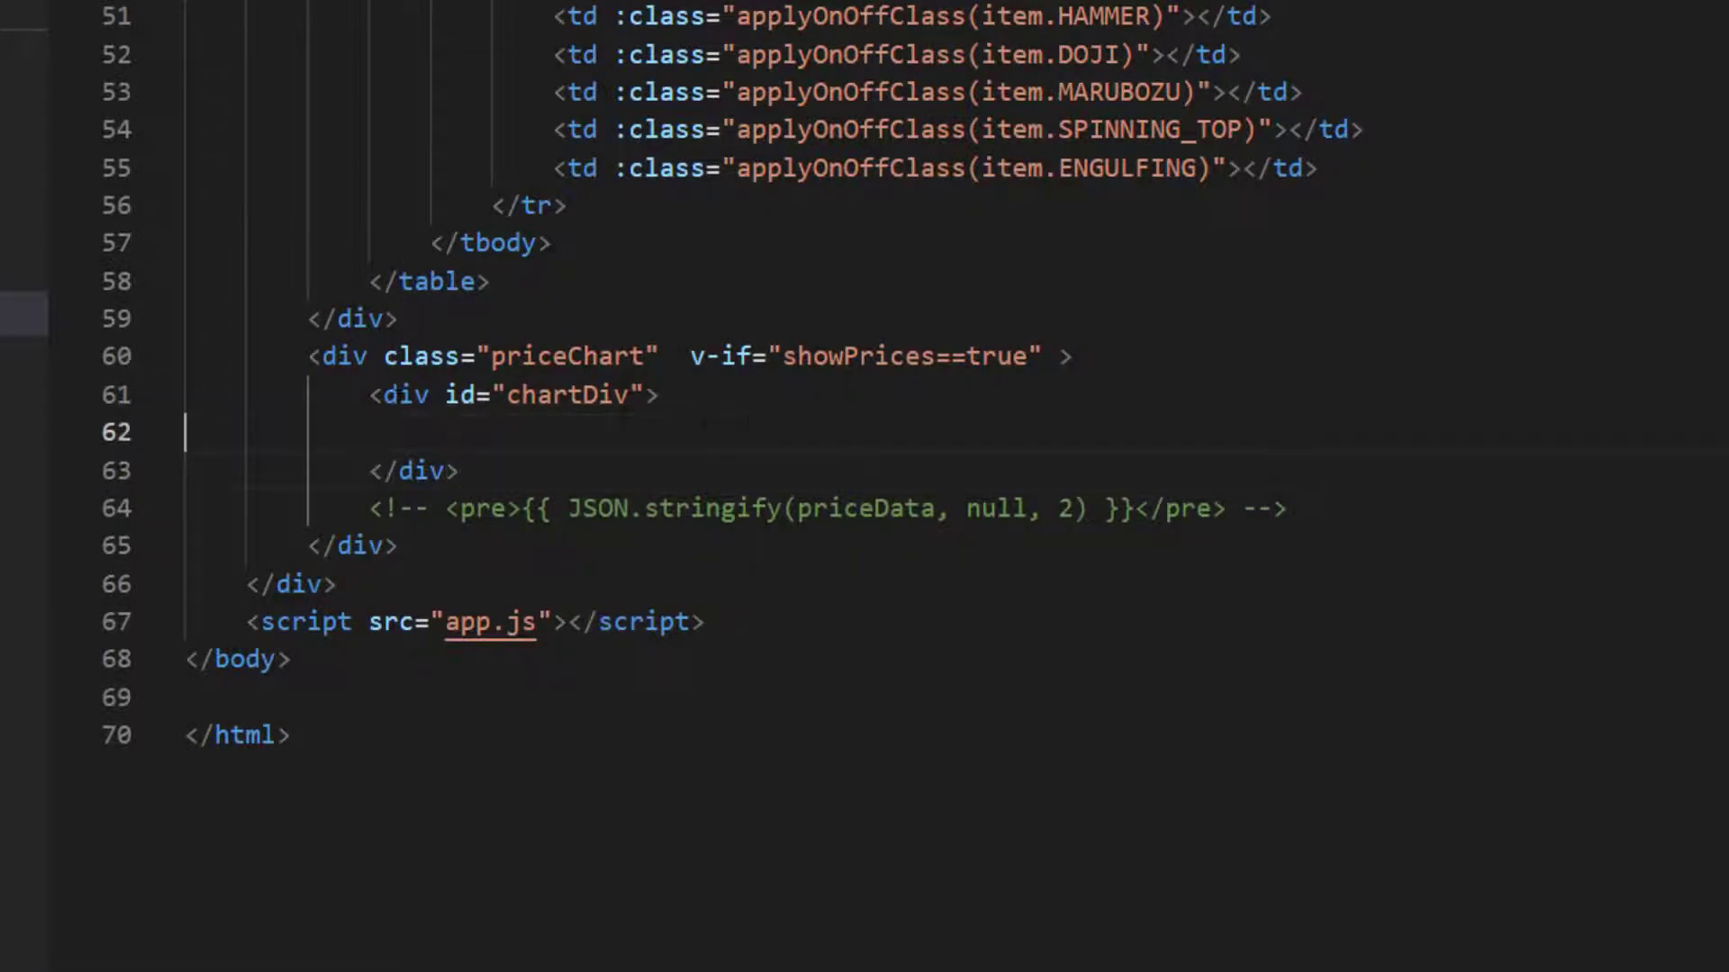
double_click(567, 395)
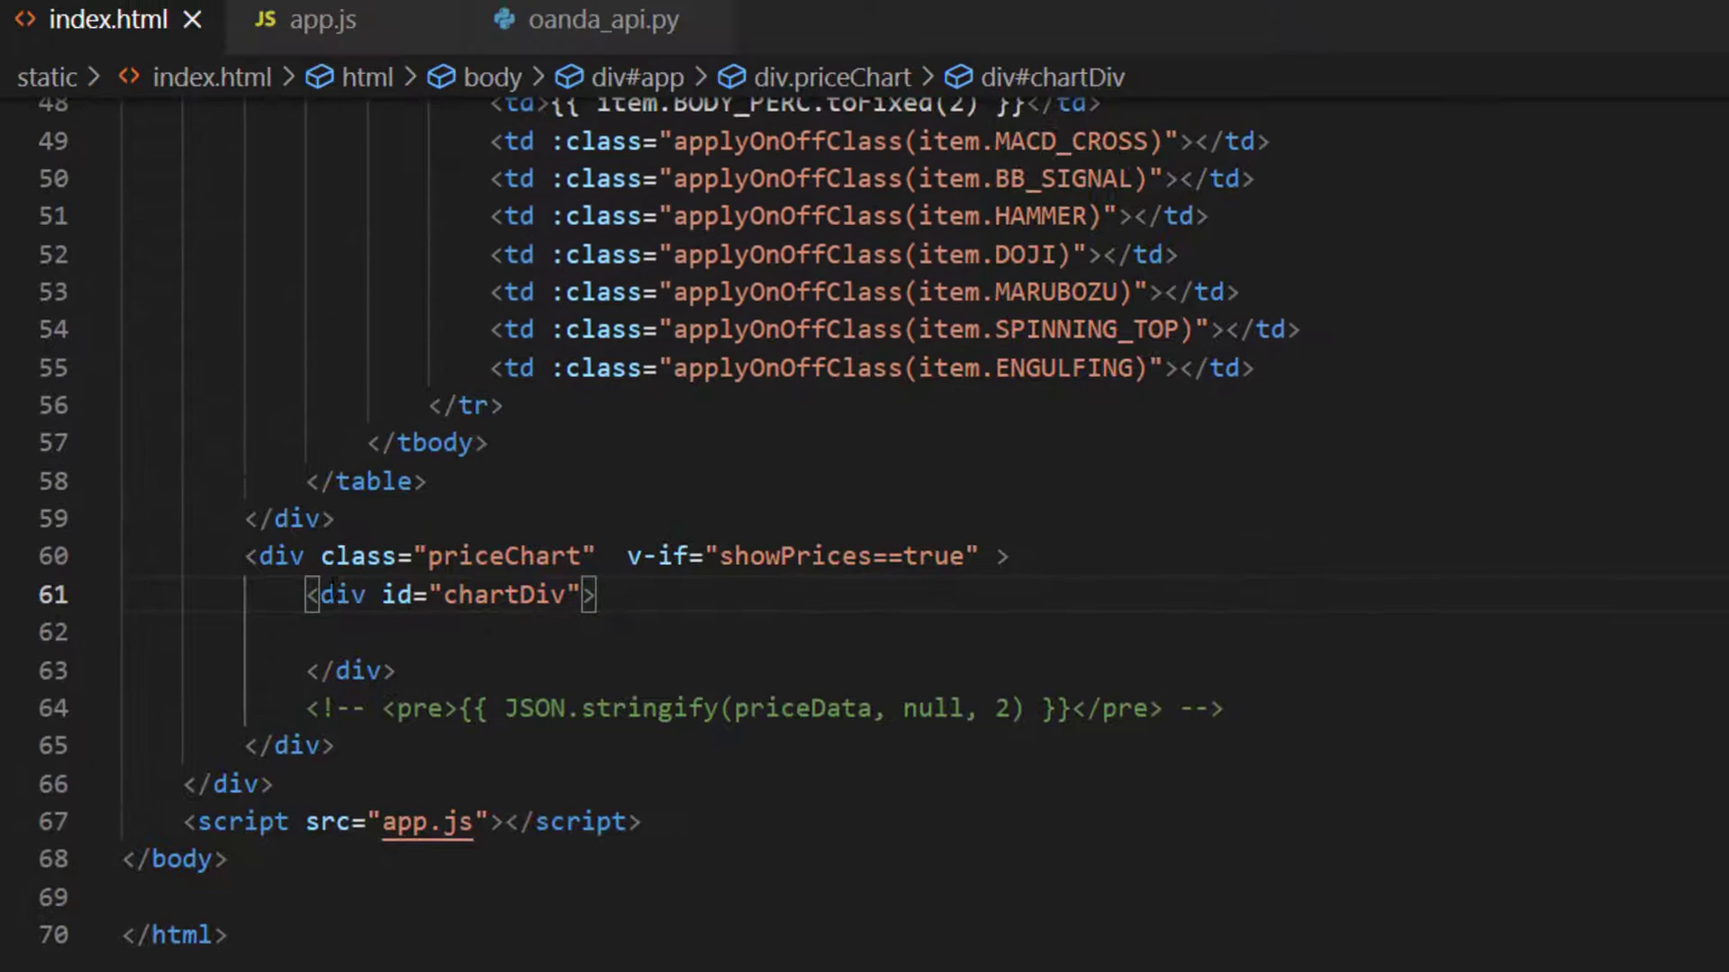
left_click(320, 20)
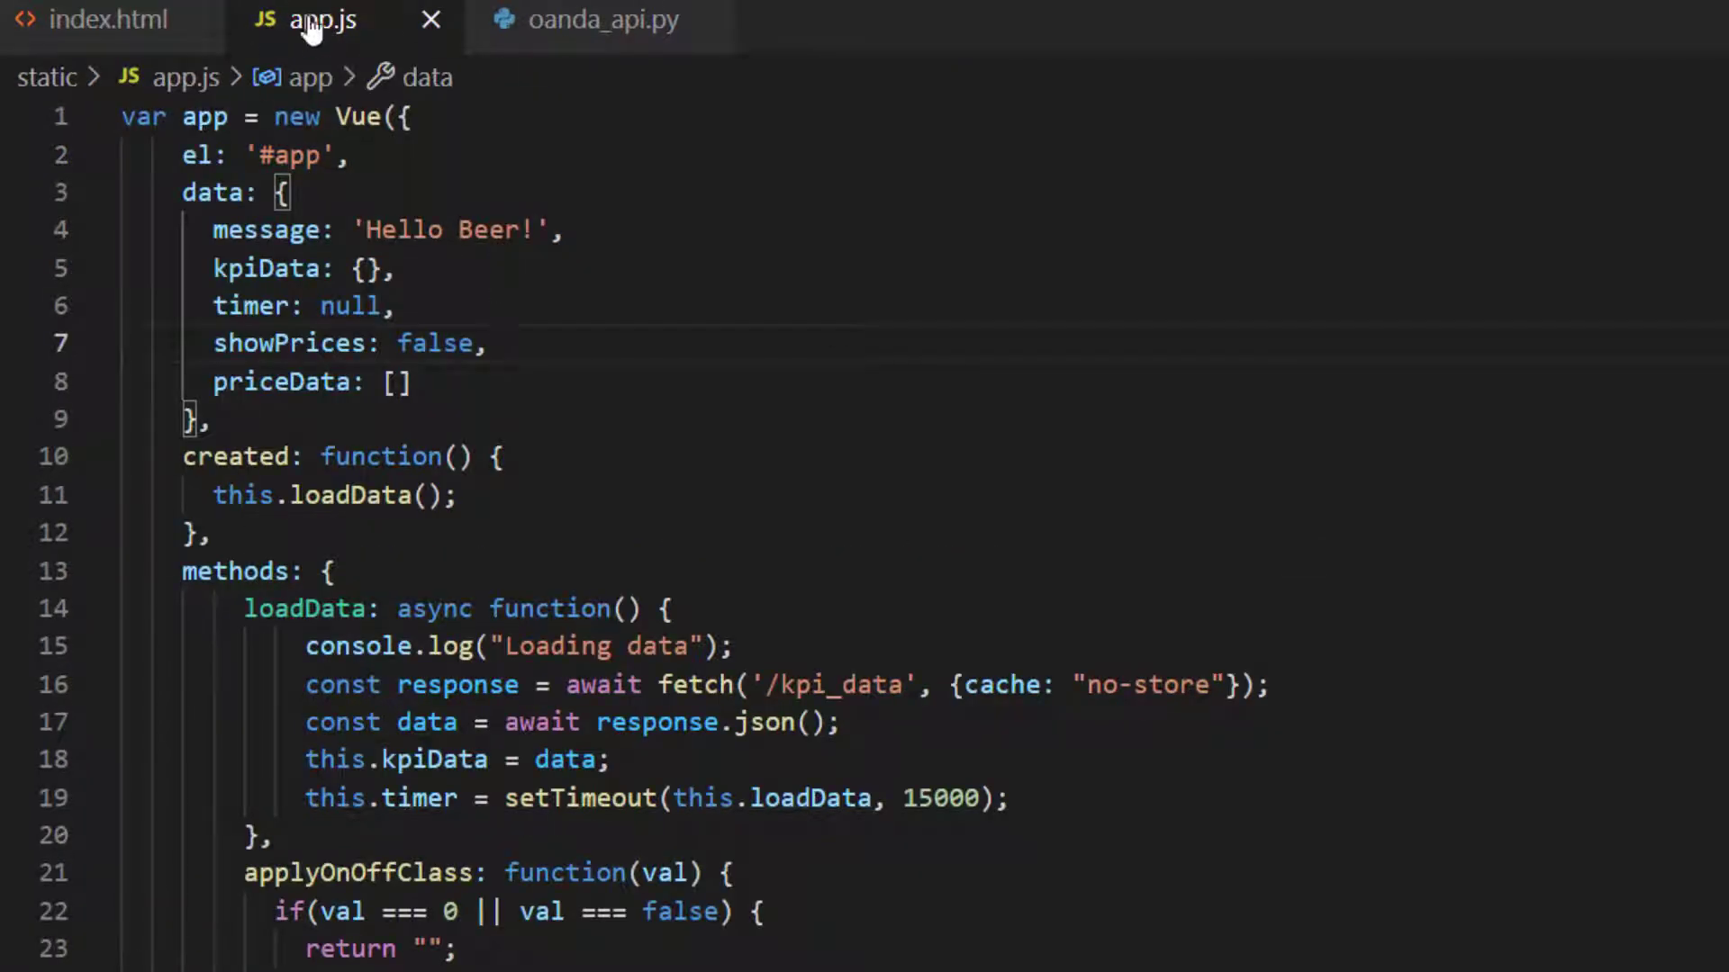
Step: Write drawChart's candlestick dataTrace using the time, mid_o, mid_h, mid_l and mid_c lists
key("Enter")
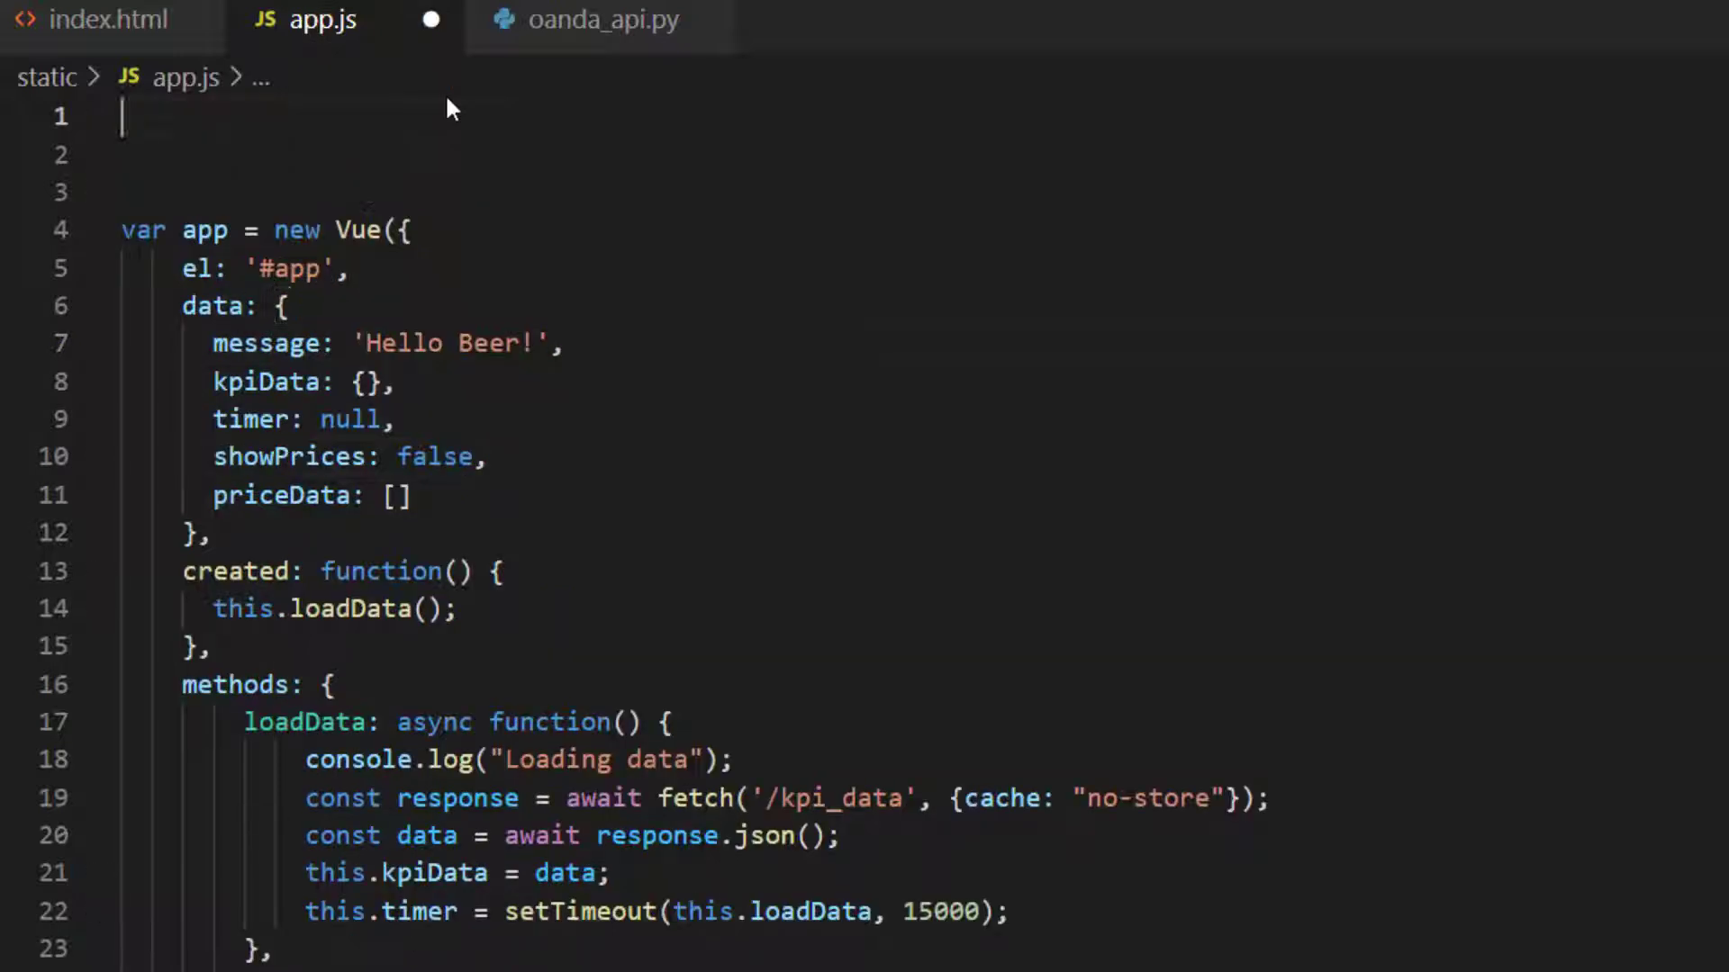
mouse_move(803, 171)
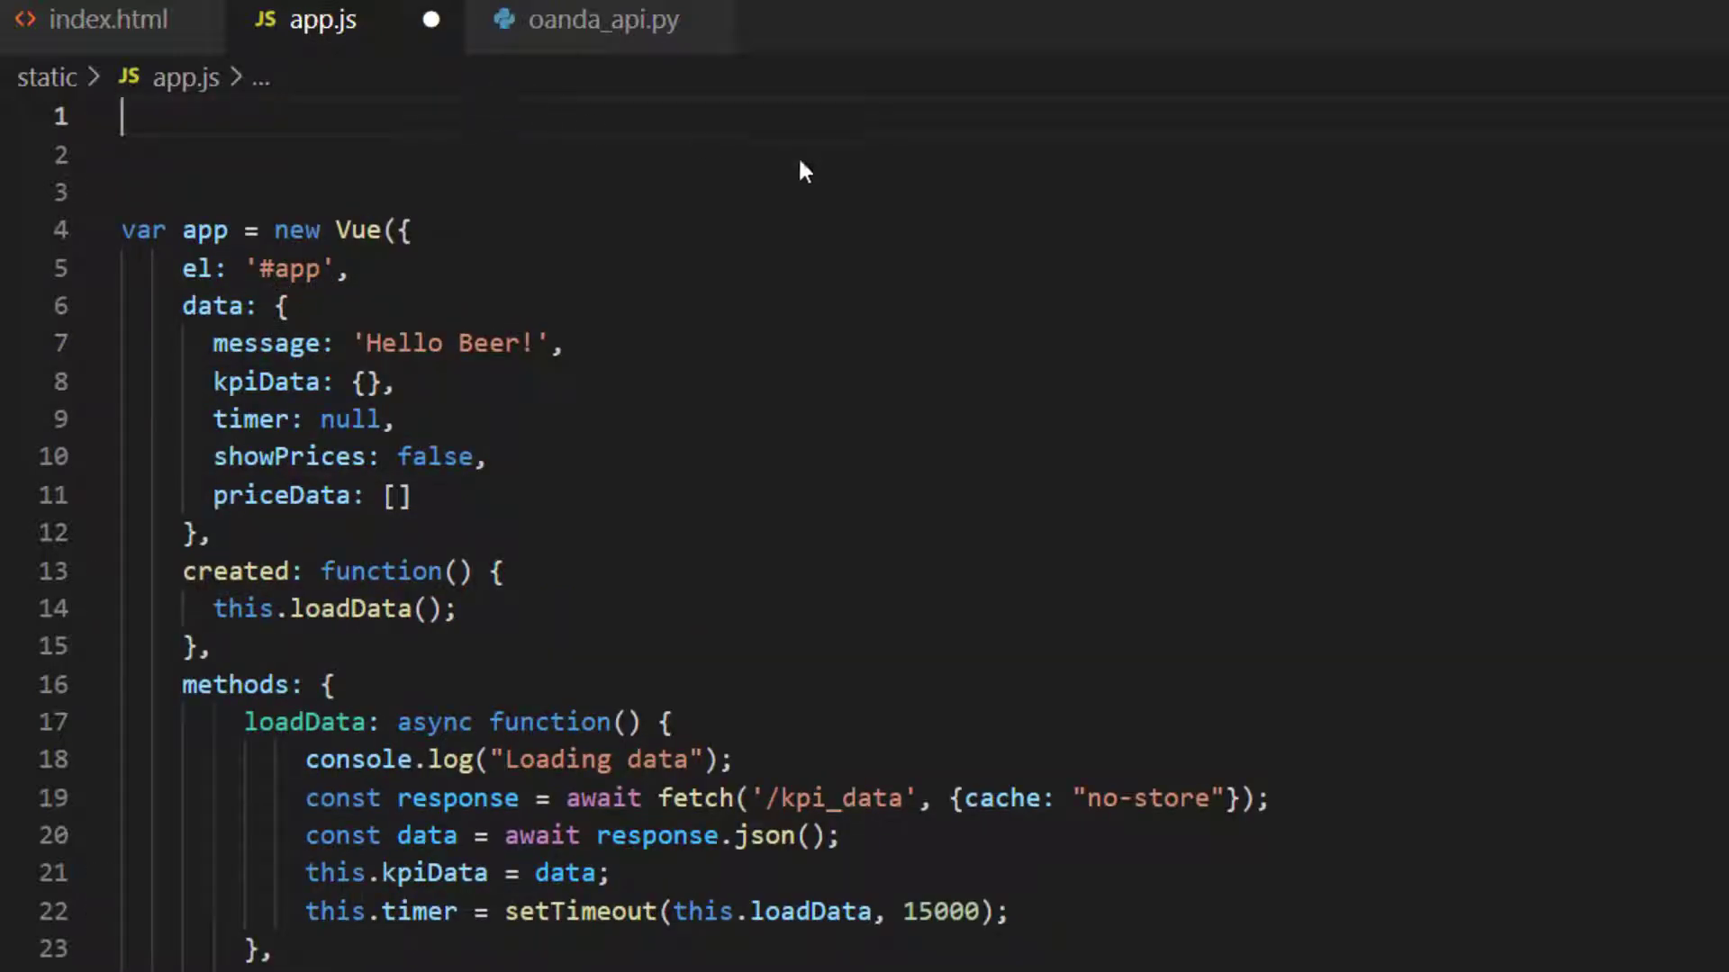
mouse_move(773, 203)
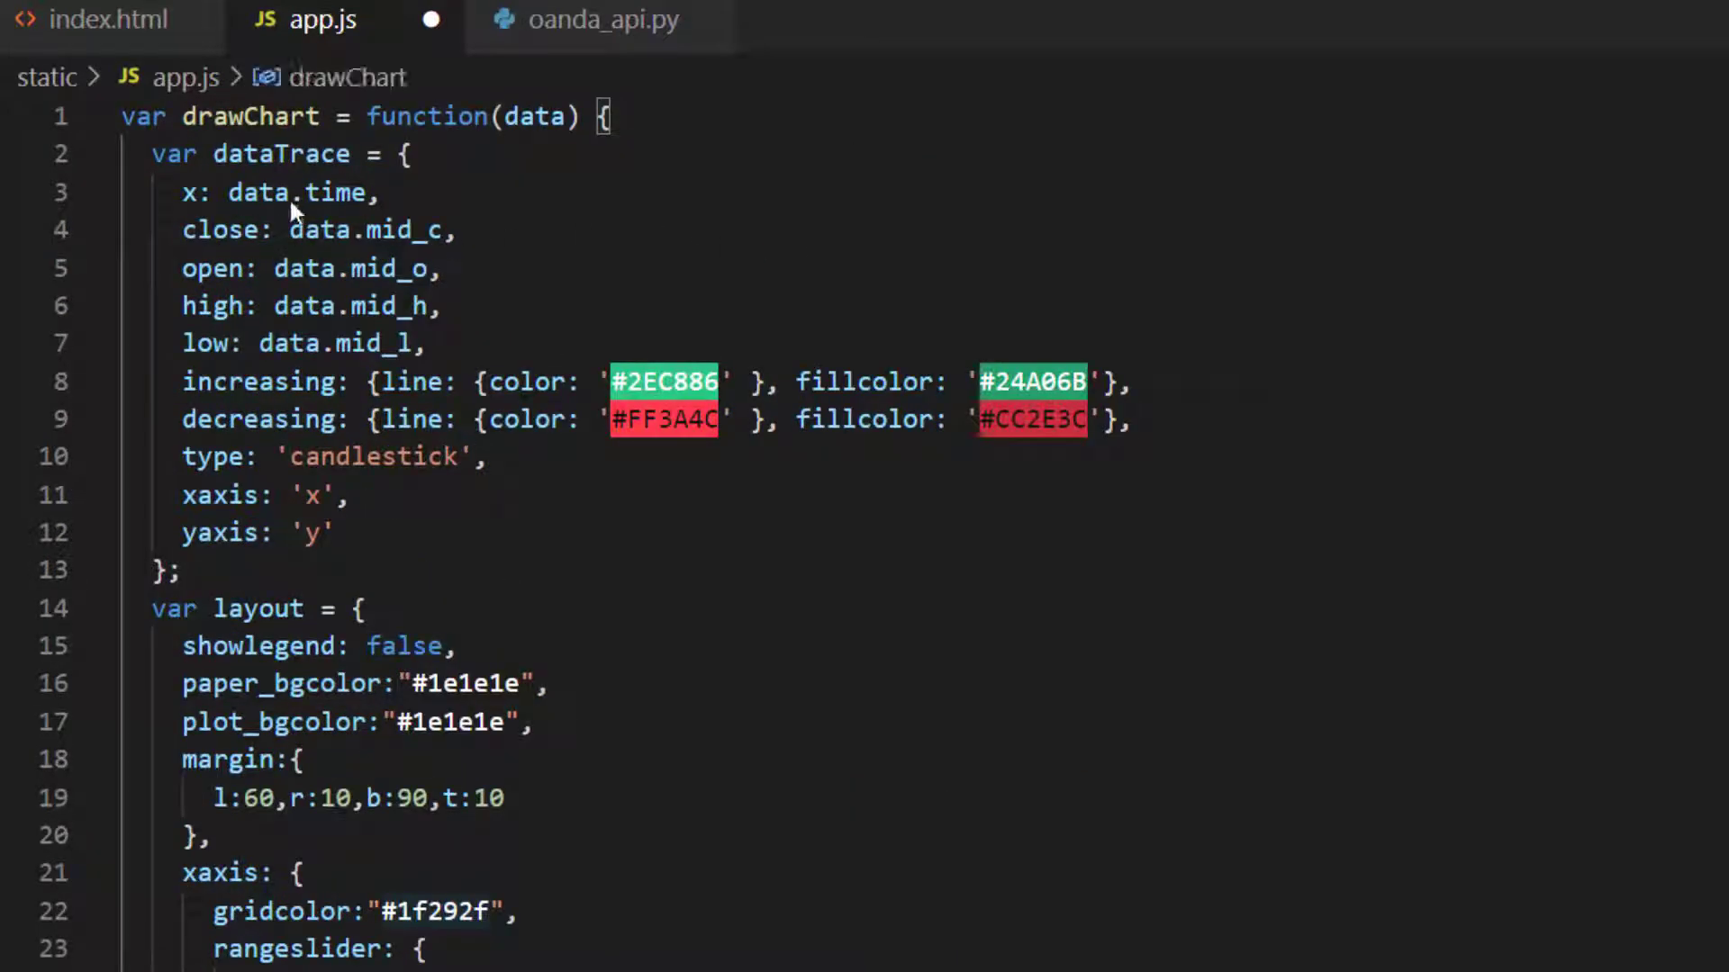
double_click(250, 115)
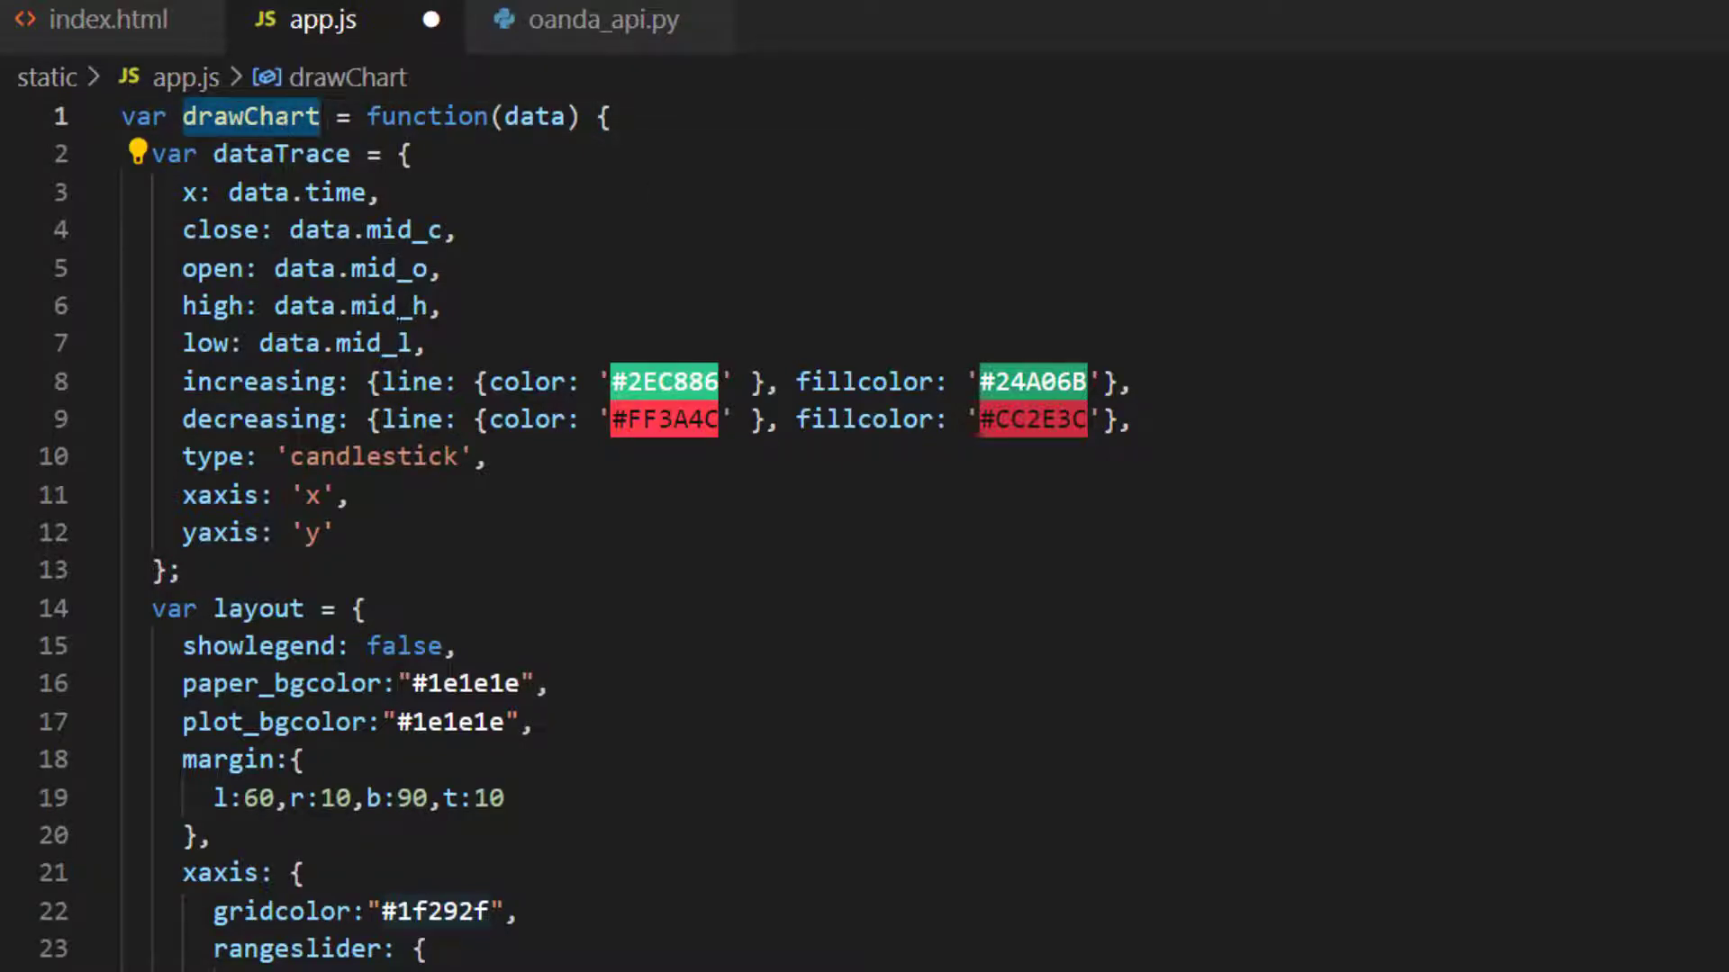
scroll("down", 3)
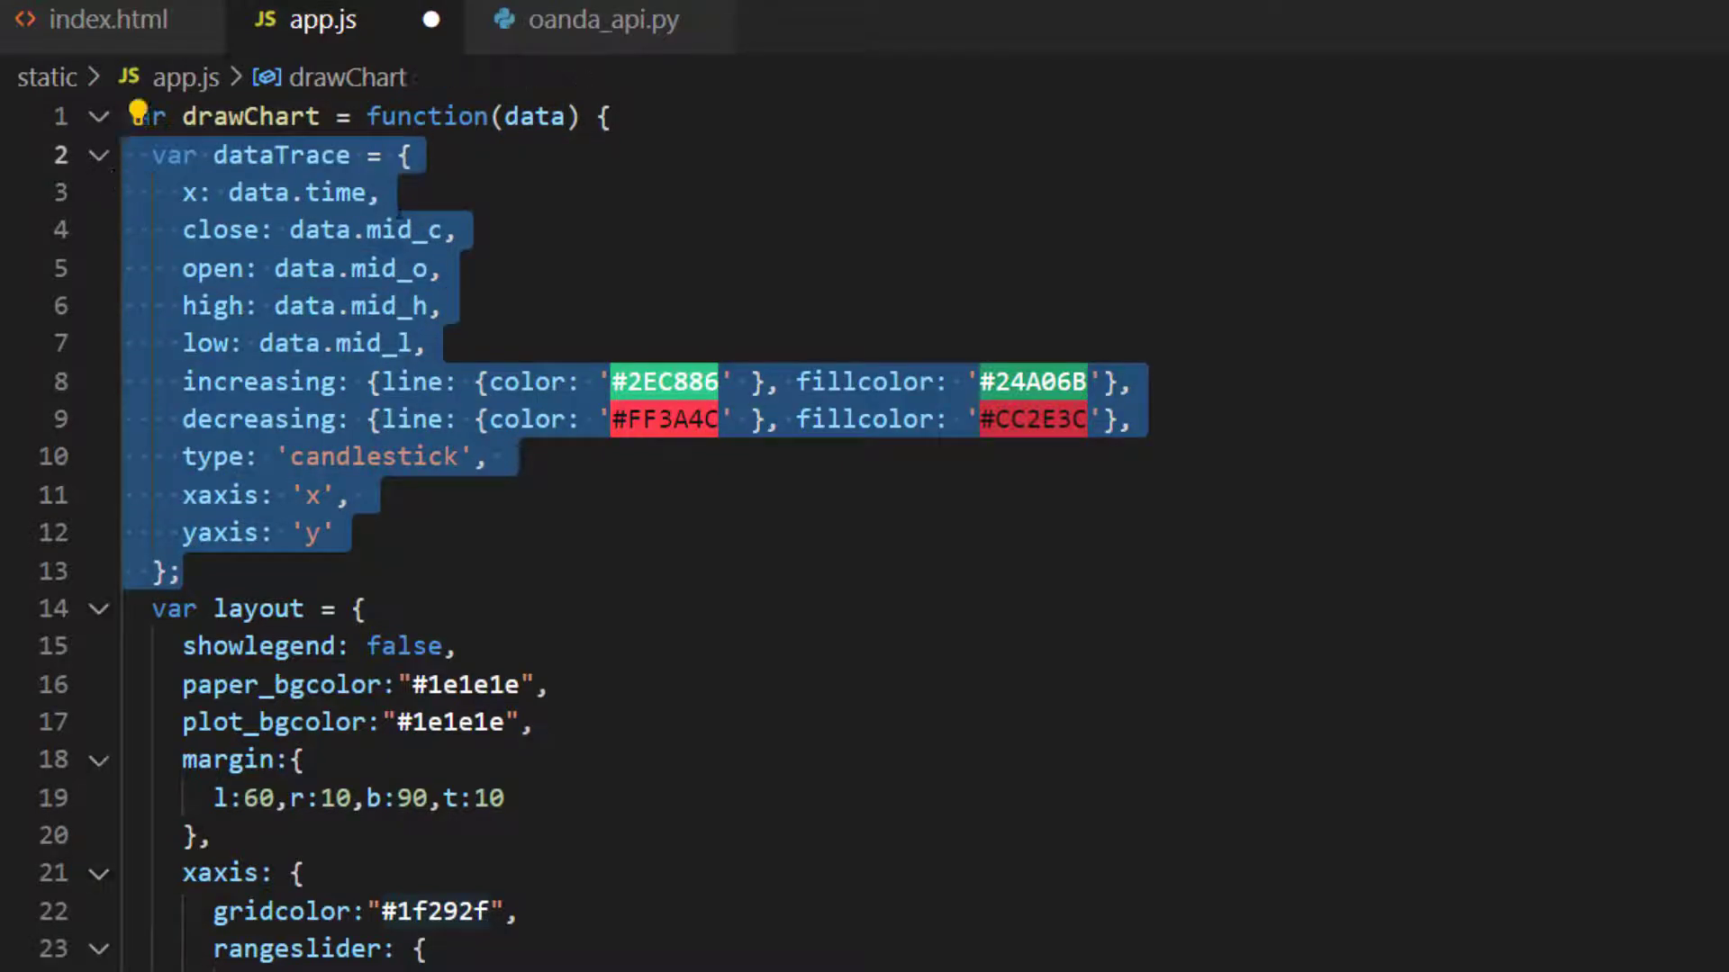
left_click(306, 193)
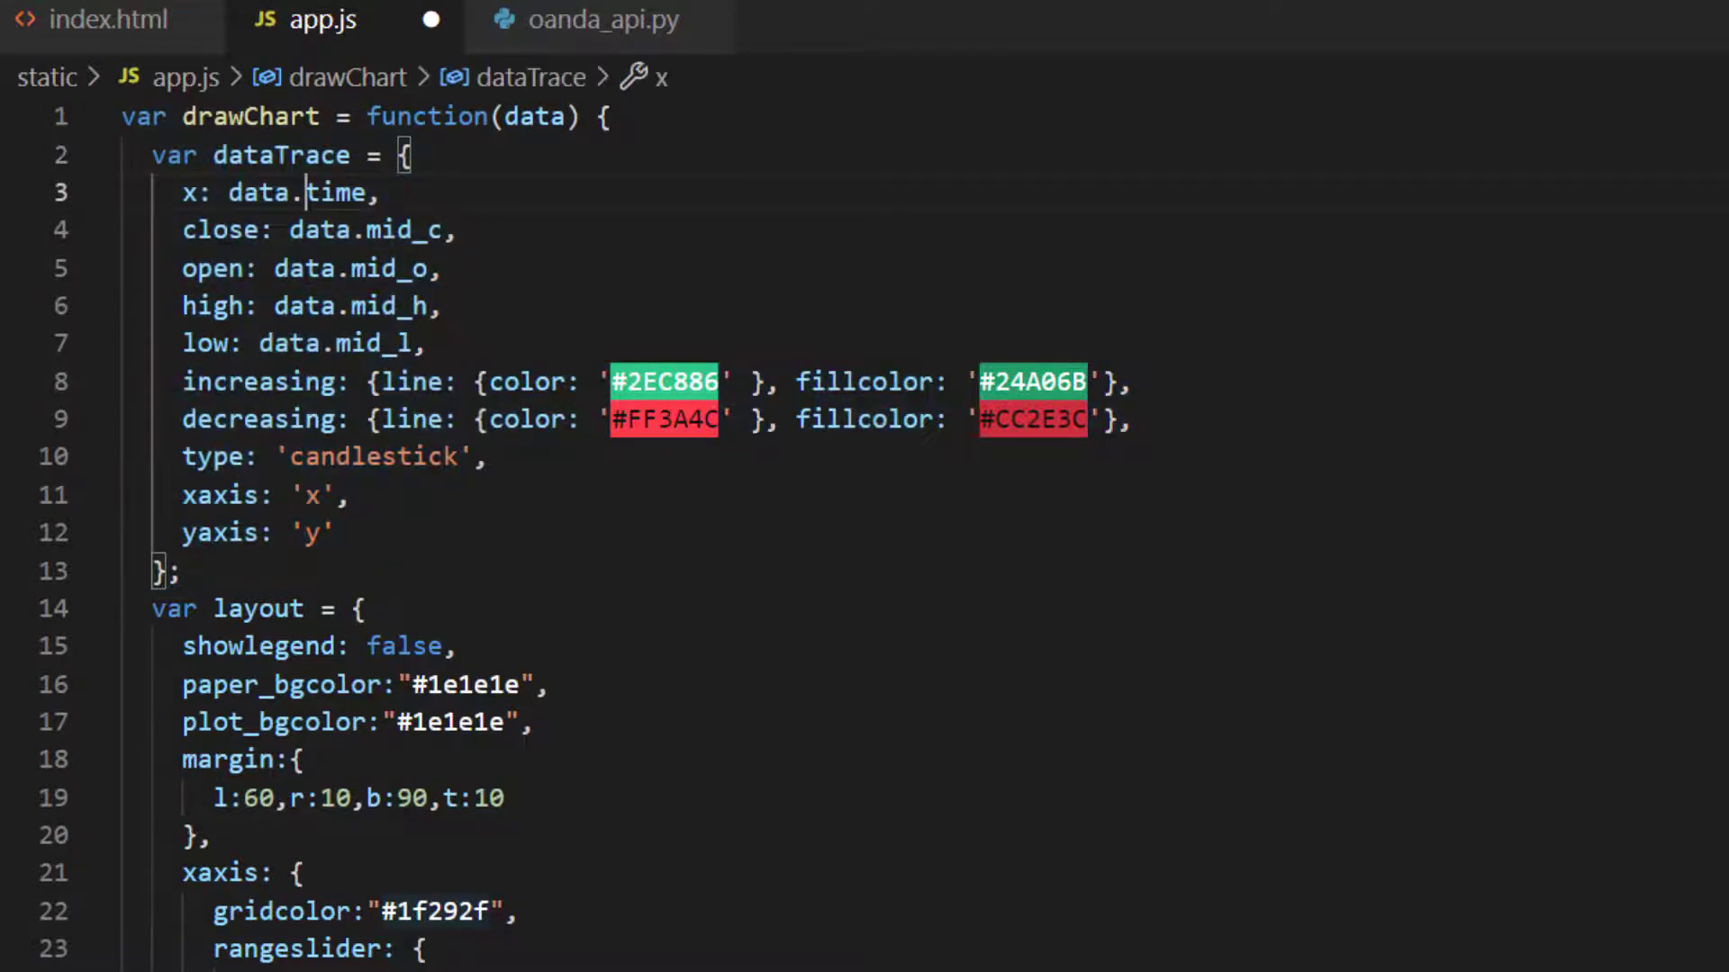
double_click(397, 231)
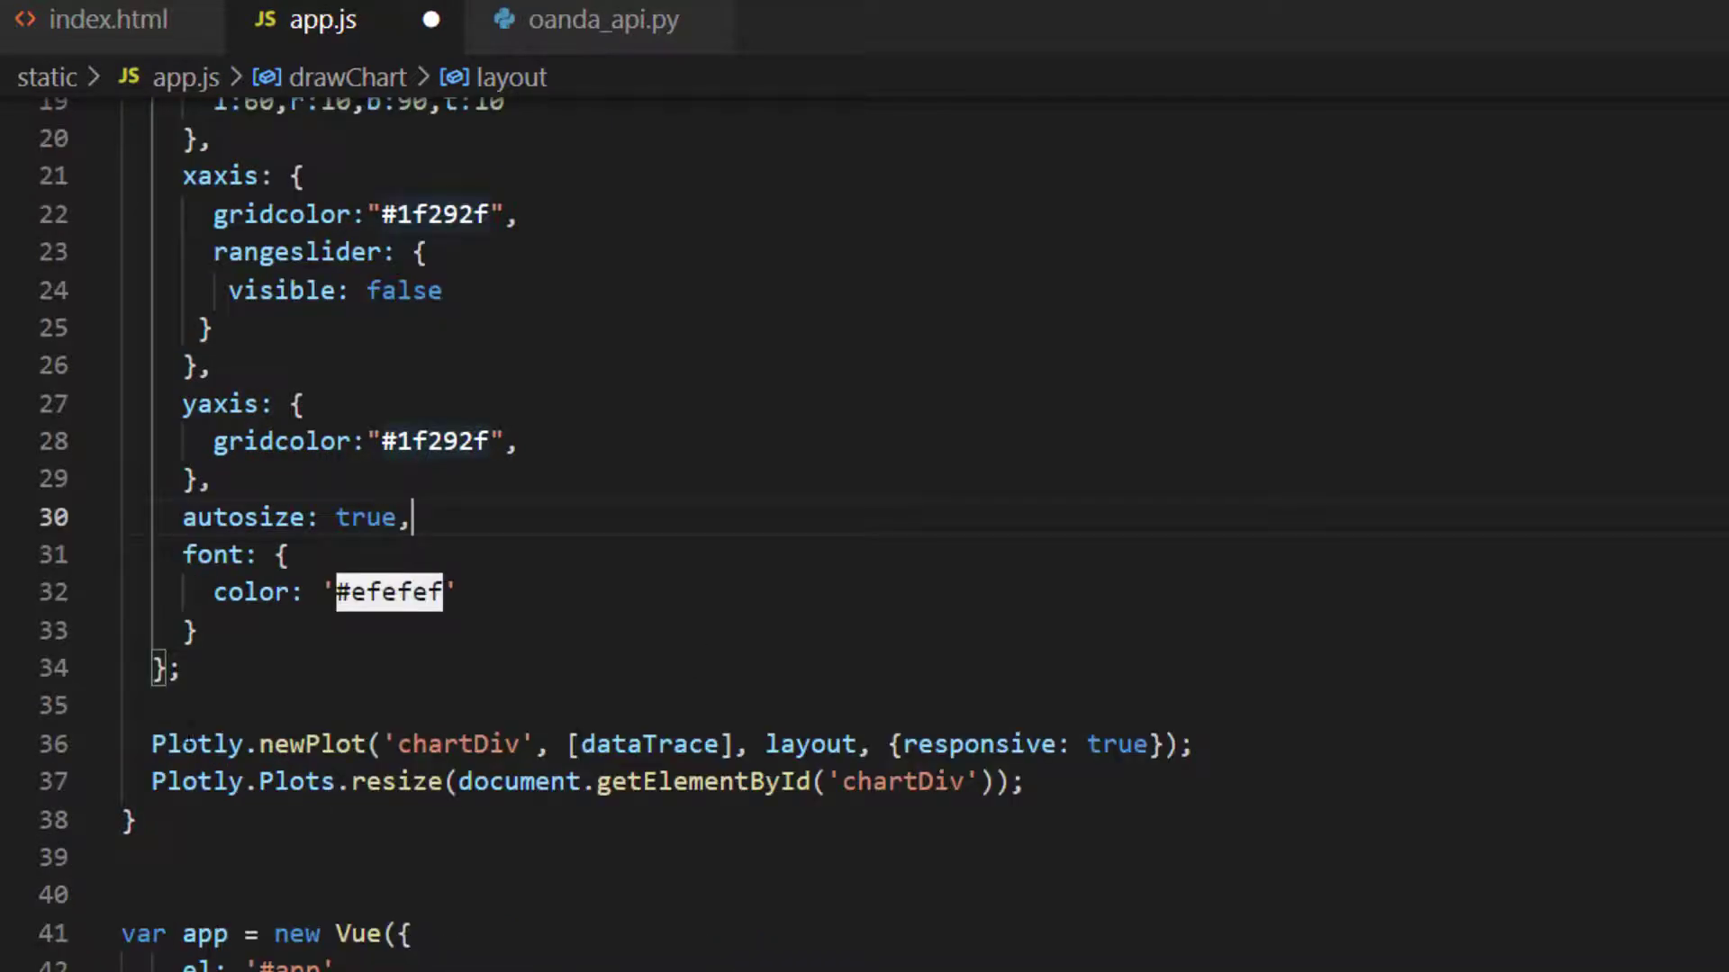
Step: Finish the dark autosize layout, plot into chartDiv with Plotly.newPlot and Plots.resize, and save
left_click(196, 744)
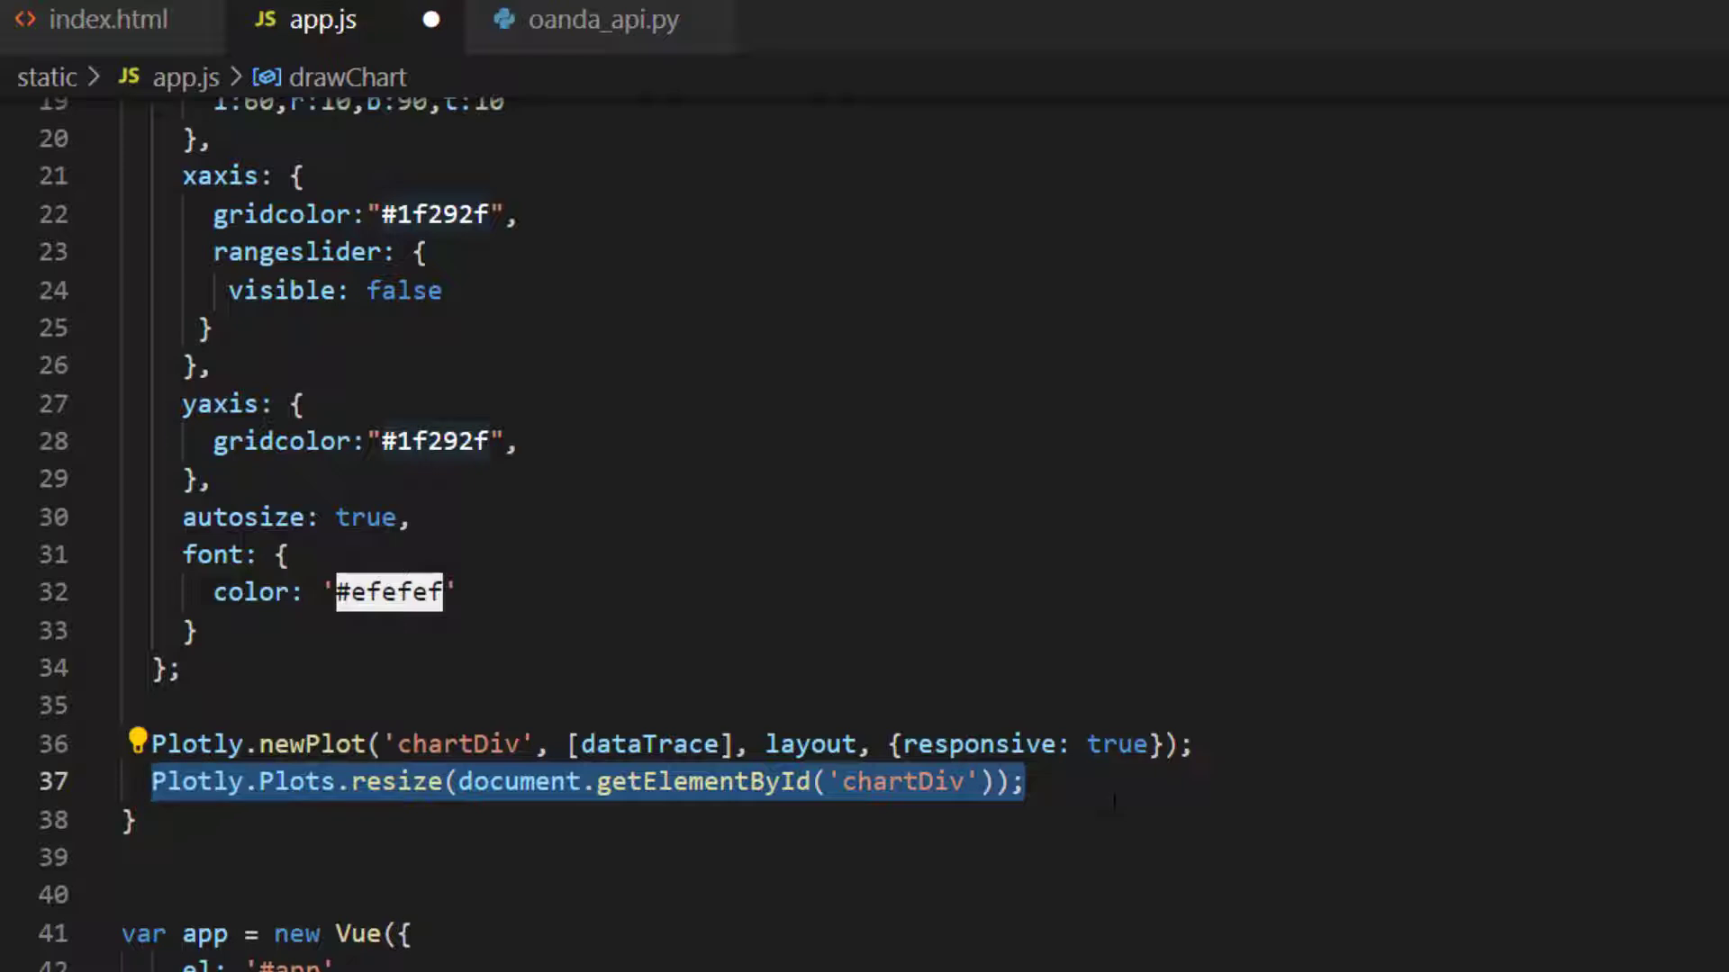
left_click(1024, 782)
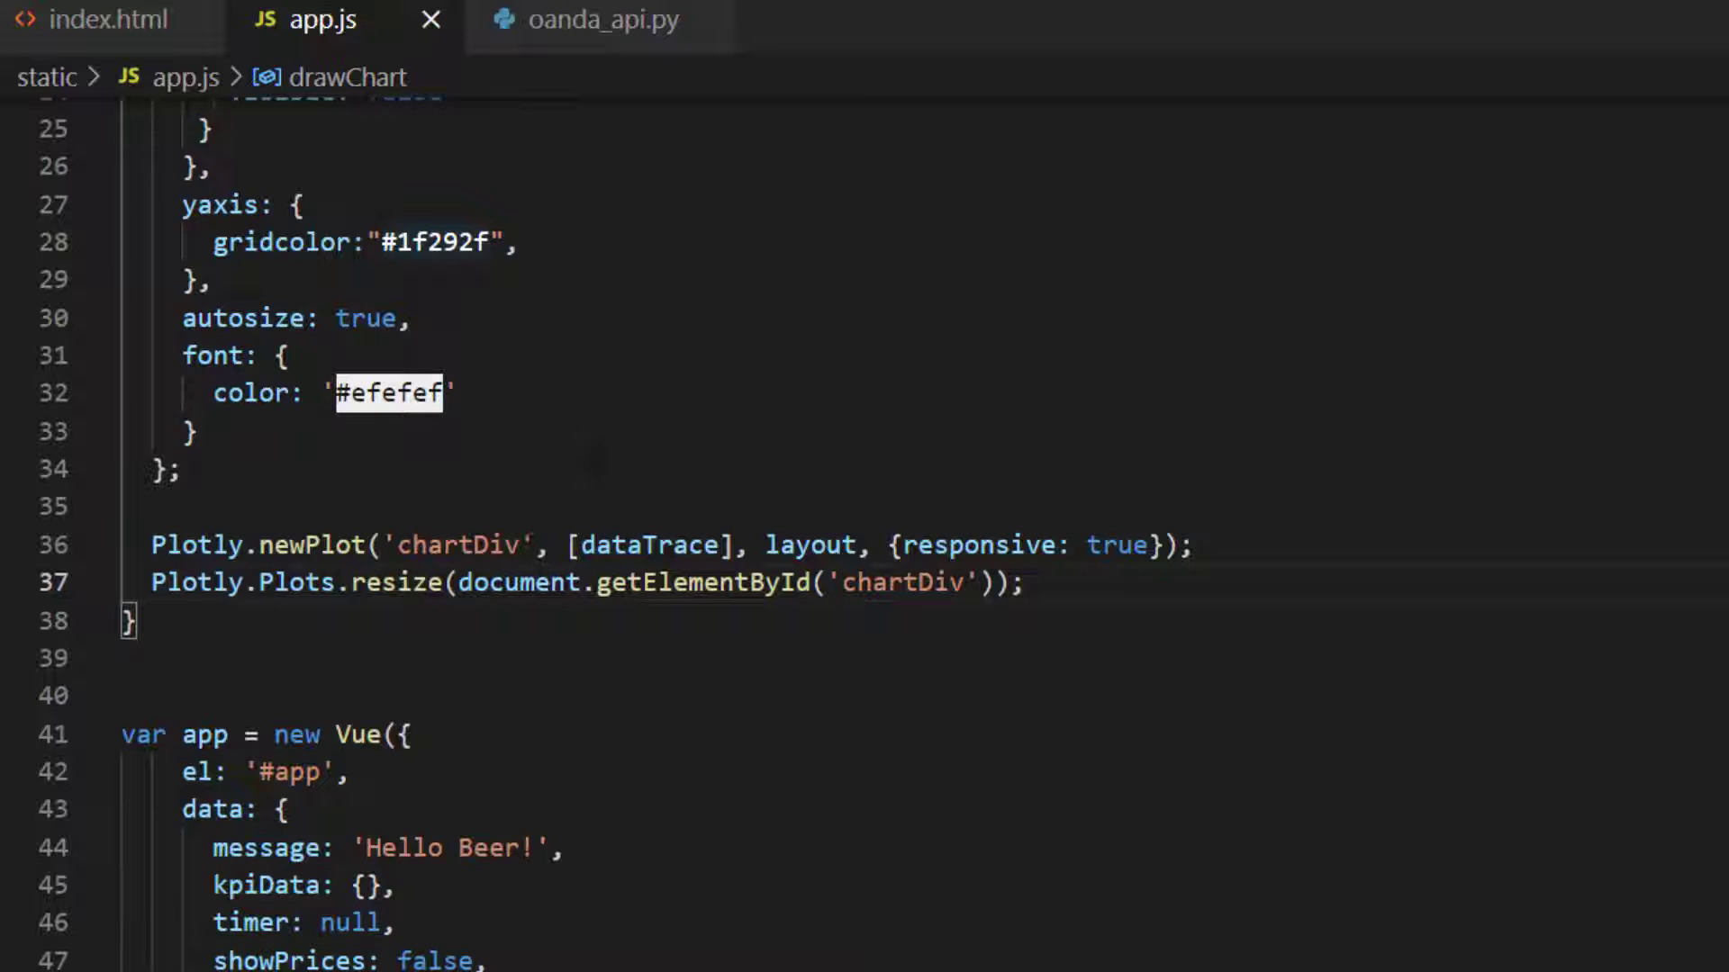
scroll("down", 3)
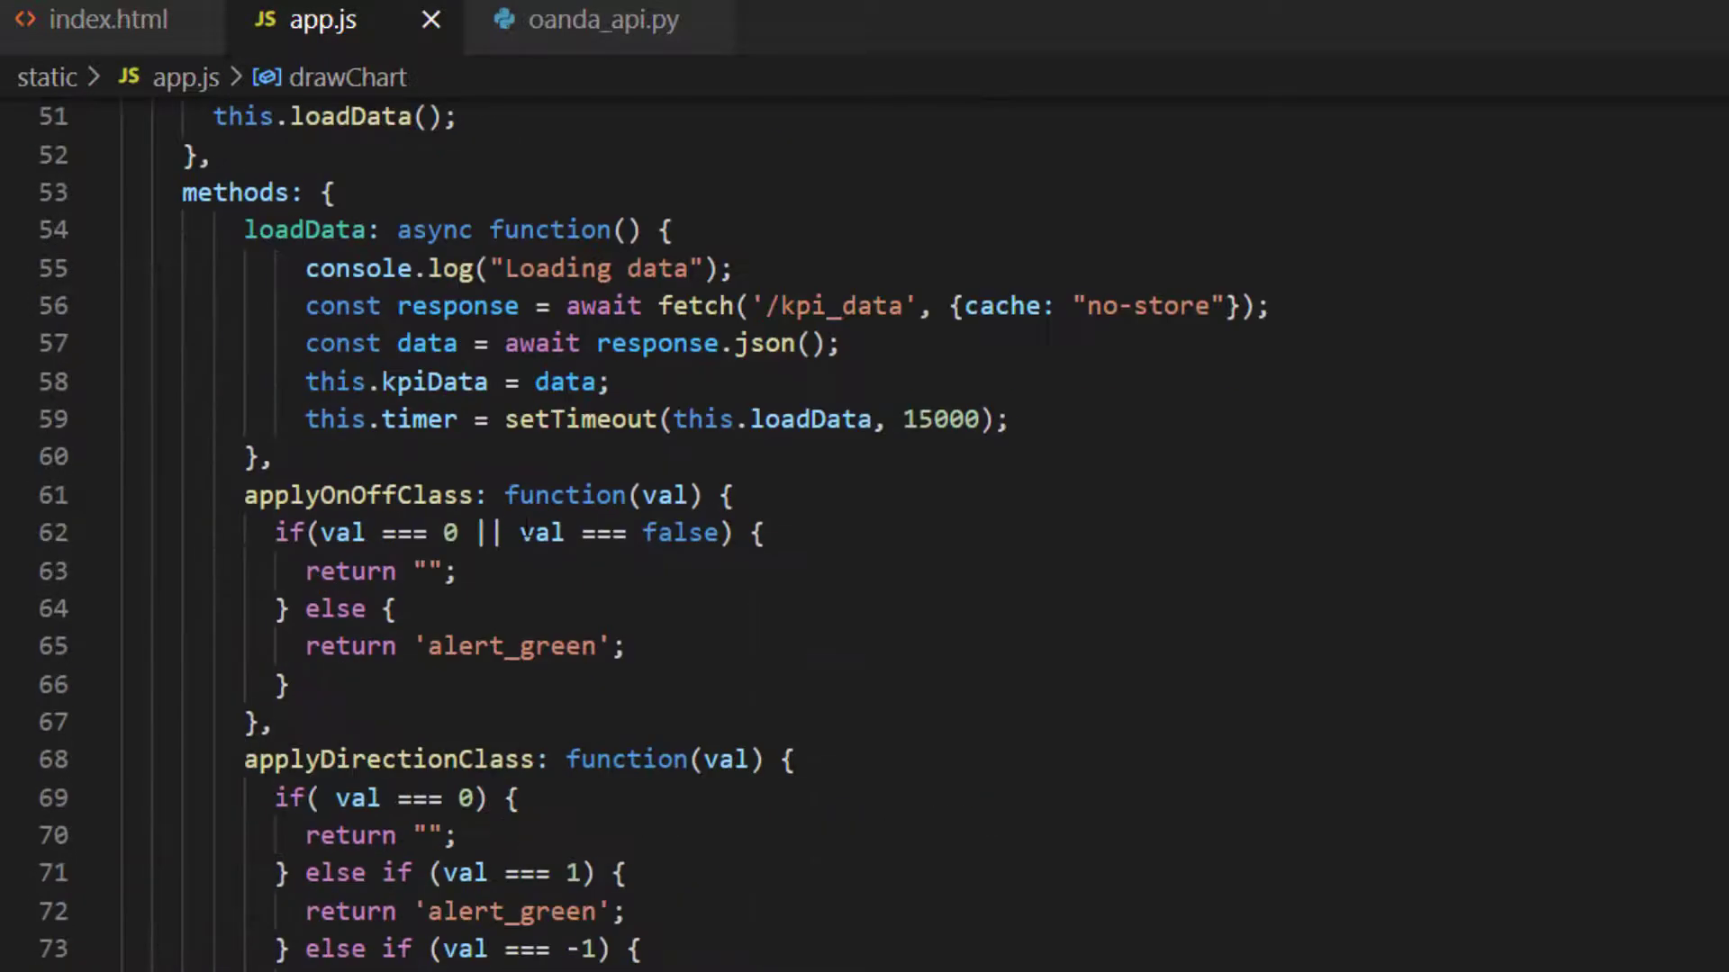
scroll("down", 3)
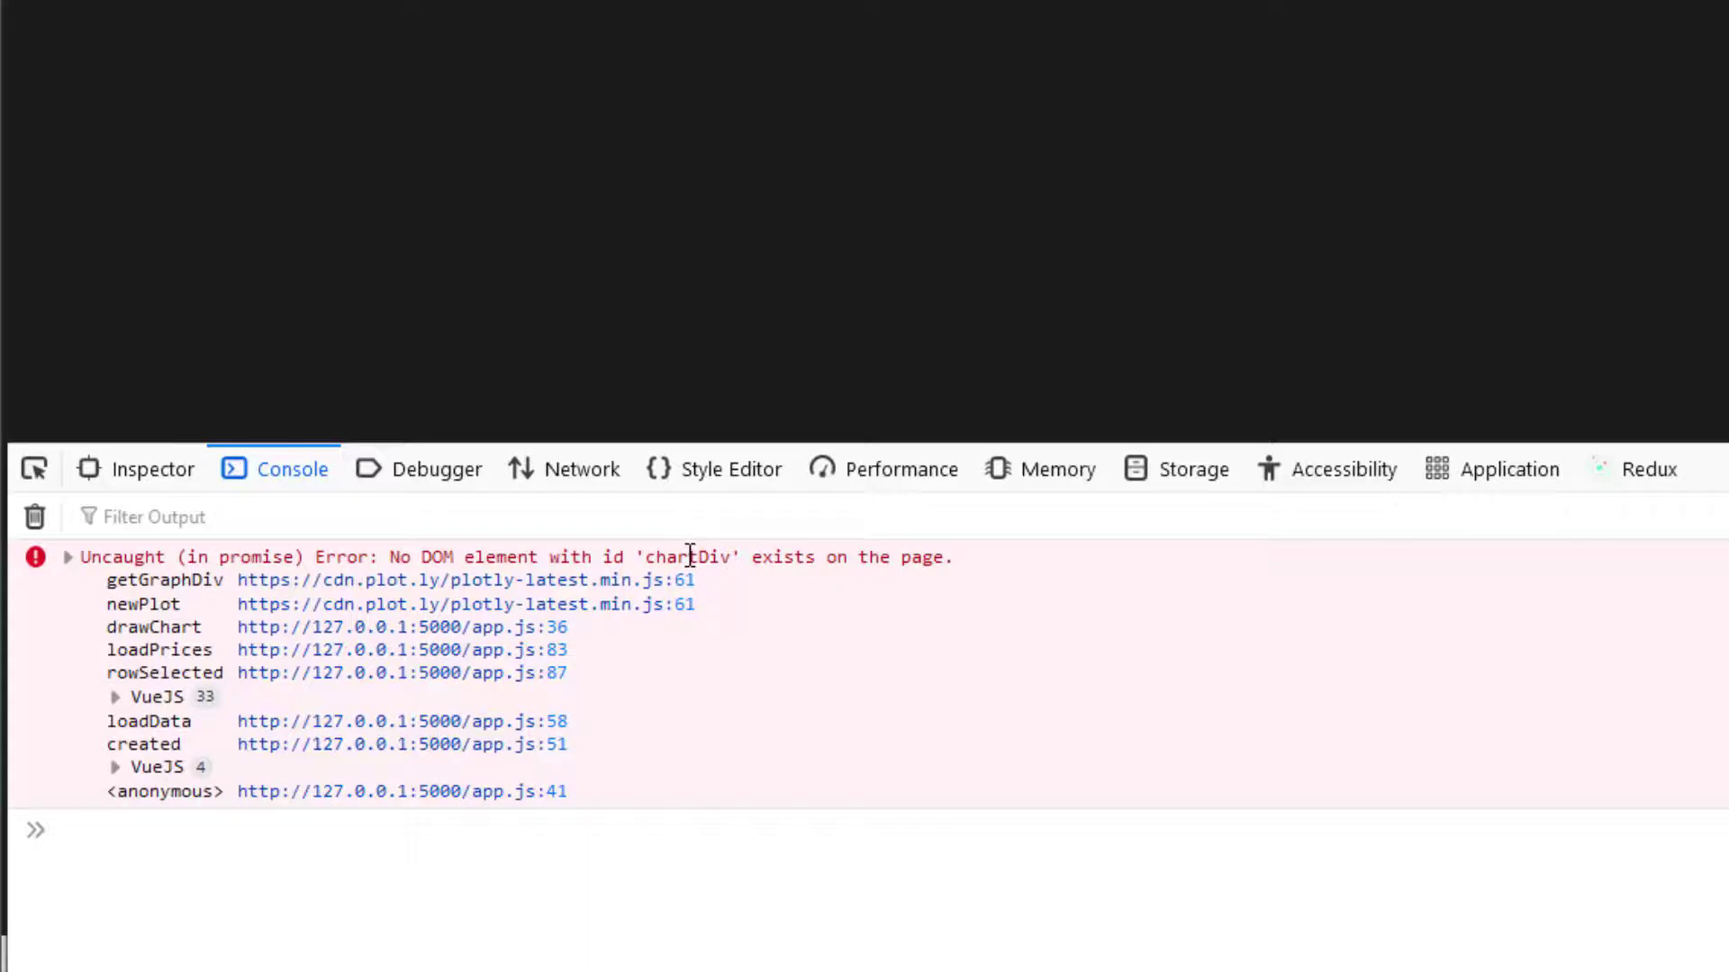
mouse_move(337, 695)
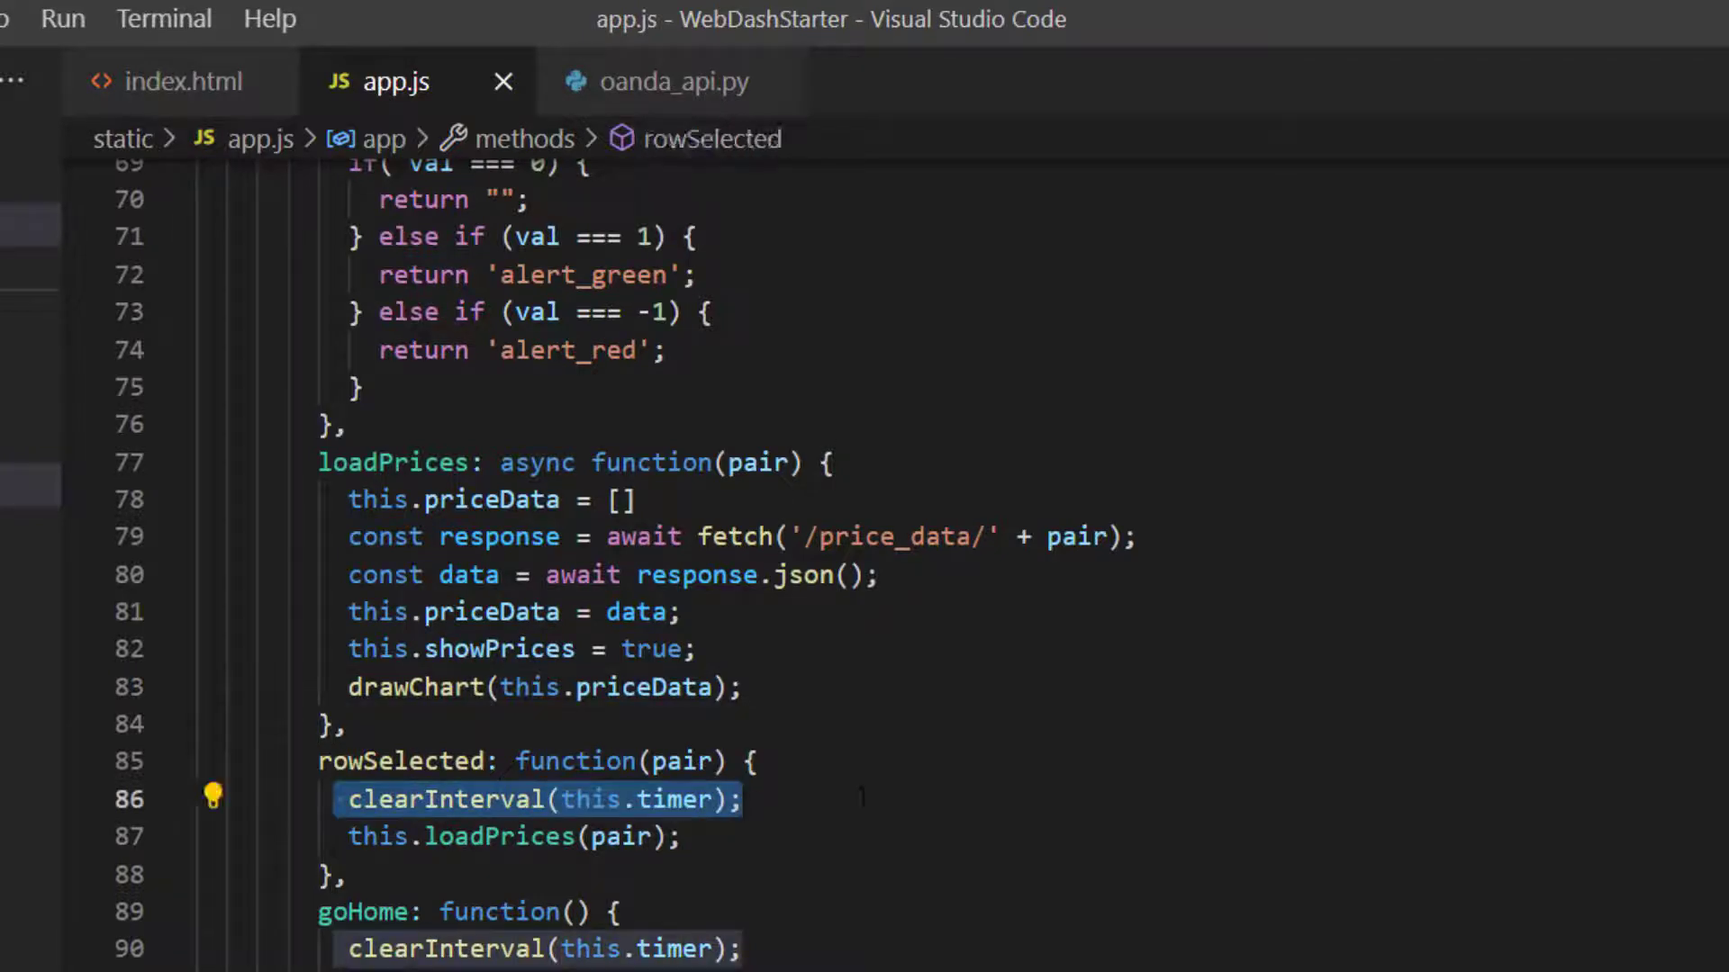
Step: Compare drawChart's chartDiv id with the v-if price chart container and start changing it to v-show
left_click(484, 498)
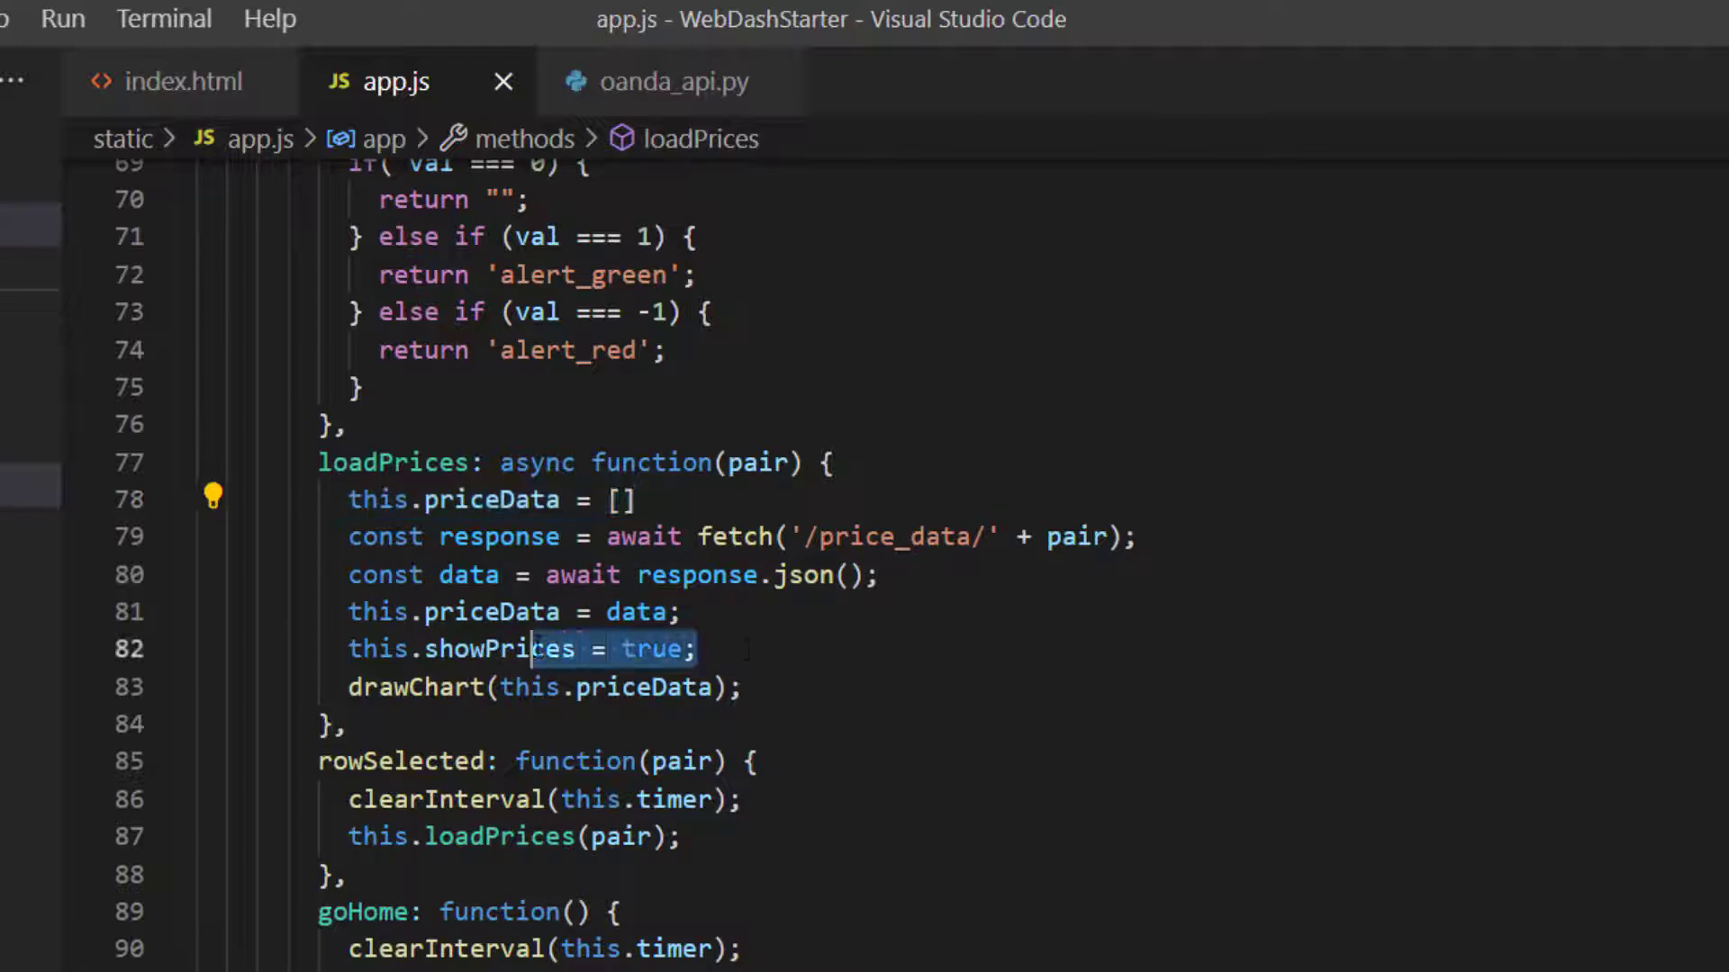
left_click(184, 81)
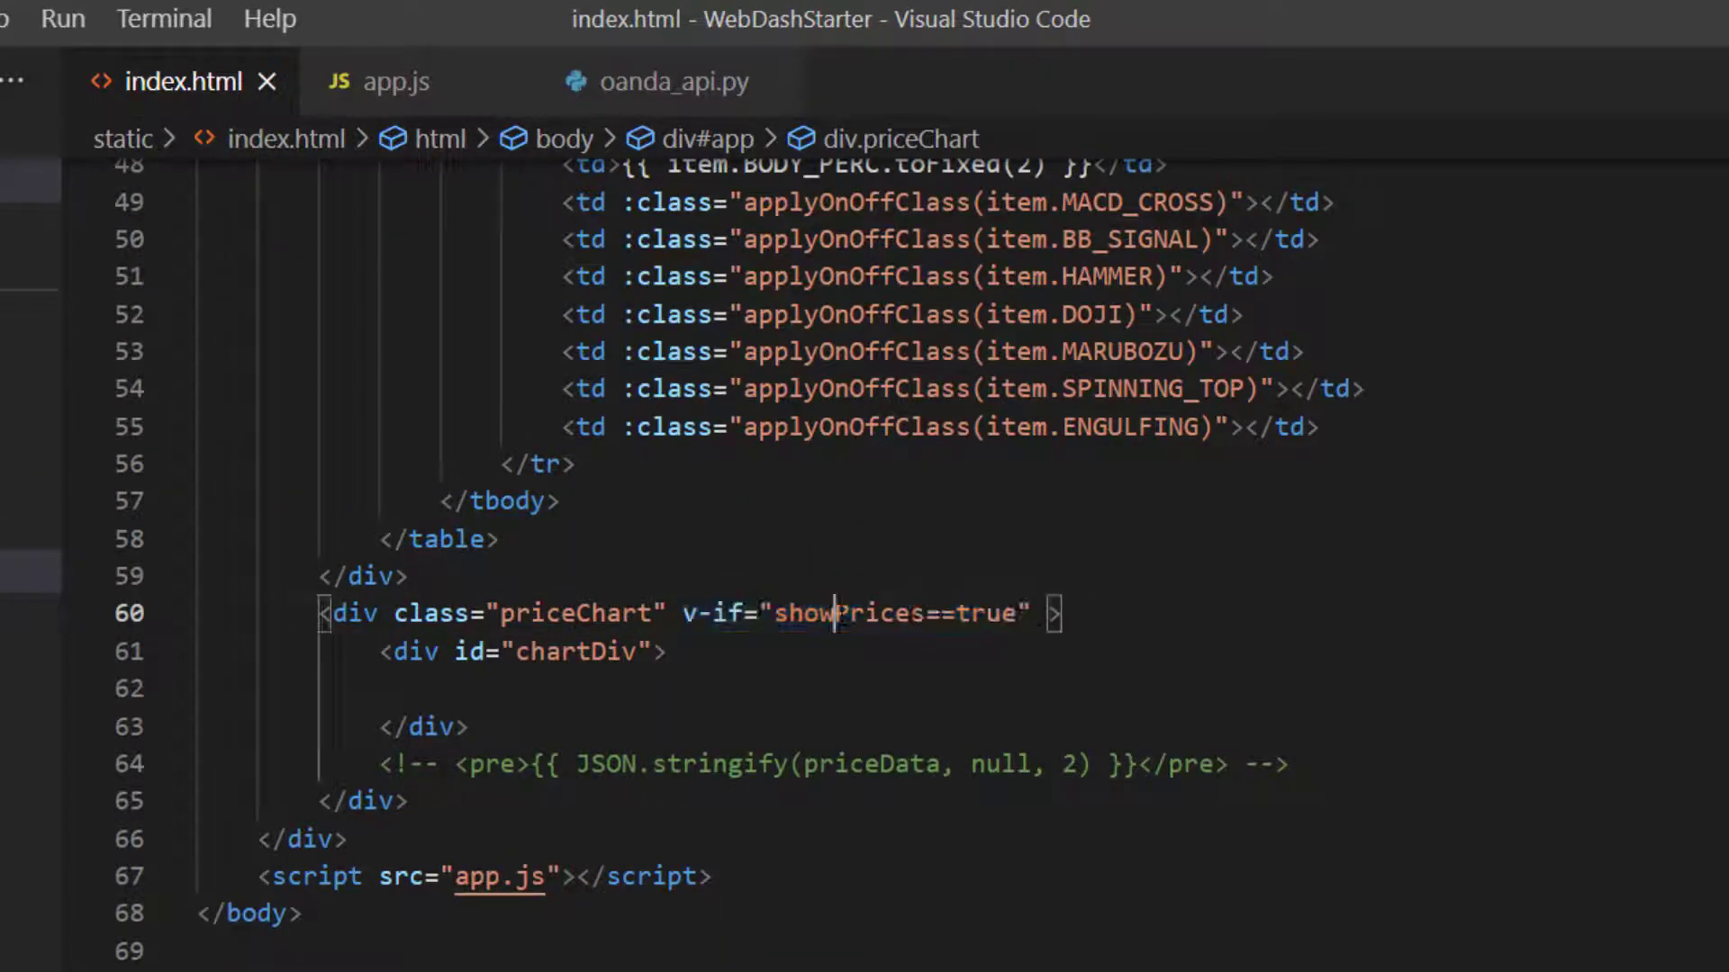
left_click(386, 82)
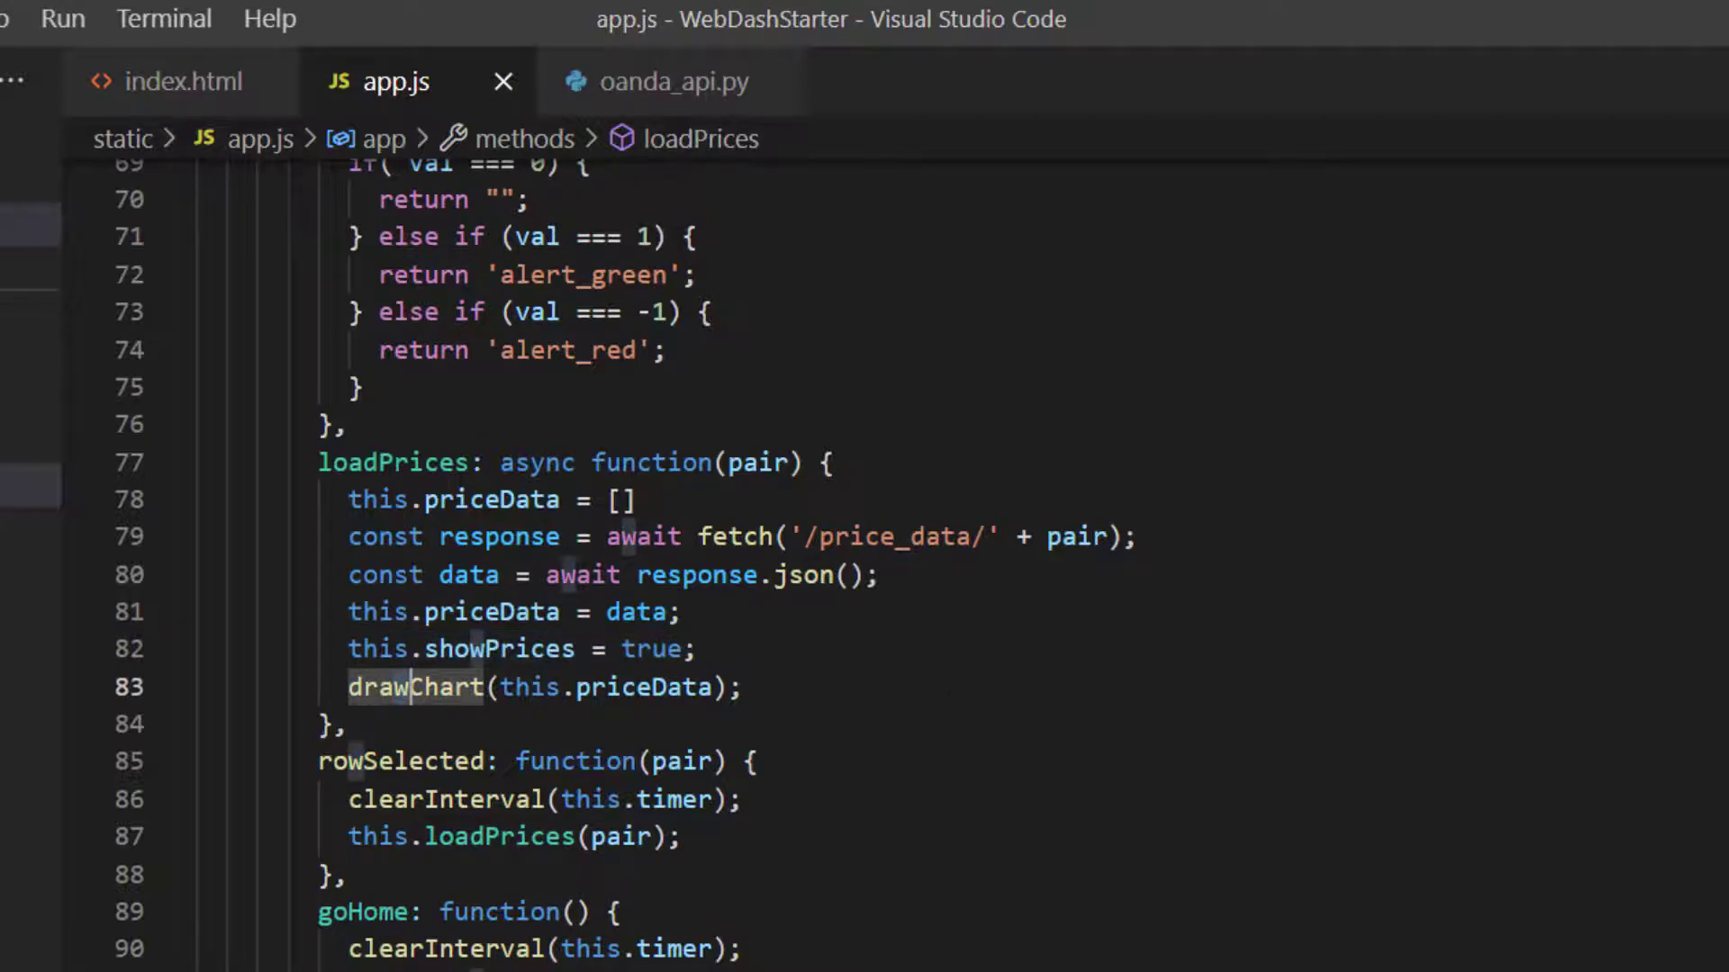
left_click(185, 81)
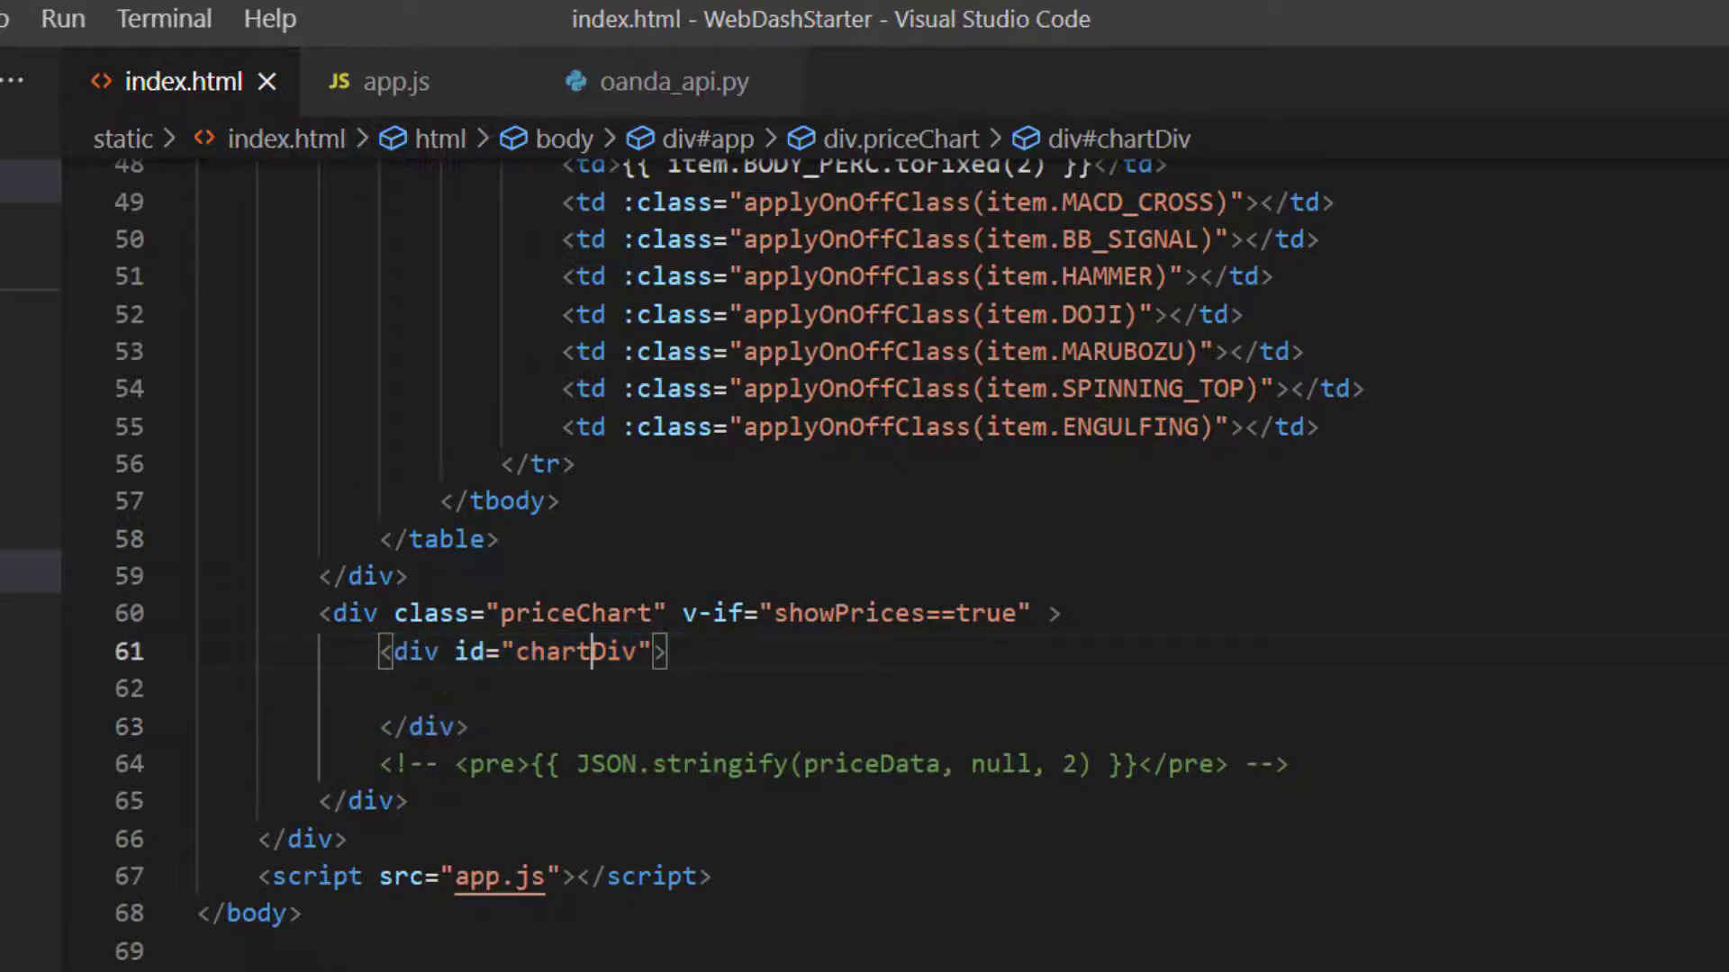
left_click(396, 81)
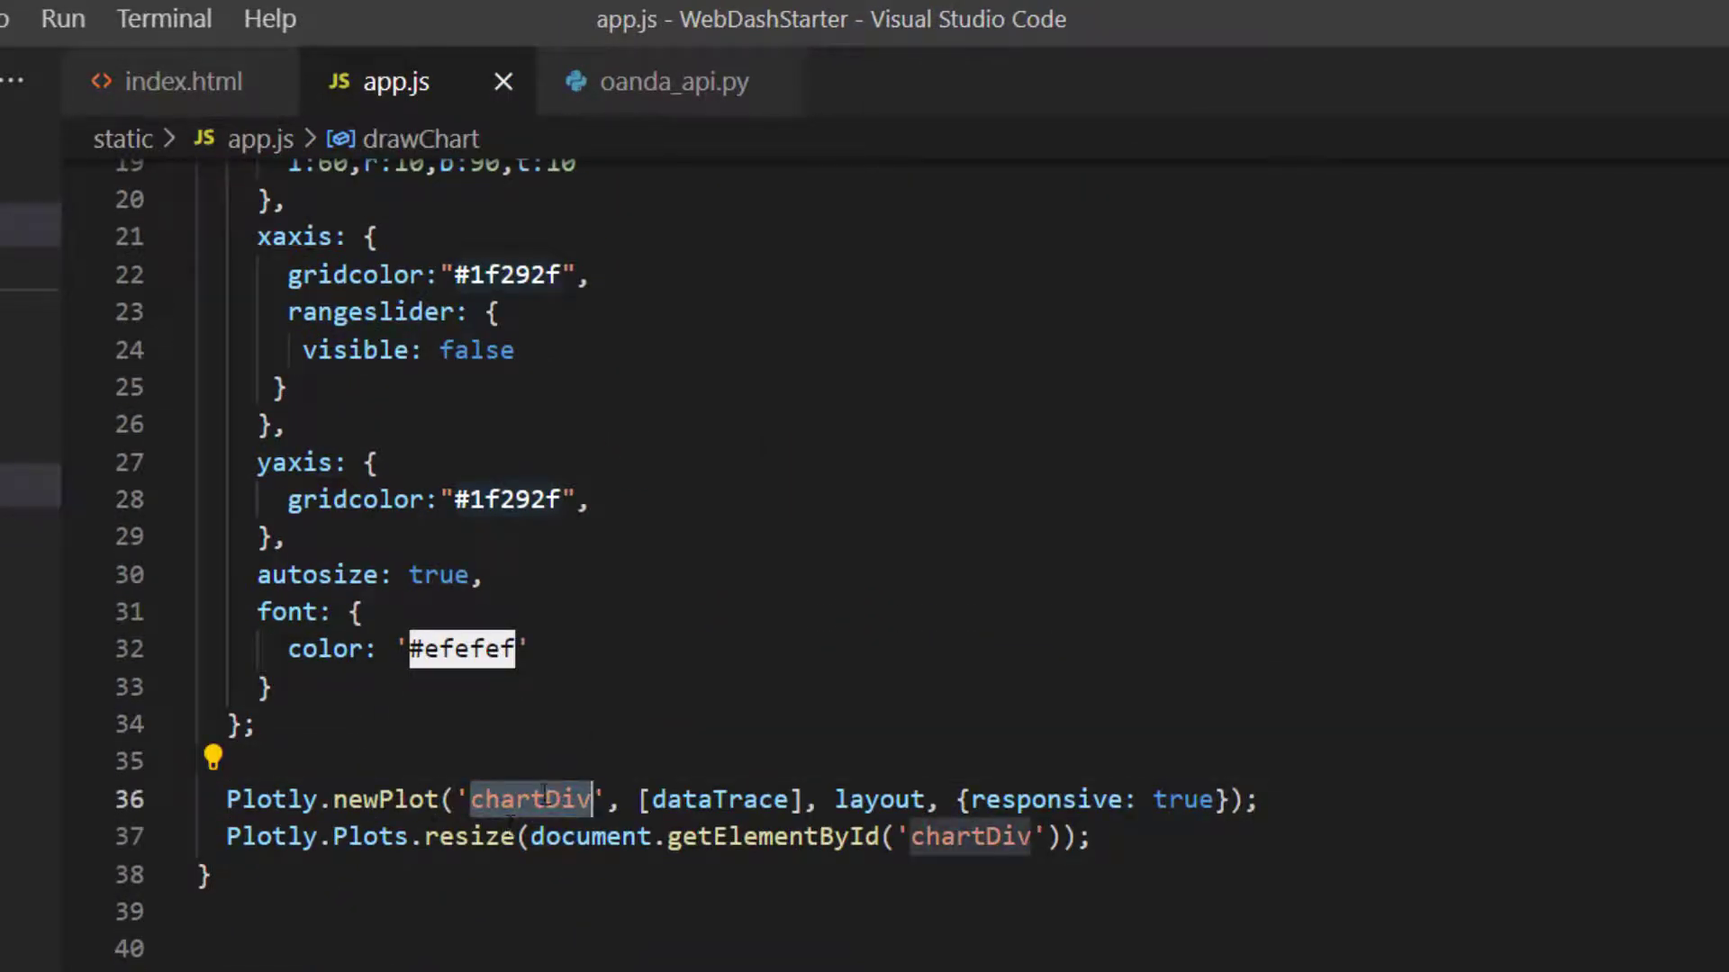
left_click(183, 81)
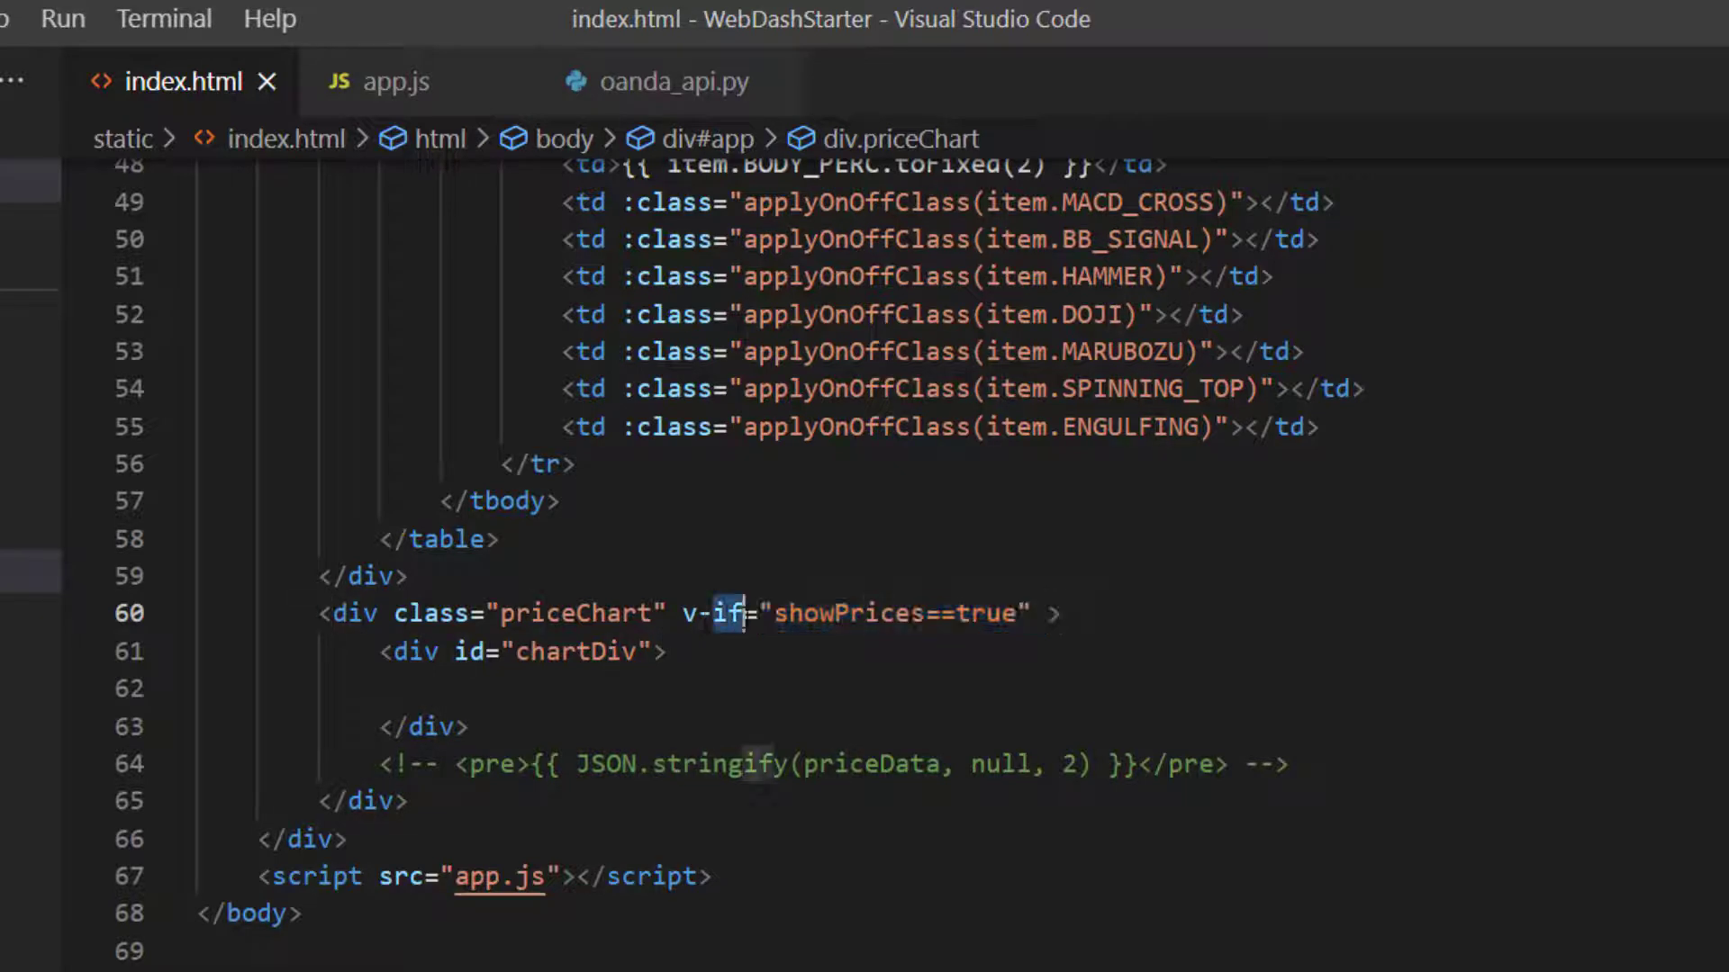
type("v-show")
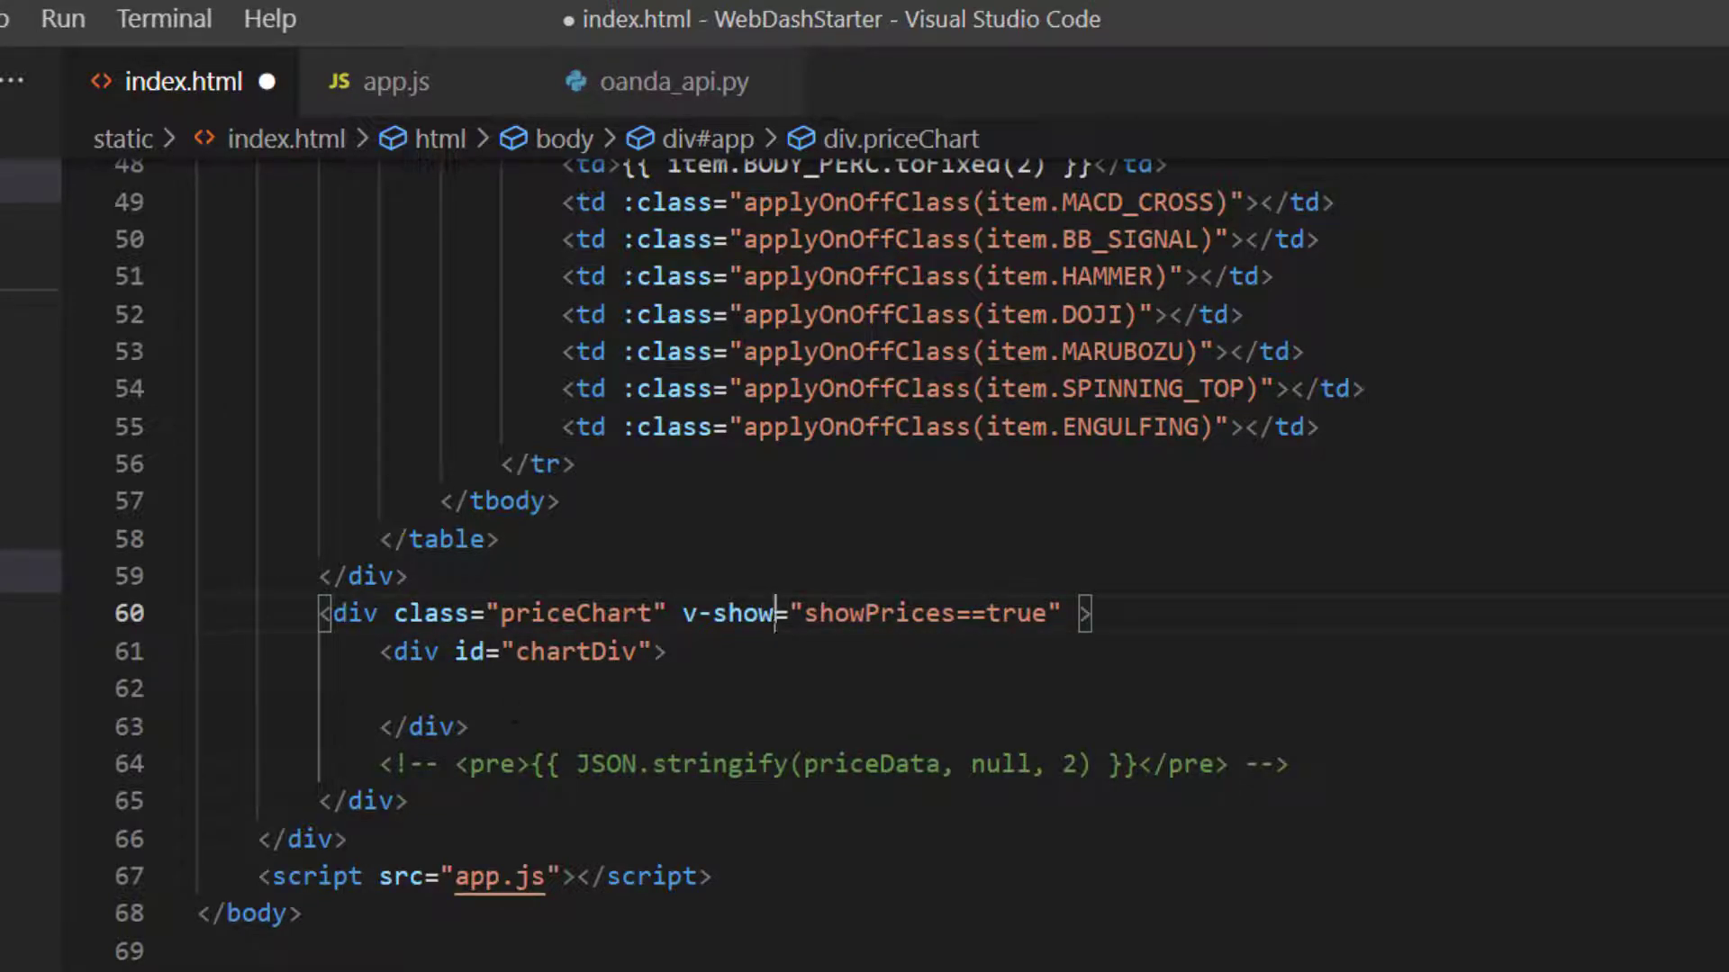
Step: Replace v-if with v-show on the priceChart div in index.html and save
double_click(925, 612)
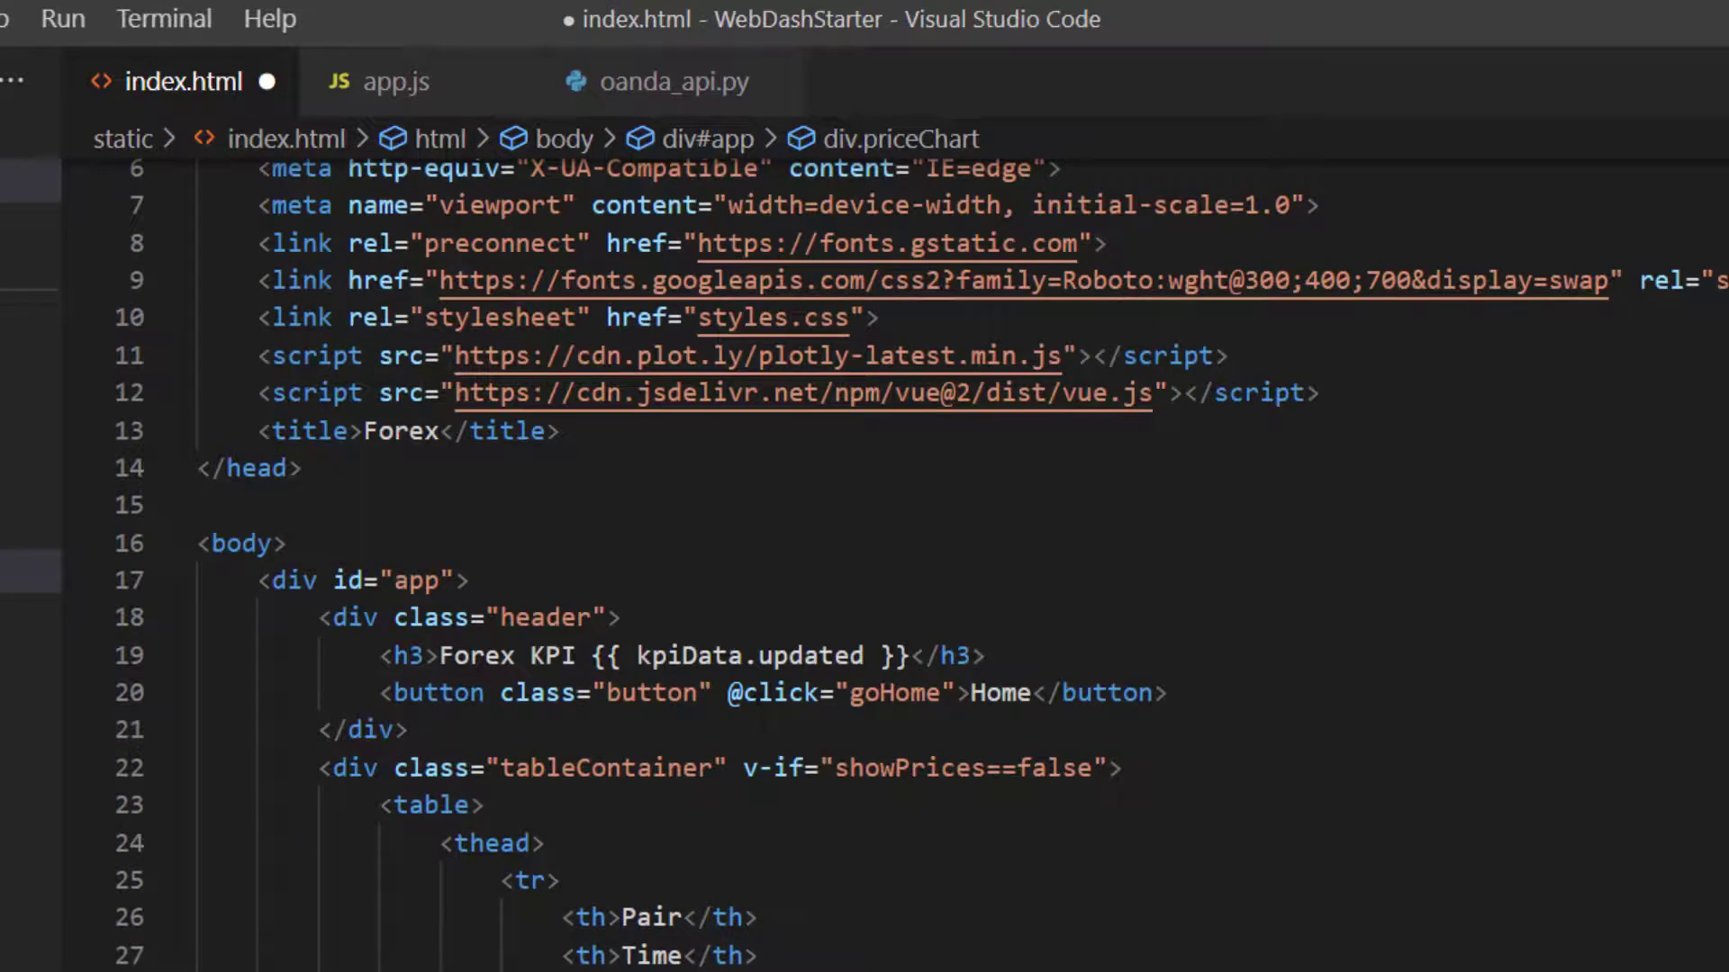
double_click(785, 767)
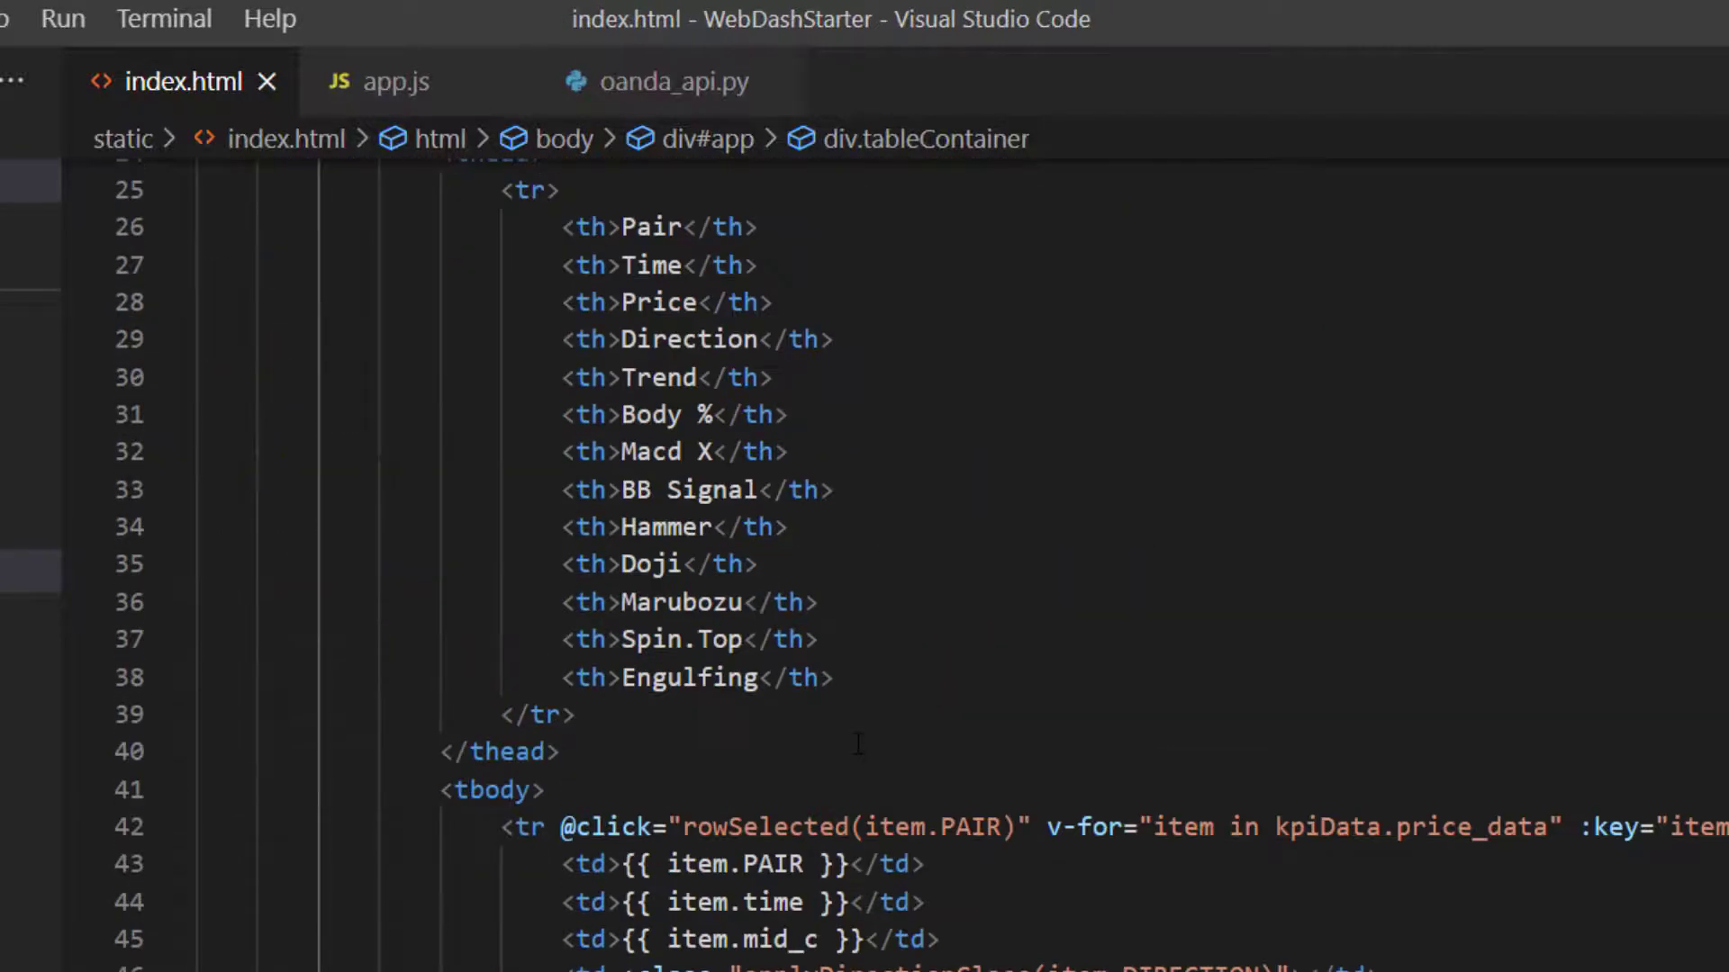
scroll("down", 3)
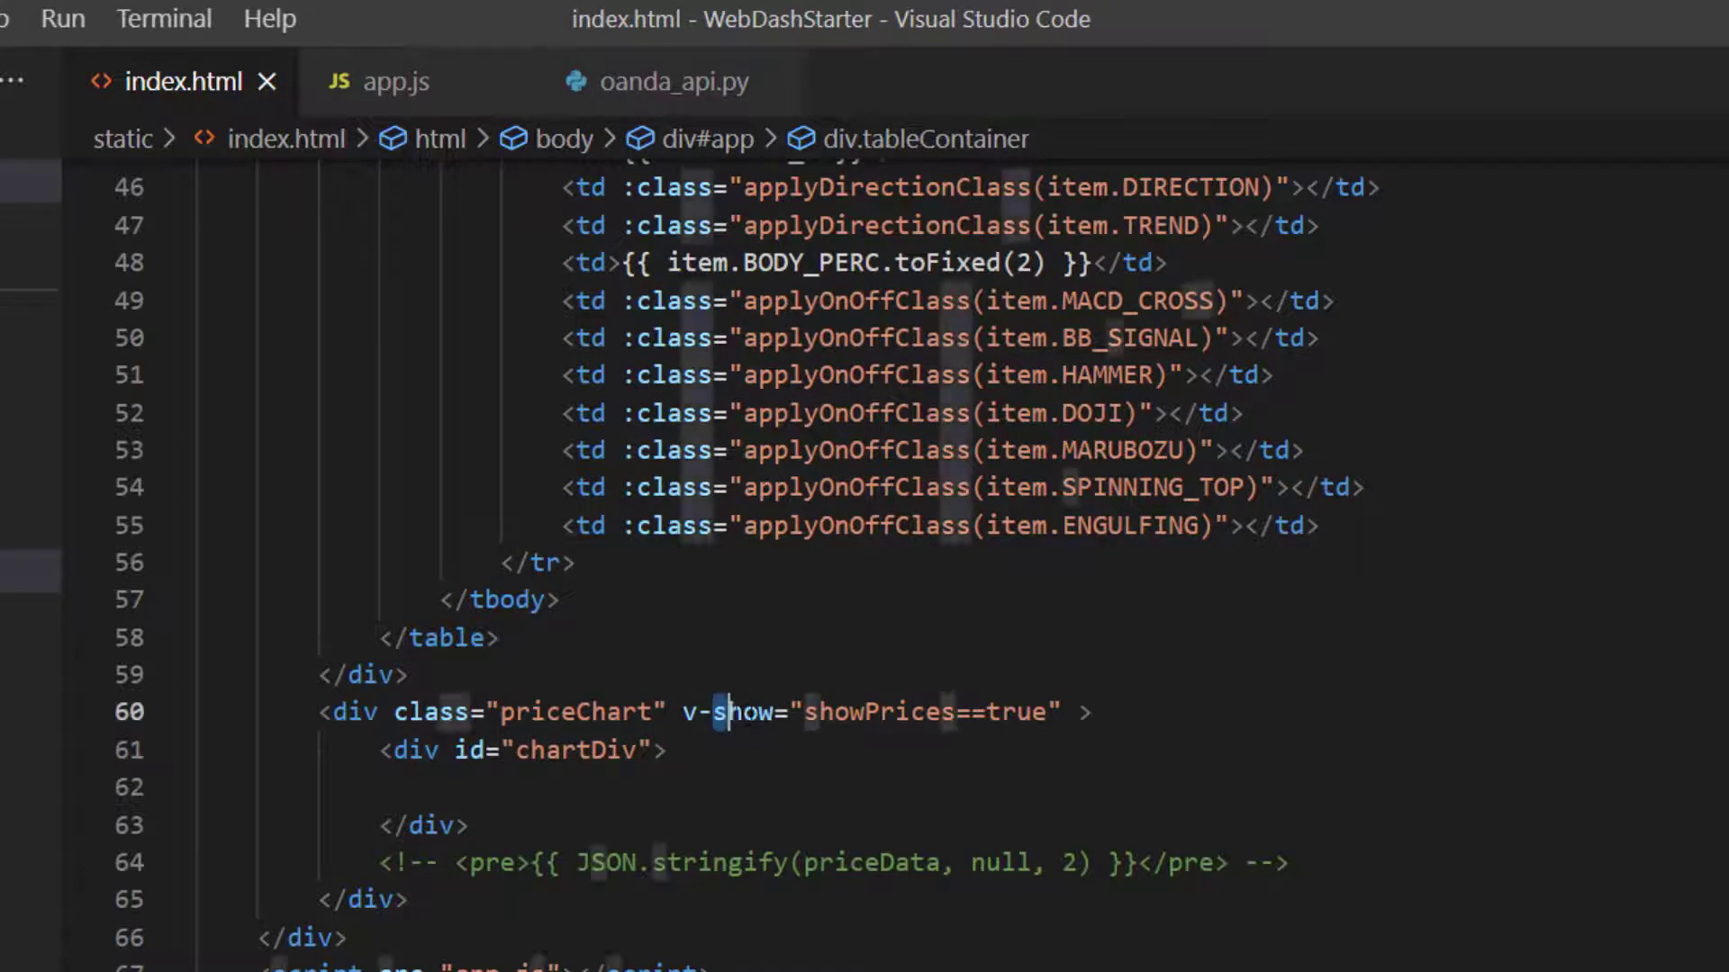
double_click(742, 711)
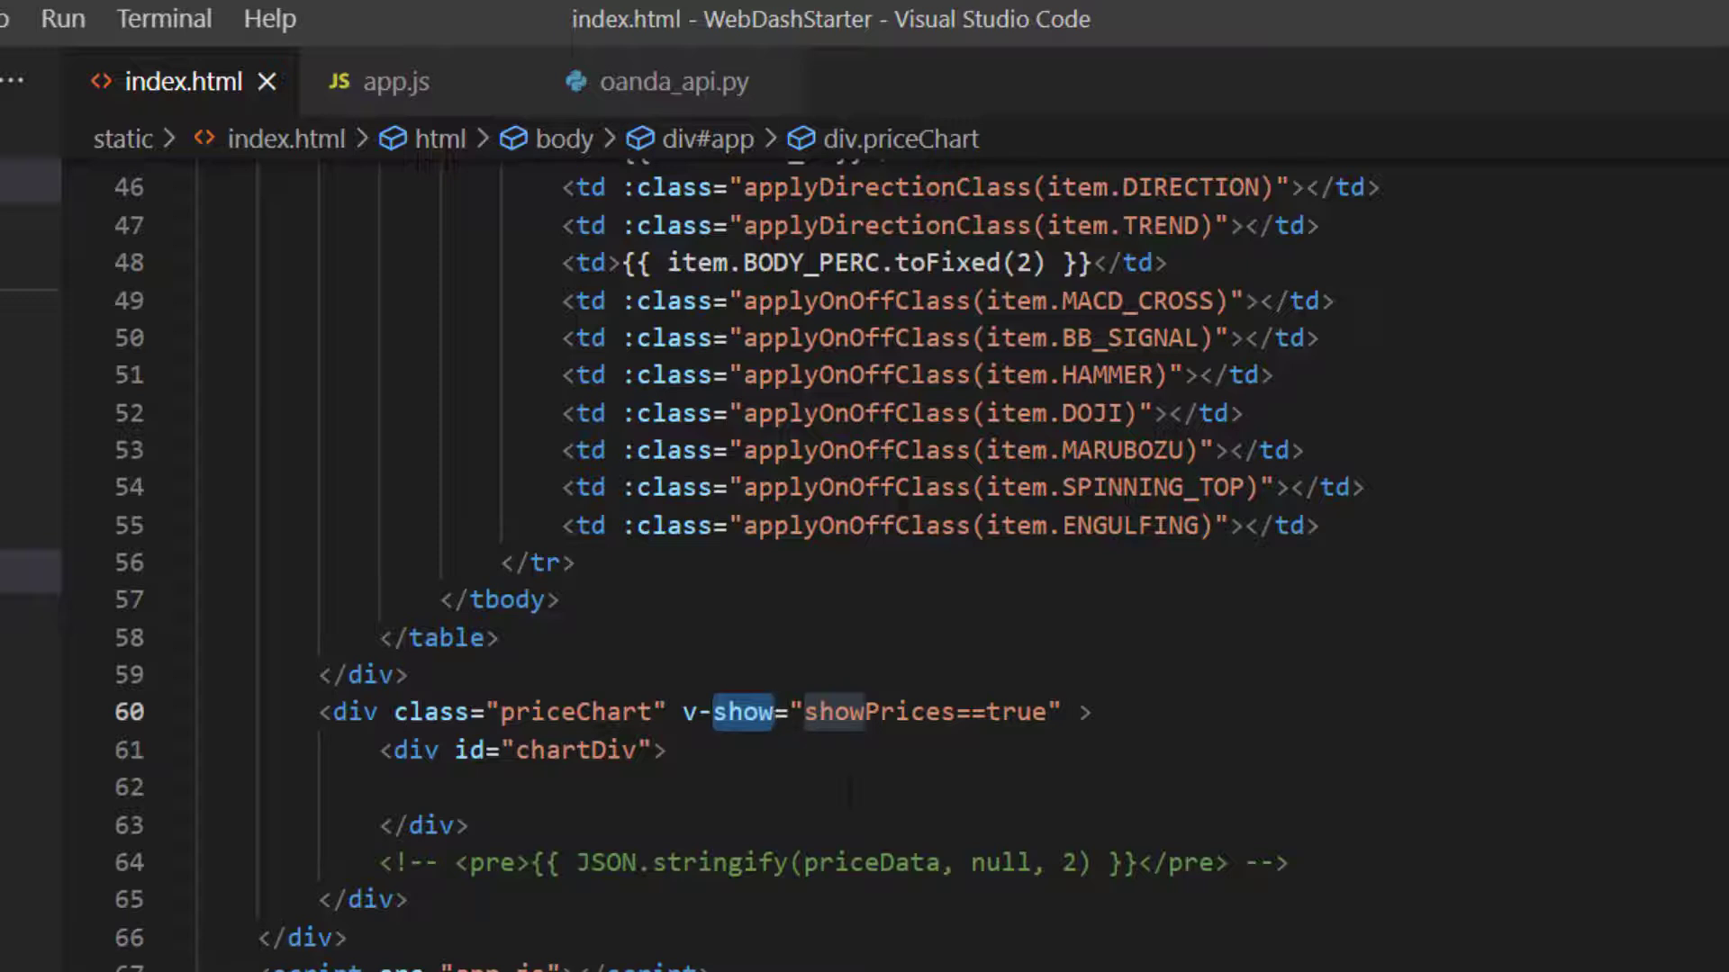
left_click(774, 711)
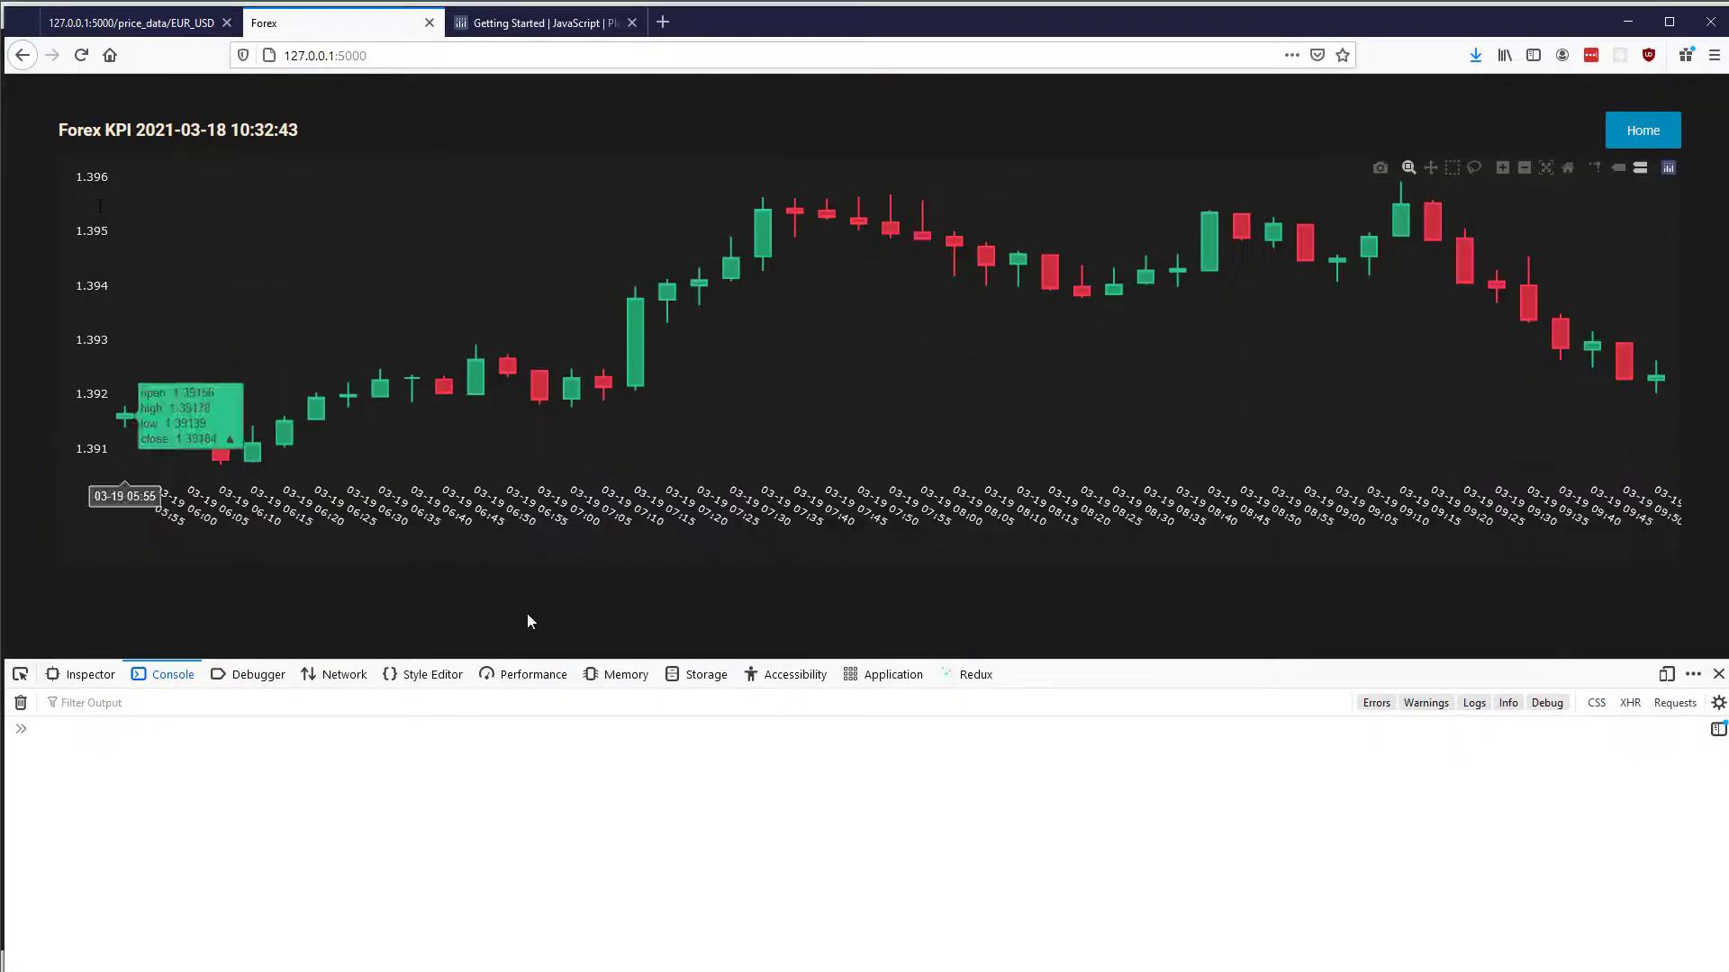
mouse_move(83, 805)
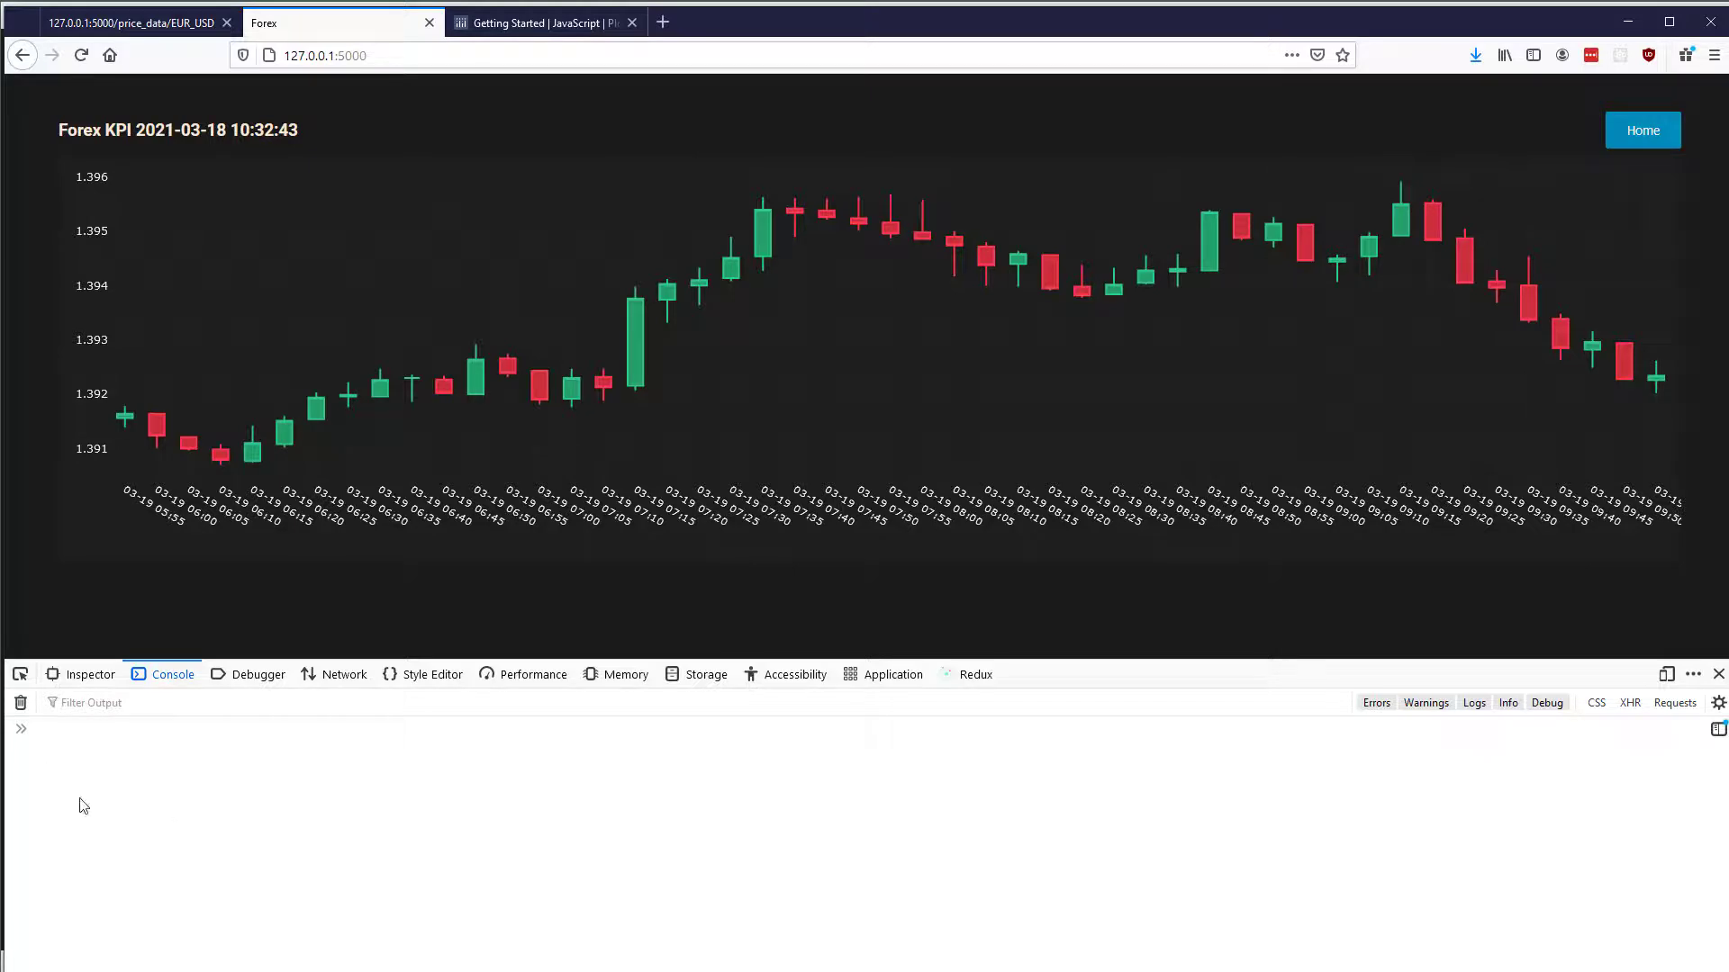
Step: Close the developer tools to view the full-width dark candlestick chart, then return to the editor
left_click(1716, 673)
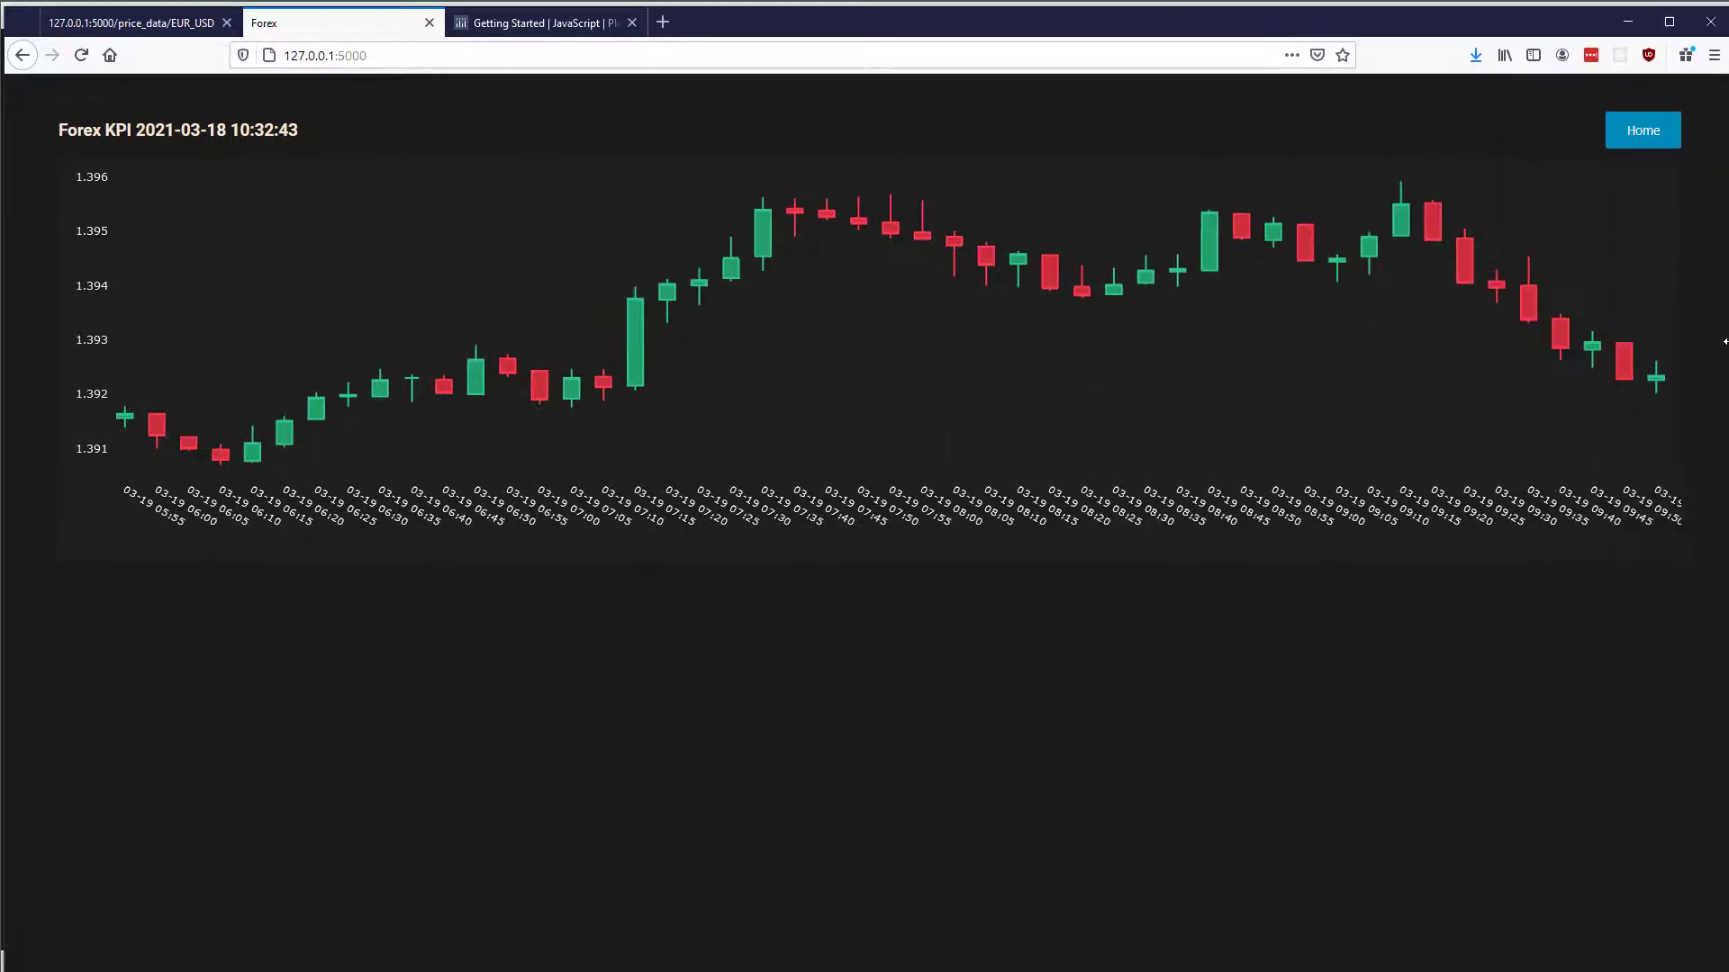
left_click(81, 55)
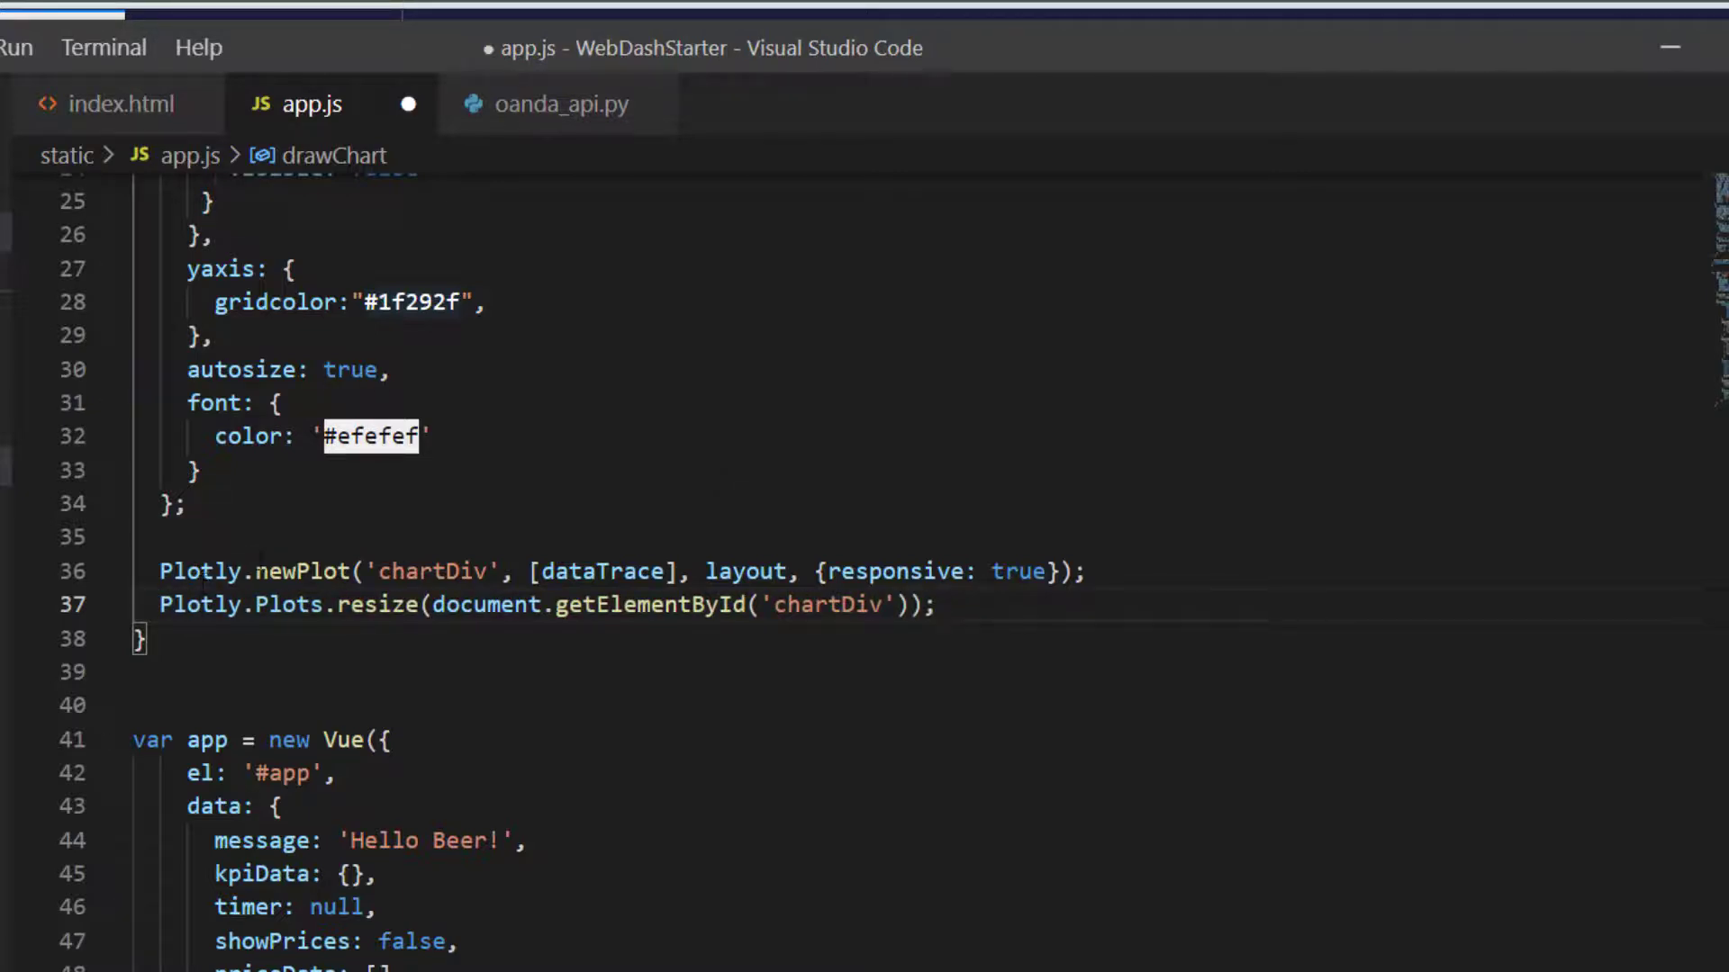
Step: Save app.js with the drawChart layout font colour '#efefef' in place
left_click_drag(160, 571, 871, 571)
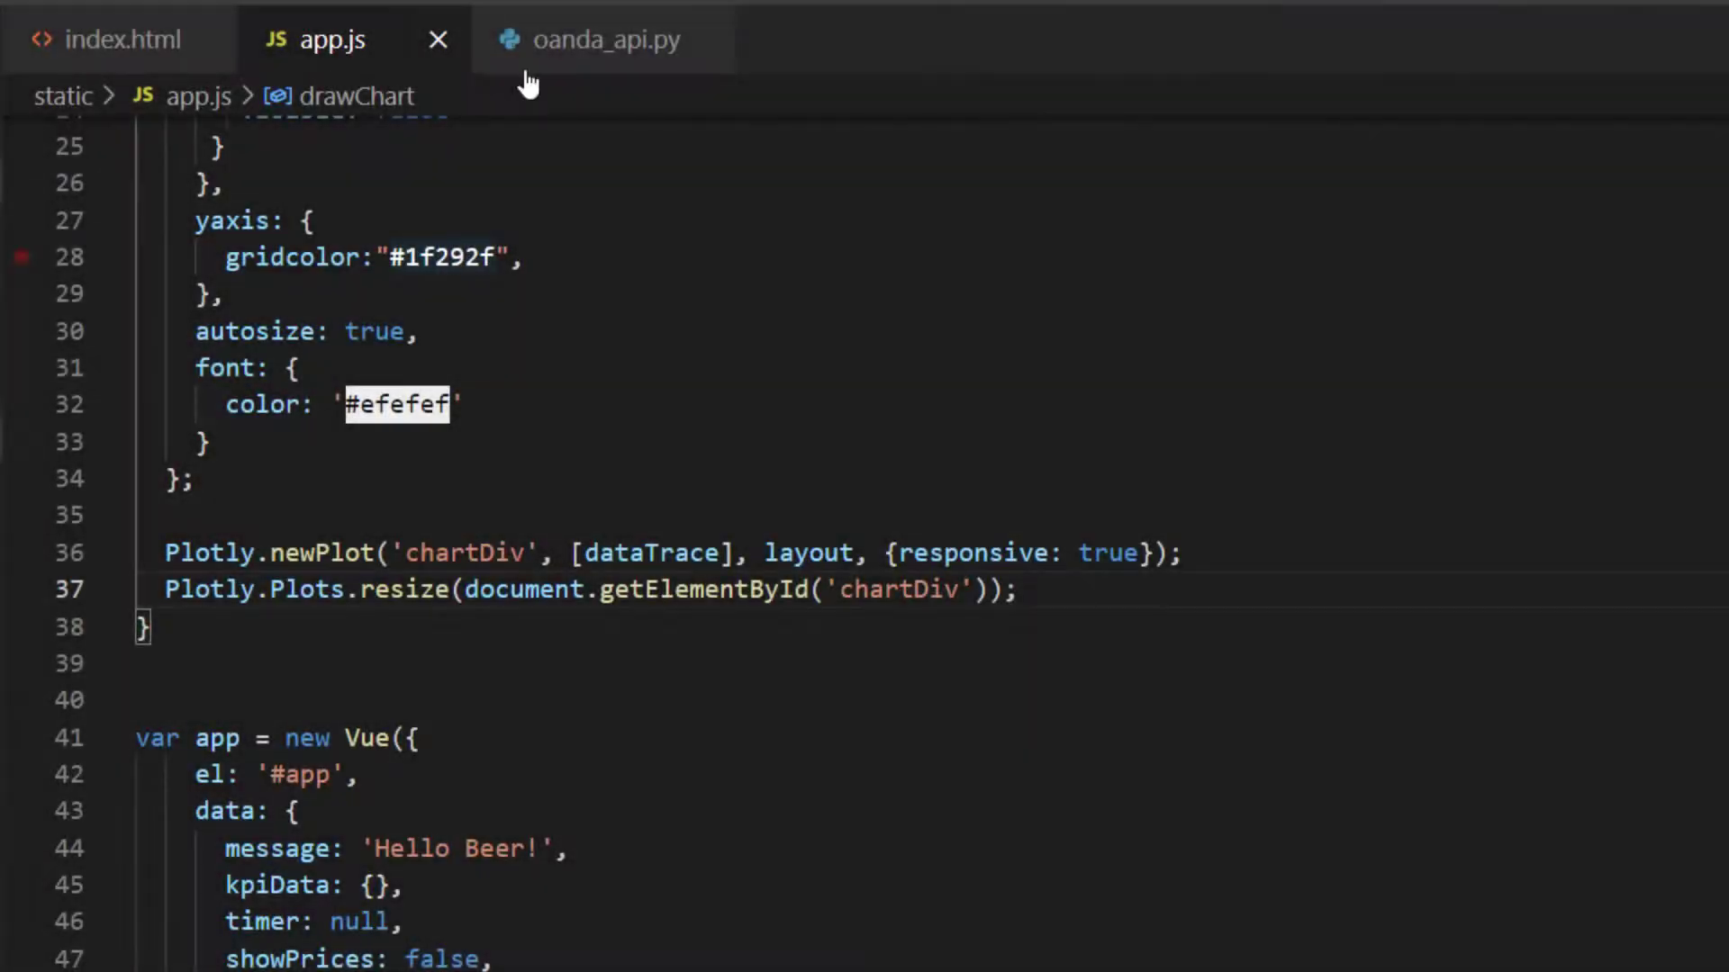
Step: Reach the #chartDiv rule in styles.css that sets the chart height to 80vh
left_click(583, 40)
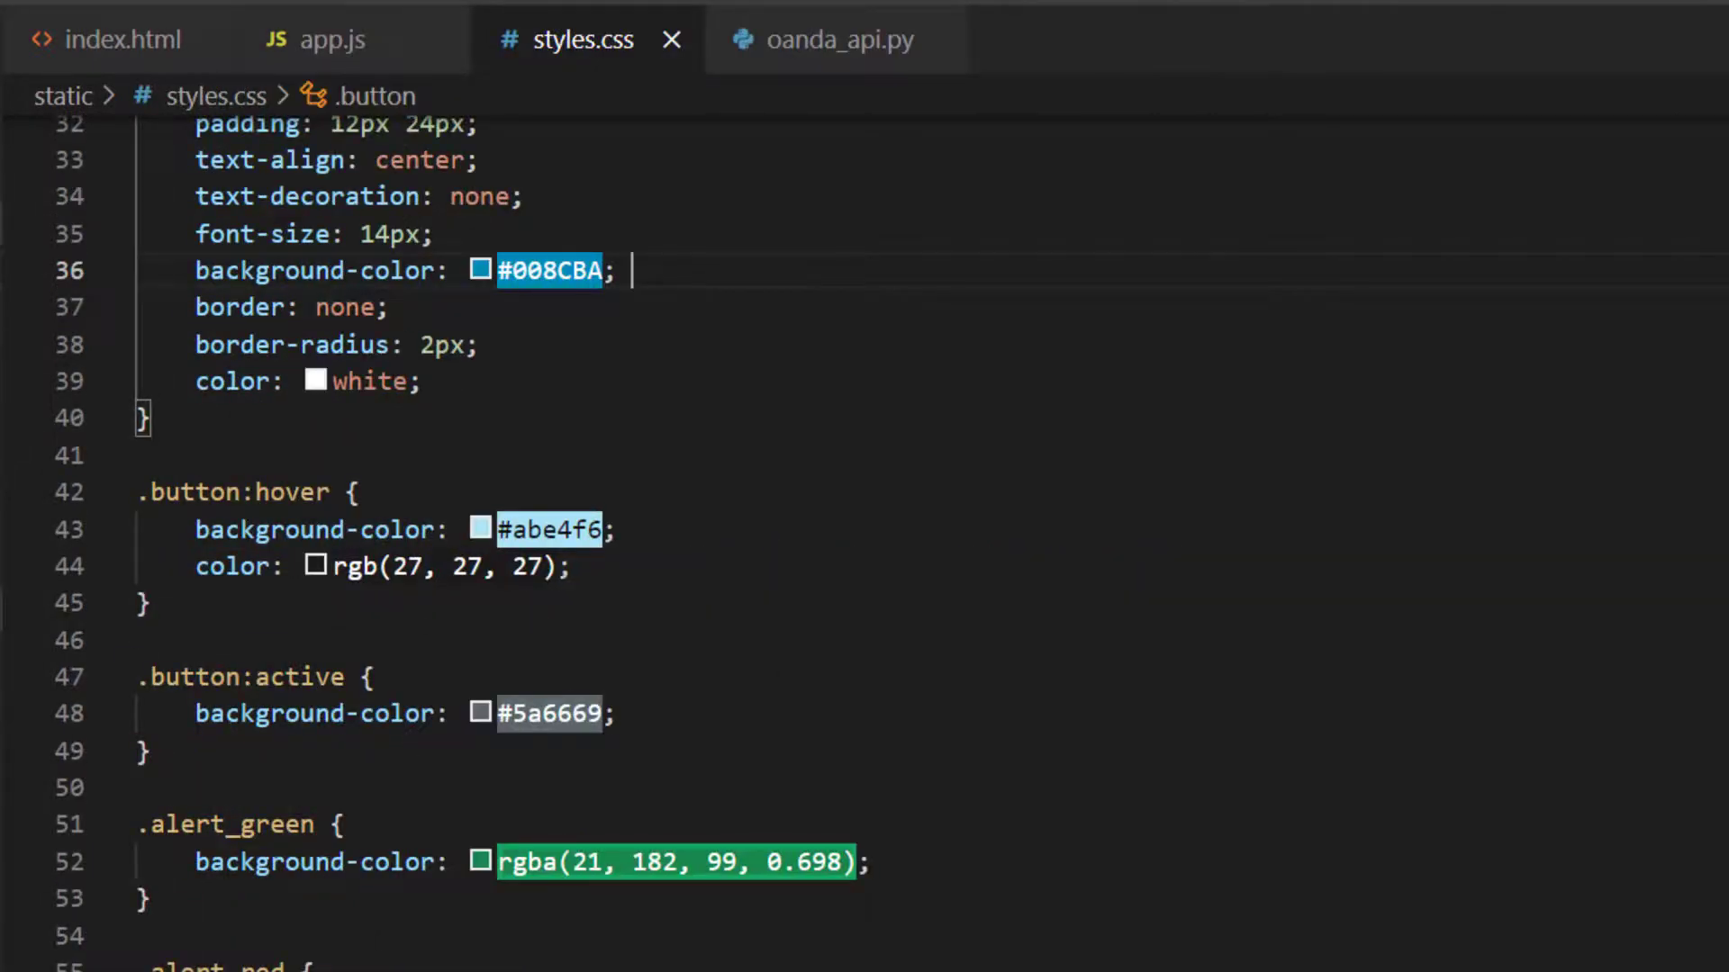
scroll("down", 3)
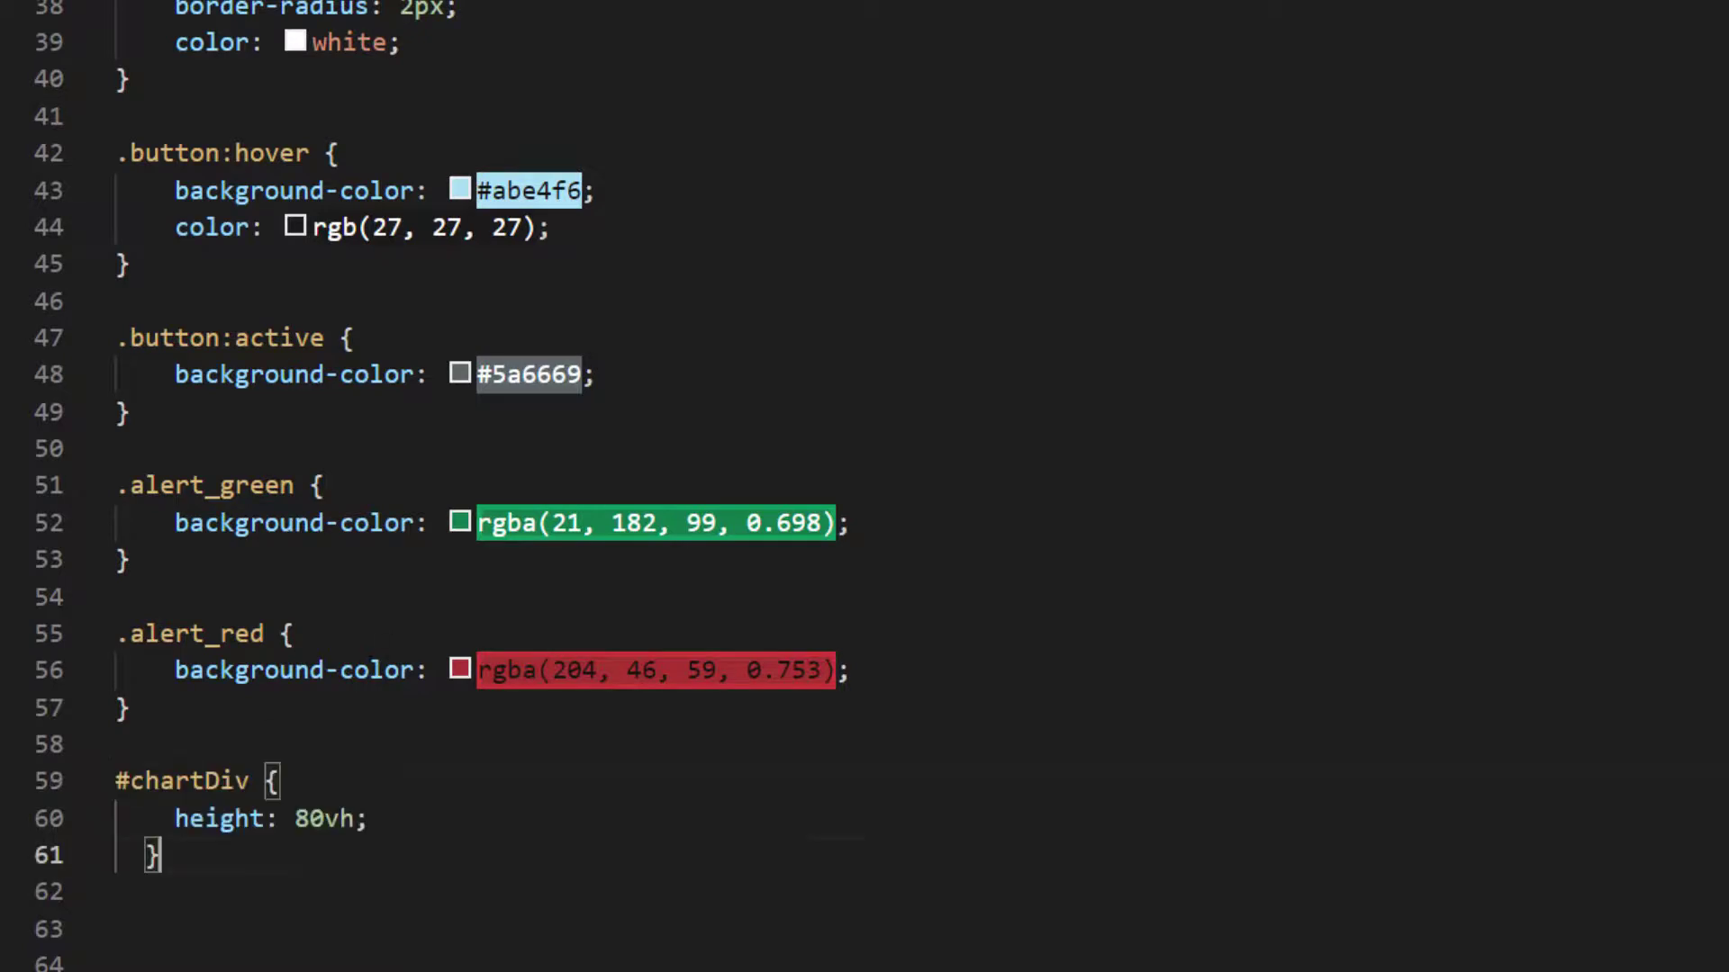
scroll("down", 3)
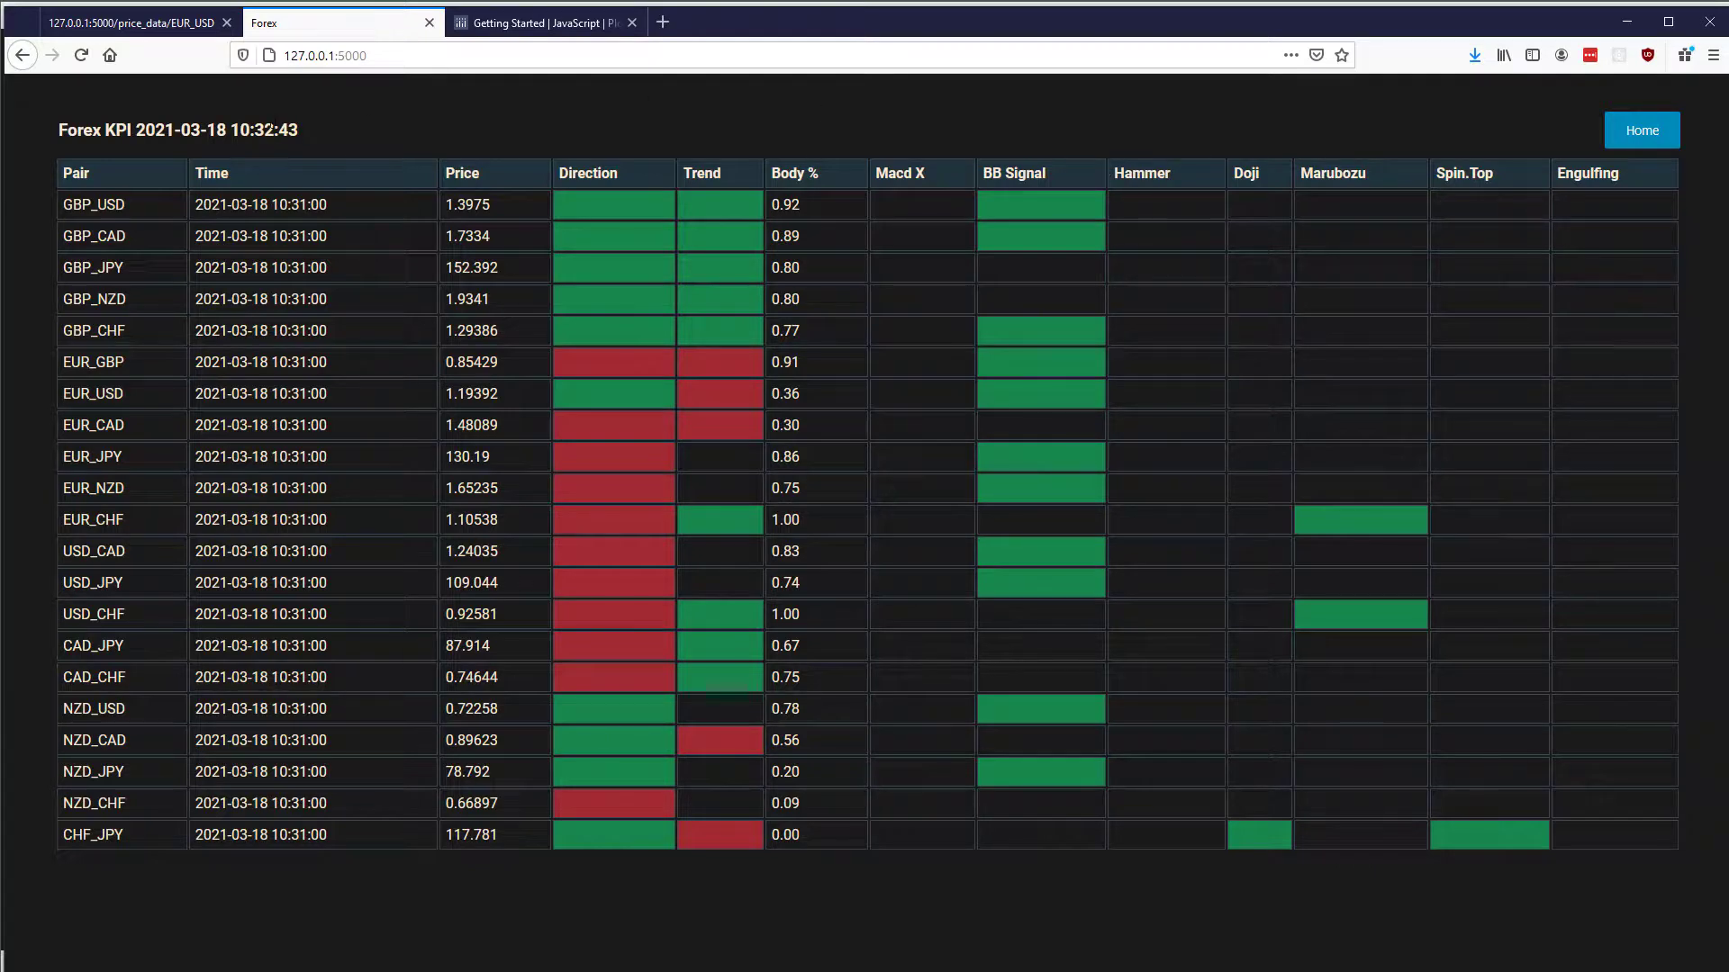
mouse_move(393, 193)
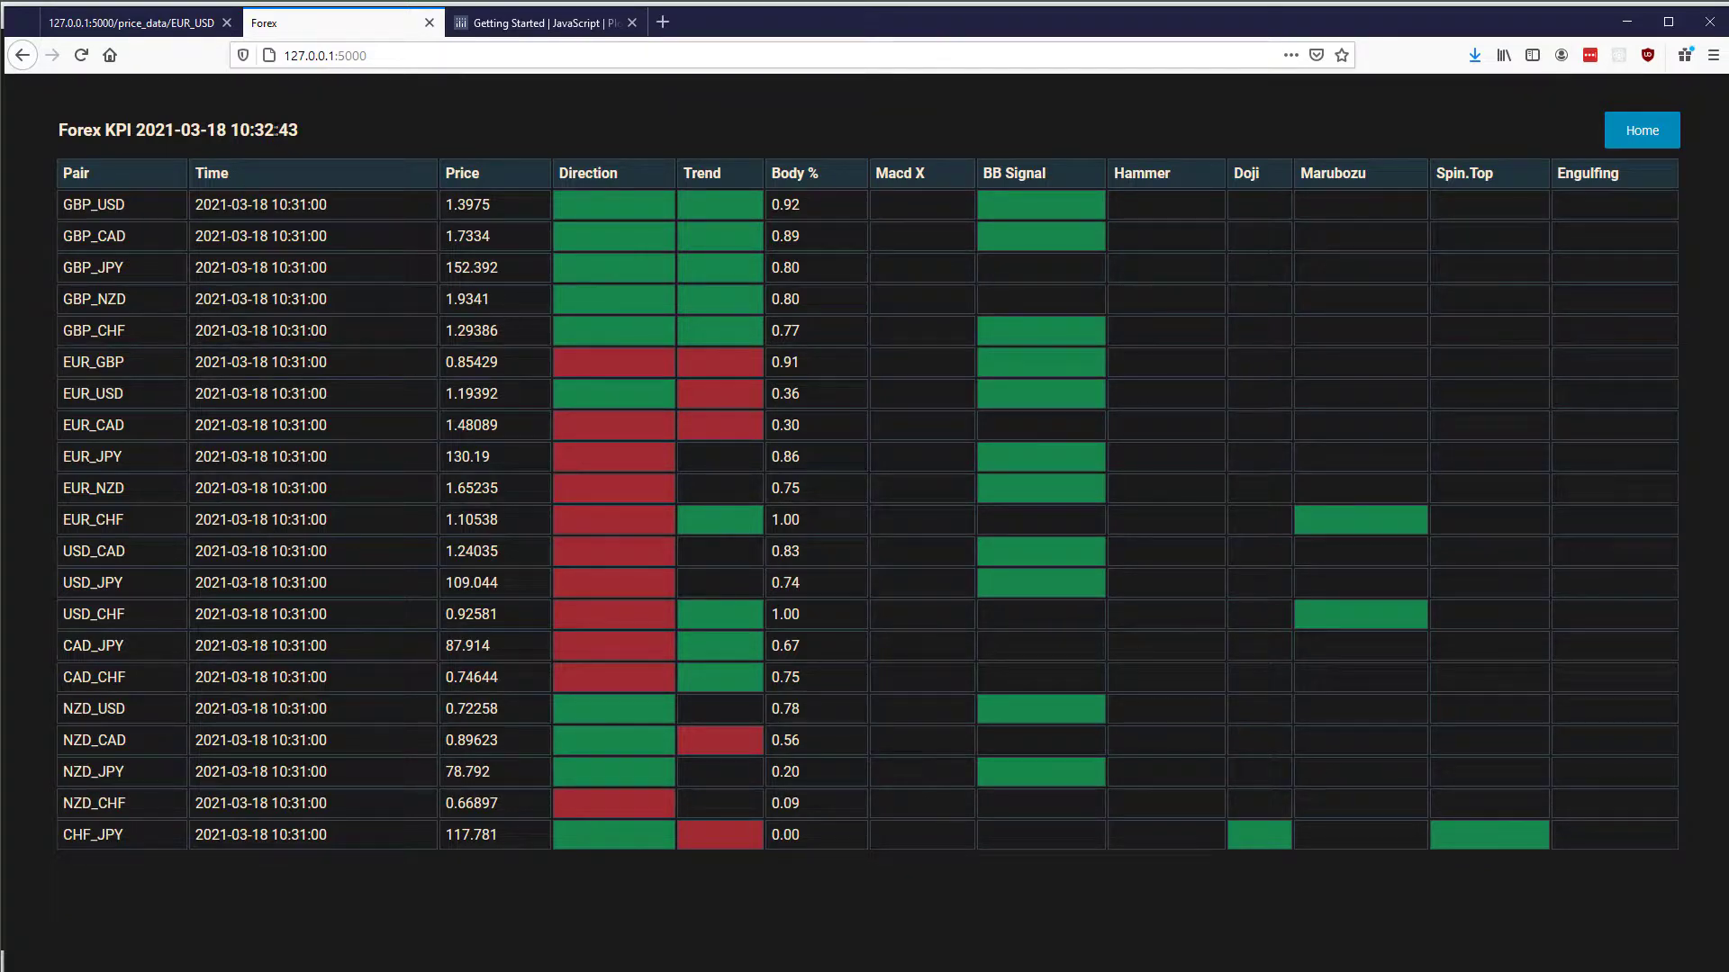
mouse_move(1210, 326)
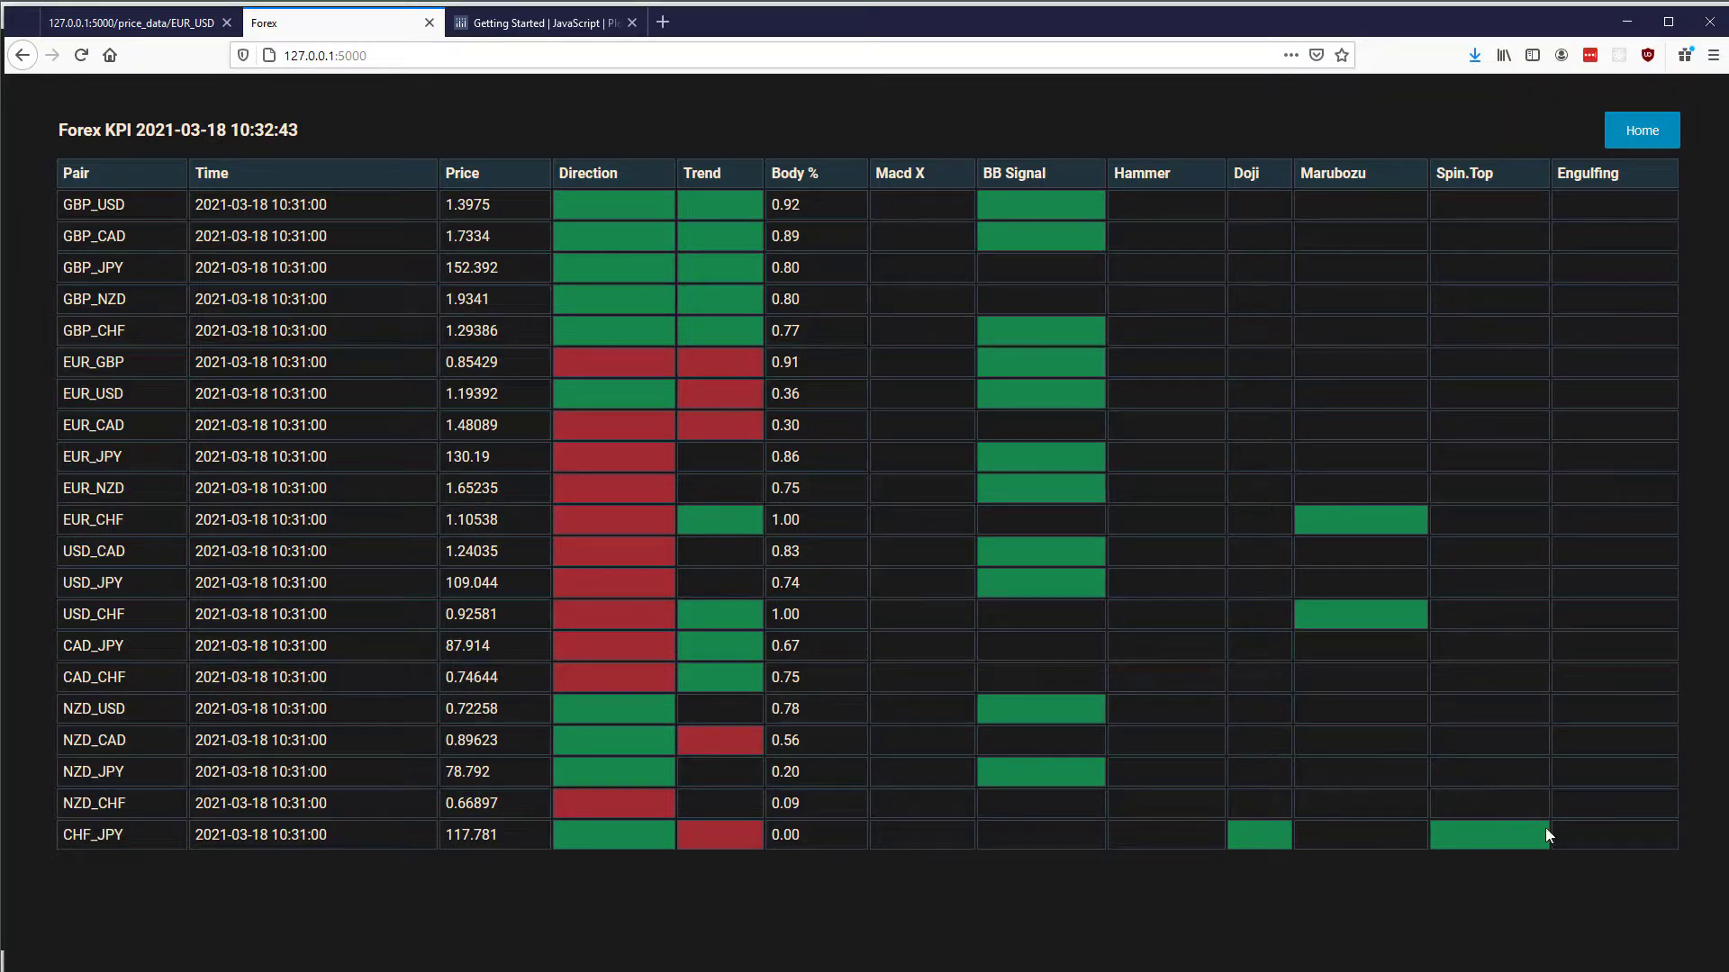
mouse_move(524, 730)
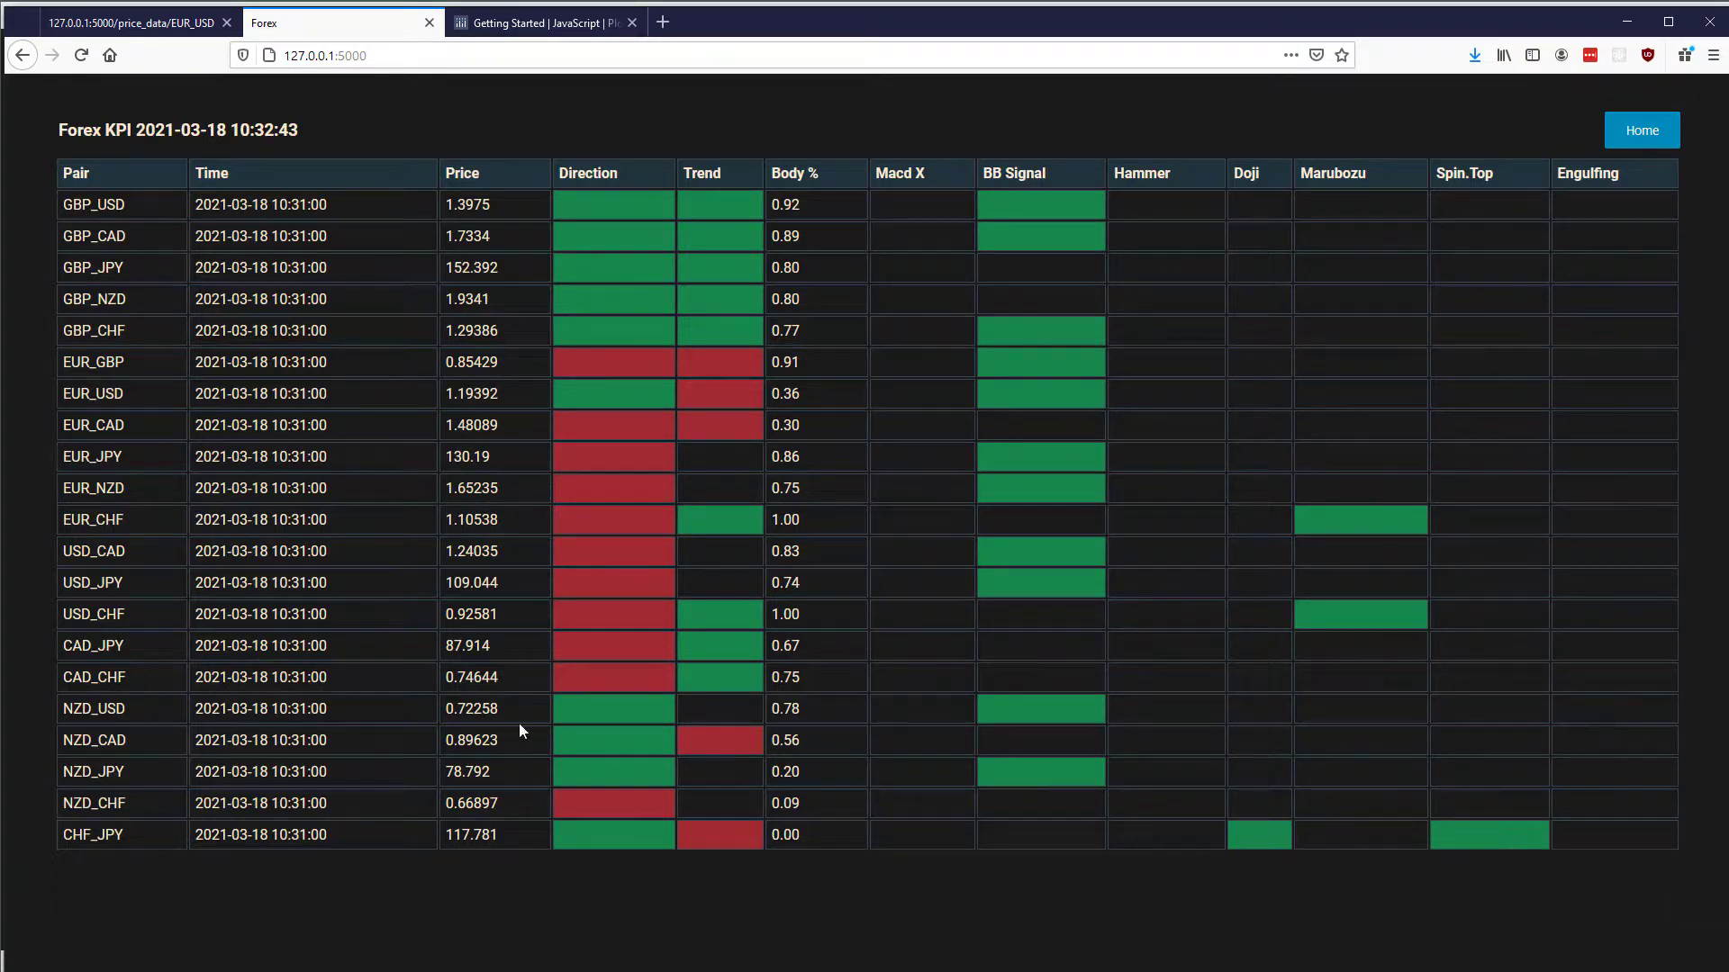